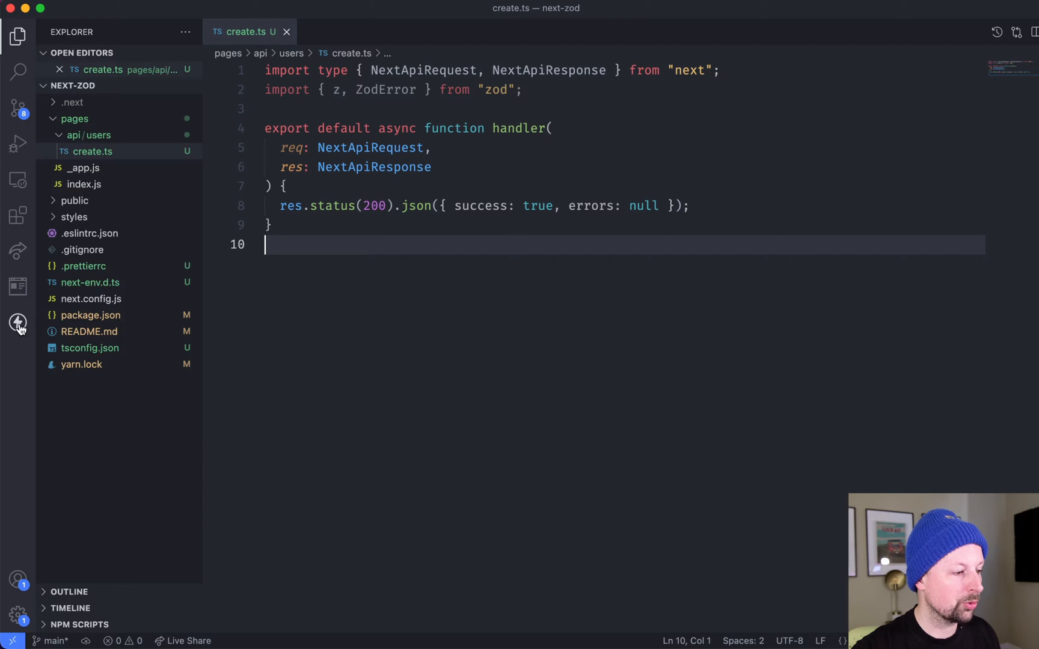
Create a Thunder Client POST request targeting localhost:3000/api/users/create
click(18, 322)
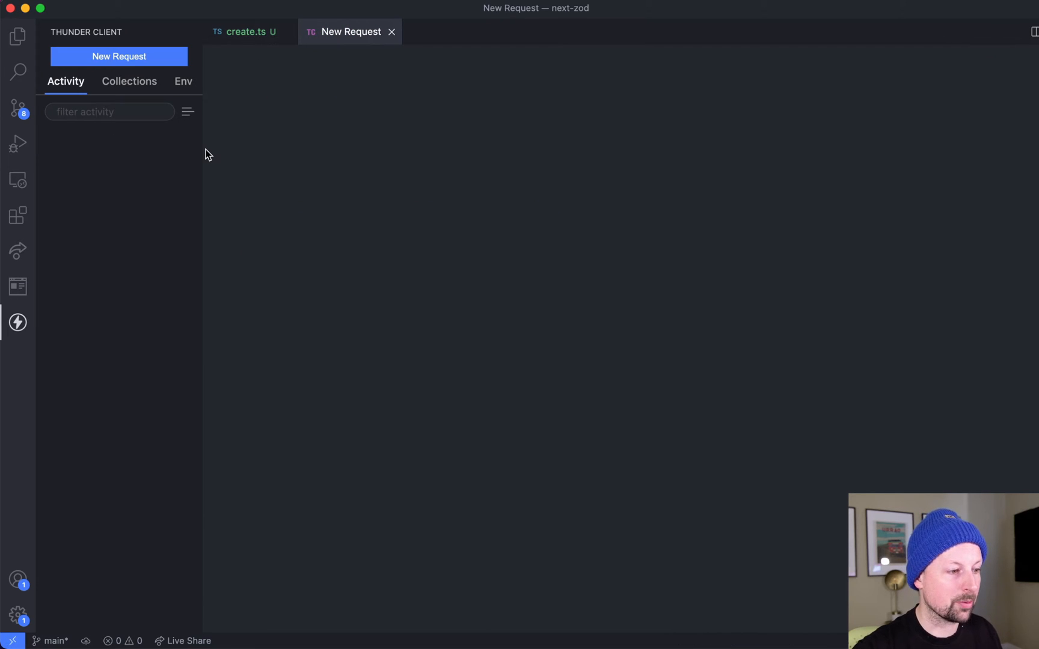
click(246, 31)
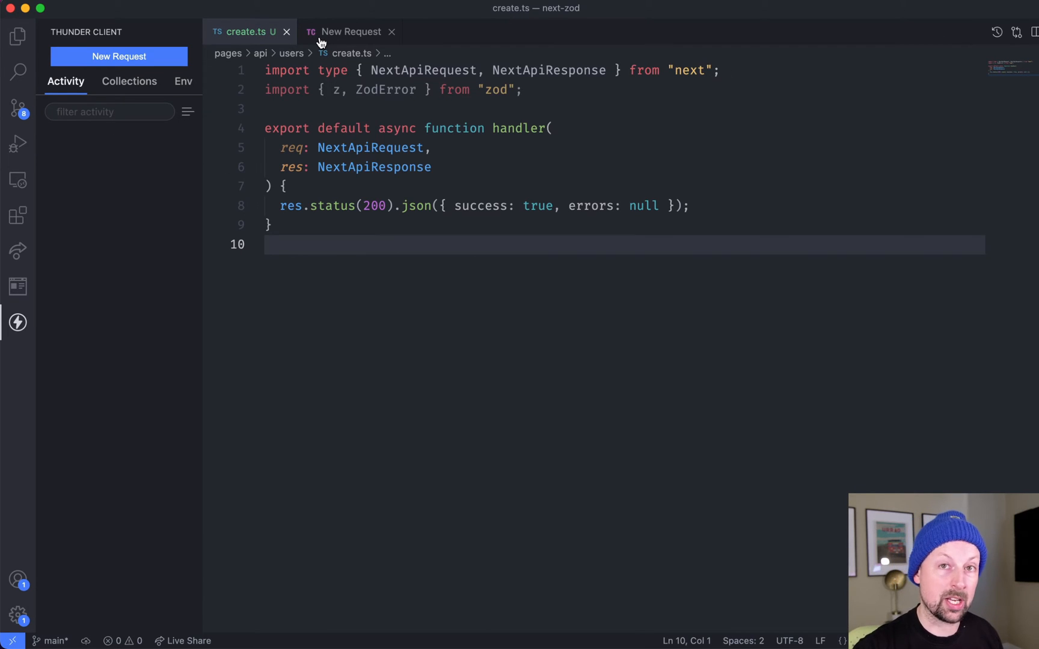
click(348, 31)
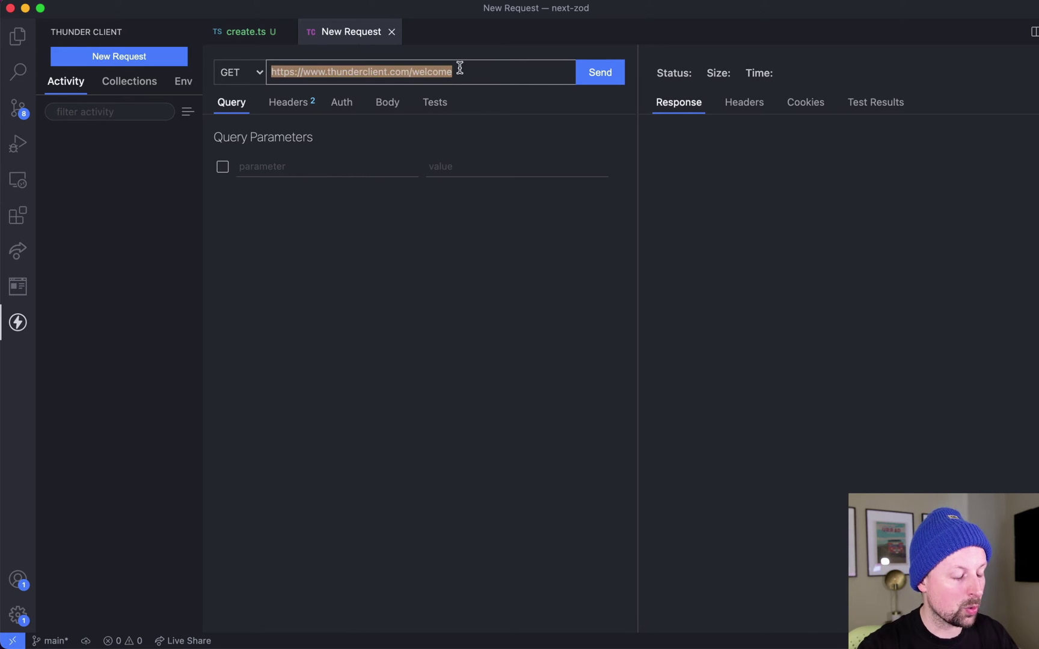
text(localhost:3000/api/)
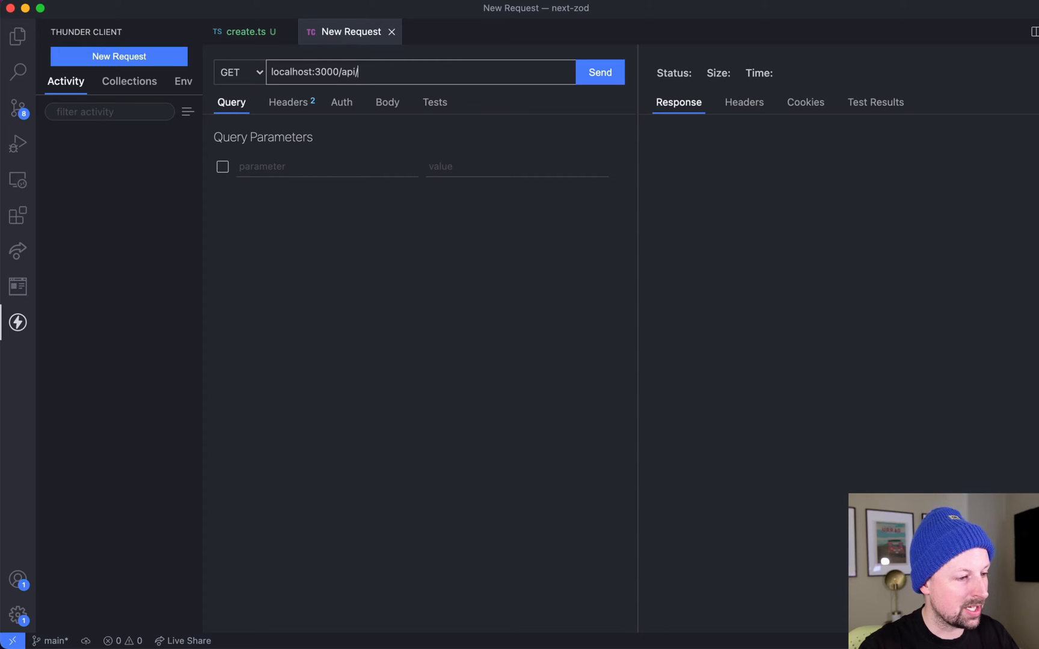
text(users/create)
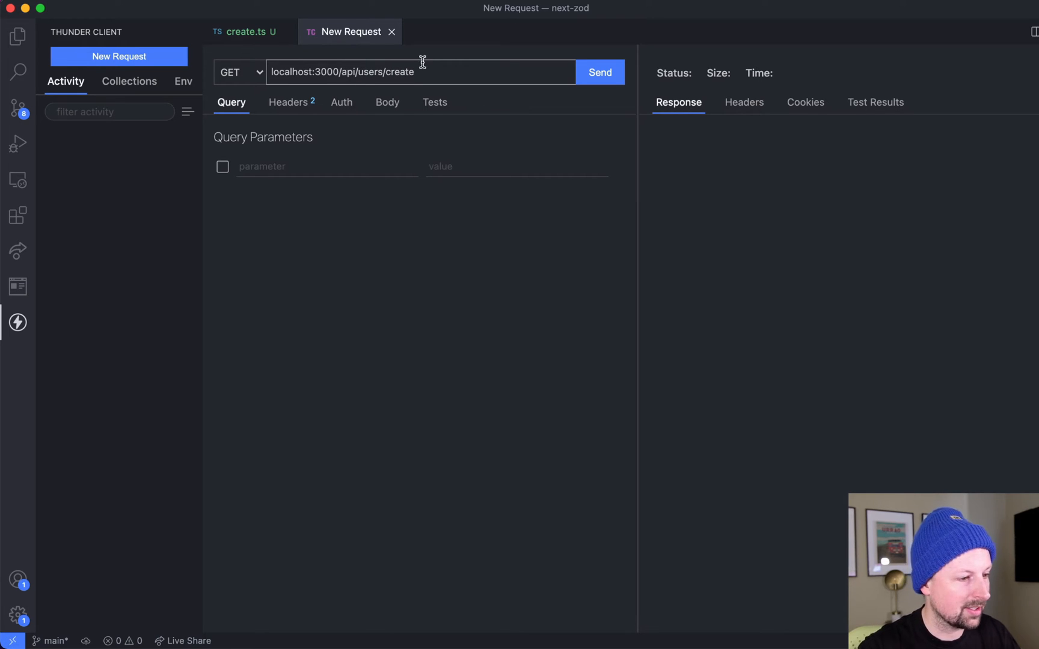
click(240, 72)
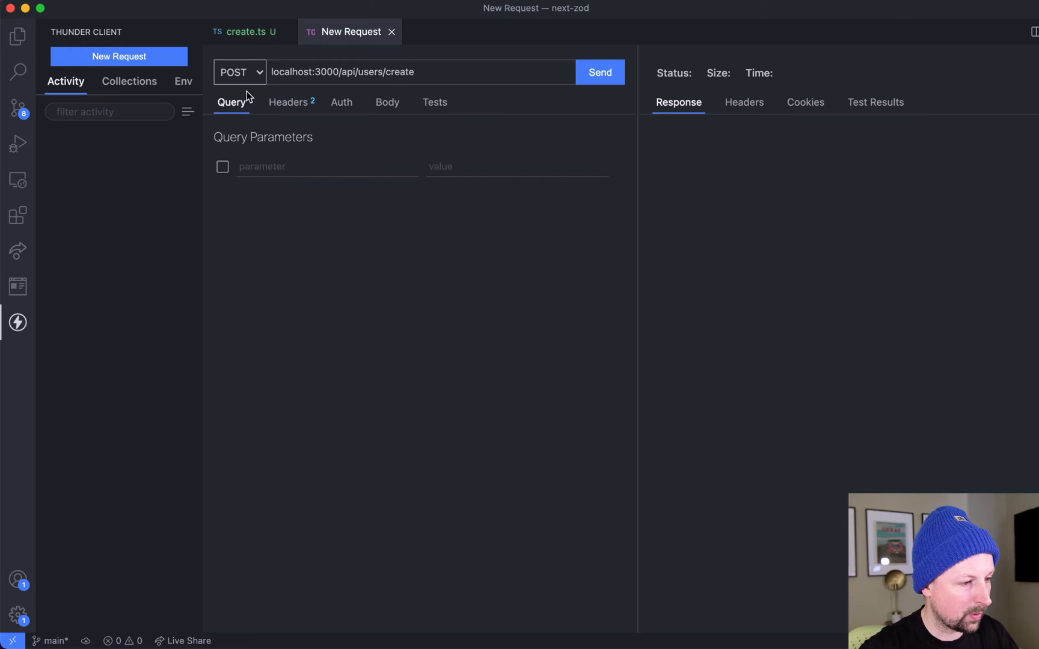
Send the sample user JSON body and get a 200 OK success response, then return to create.ts
click(388, 103)
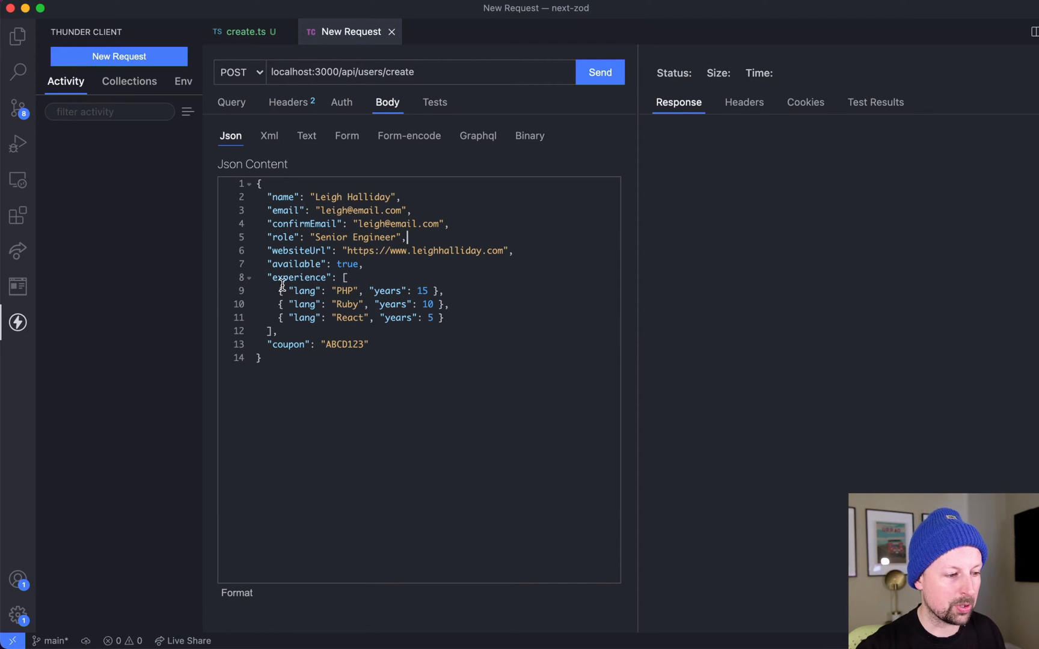
mouse_move(371, 304)
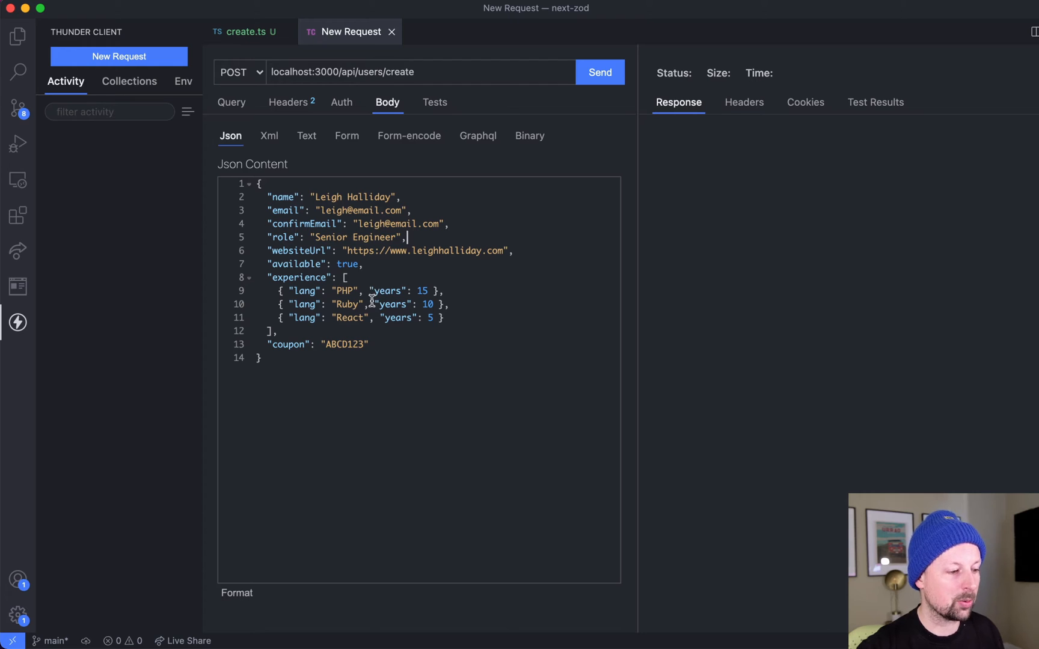
mouse_move(588, 96)
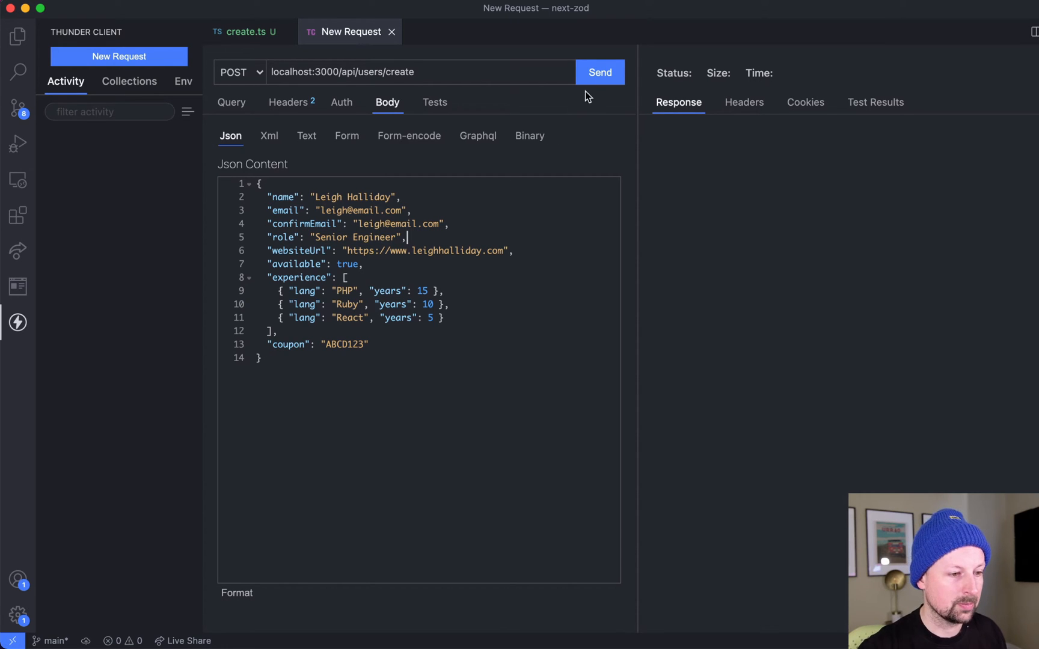
click(600, 72)
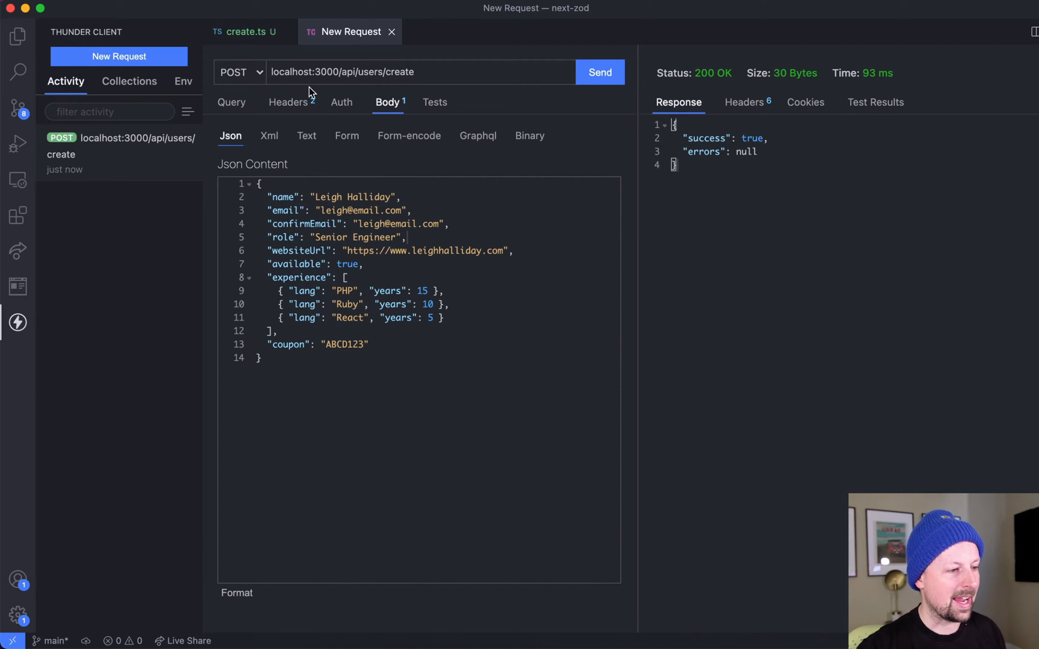
click(245, 31)
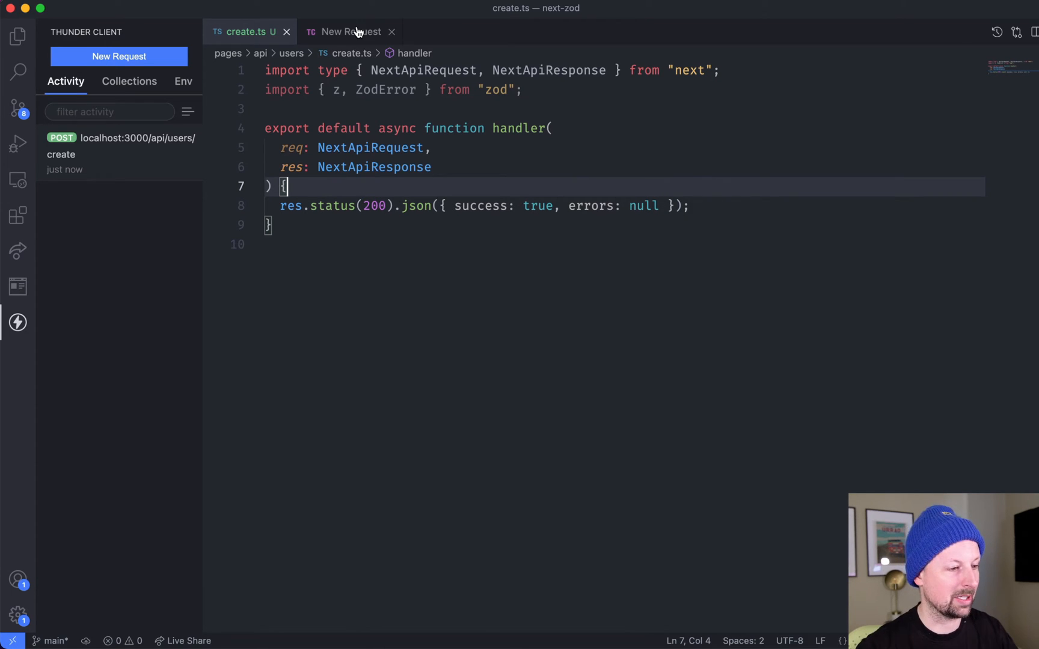
Paste the sample user JSON (name, email, confirmEmail) as a /* */ comment in create.ts
click(355, 31)
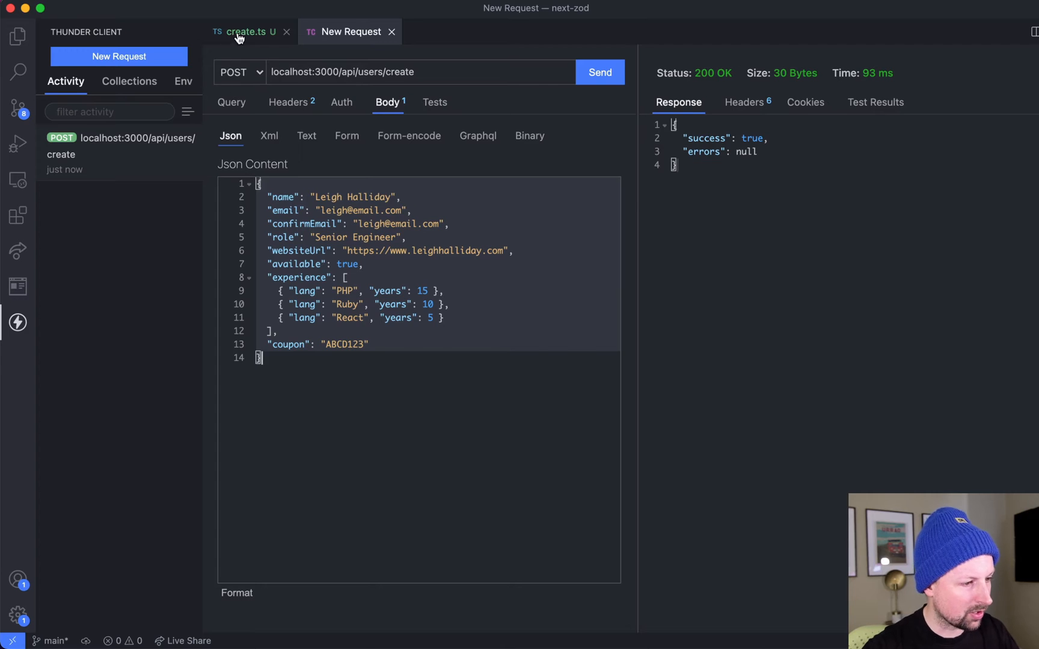
click(244, 31)
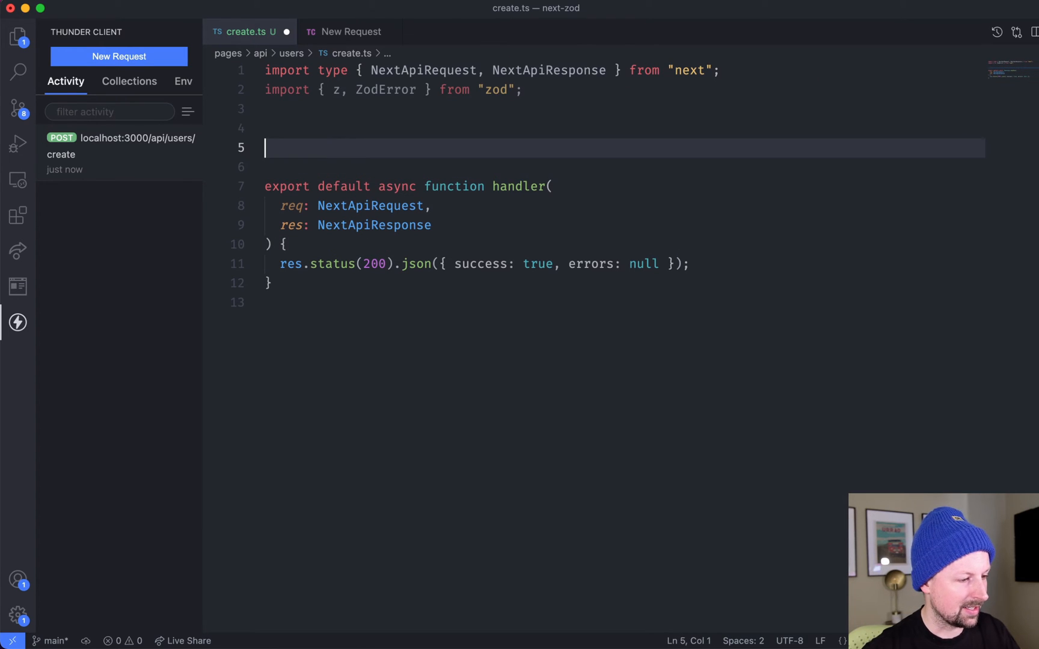
text(/*)
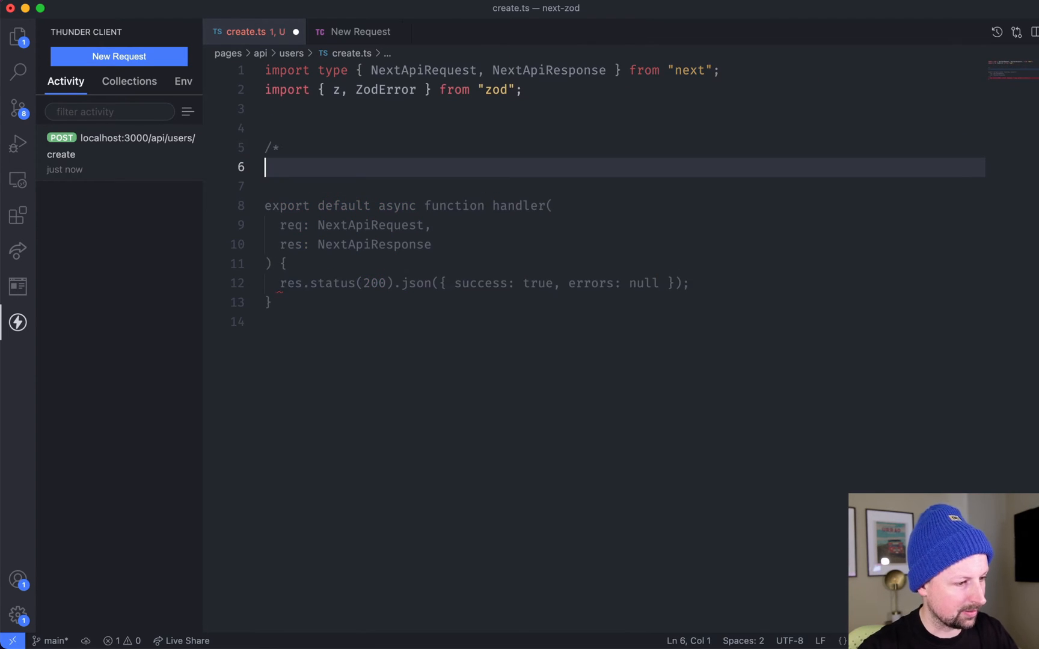
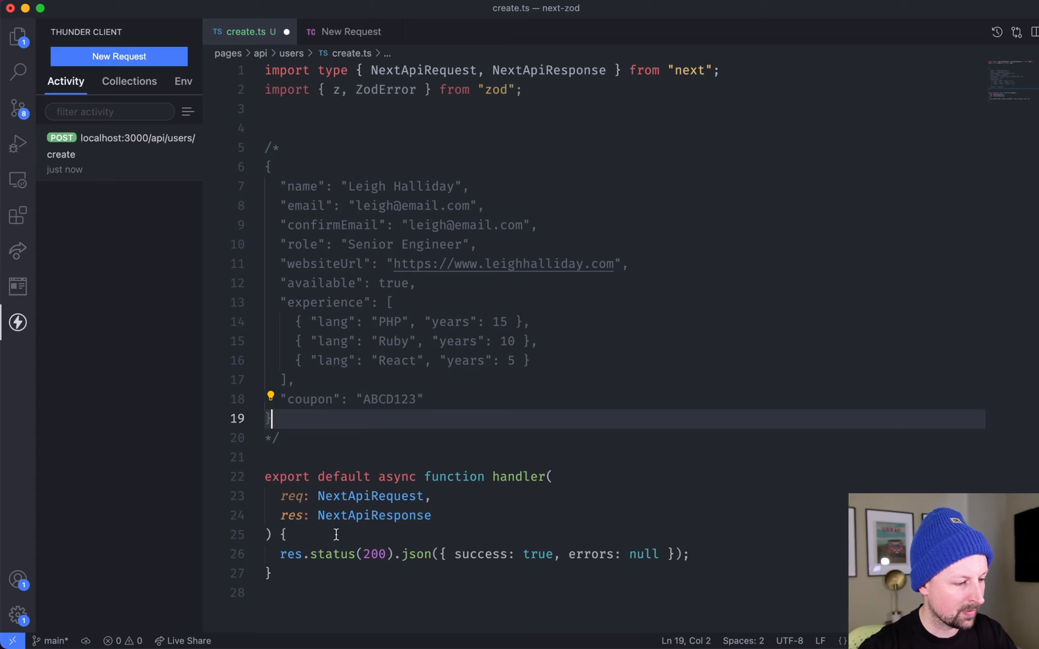
Make the handler assign const result = await saveData(req.body)
key(Enter)
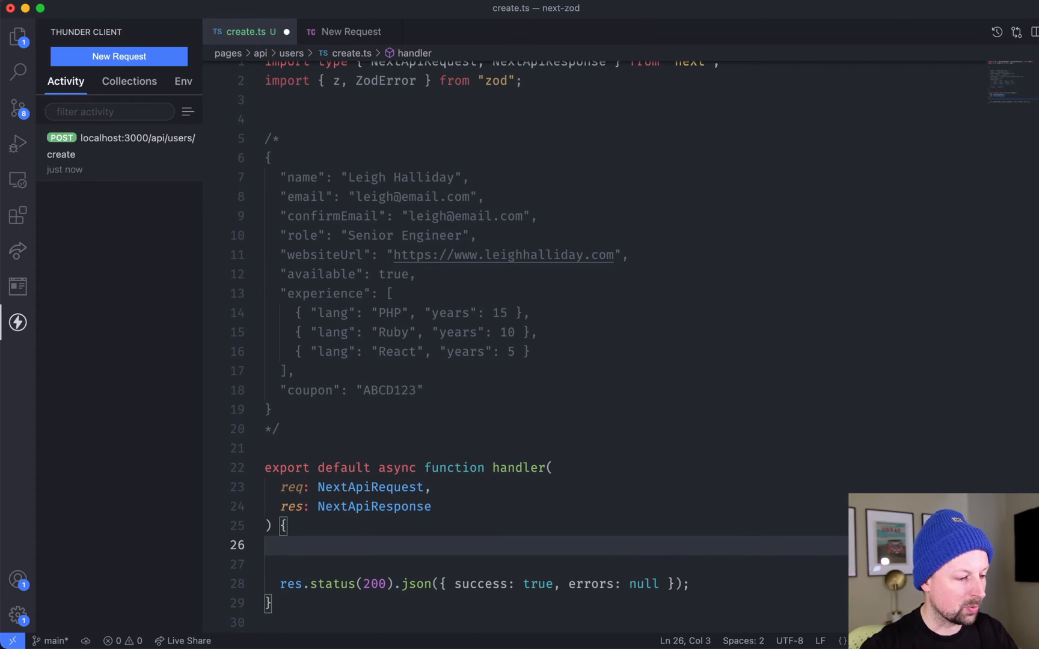
text(const)
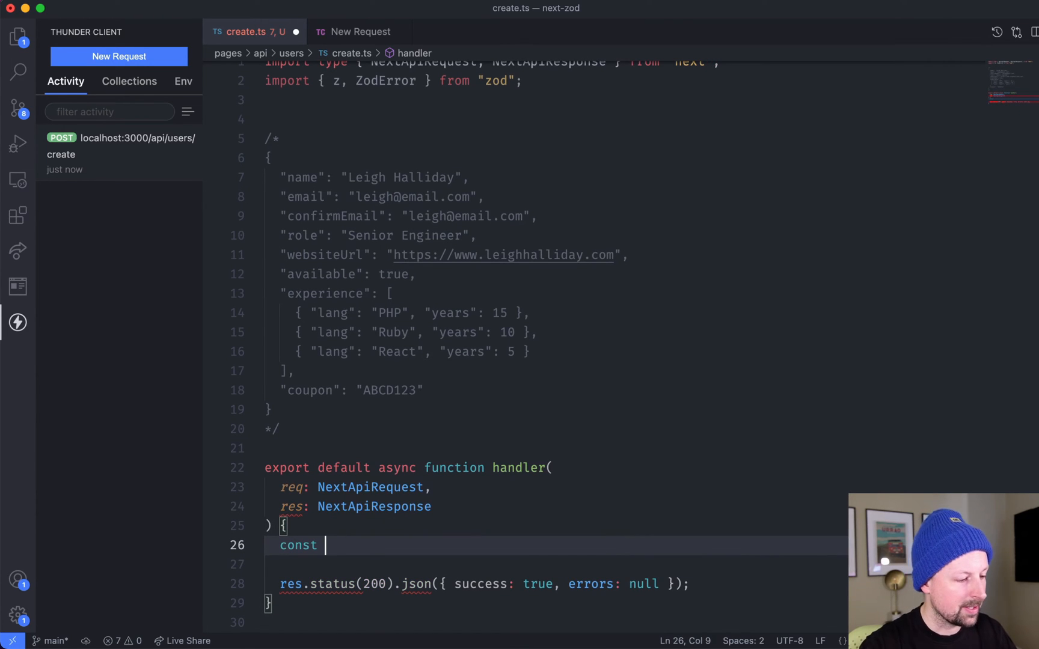
text(result =)
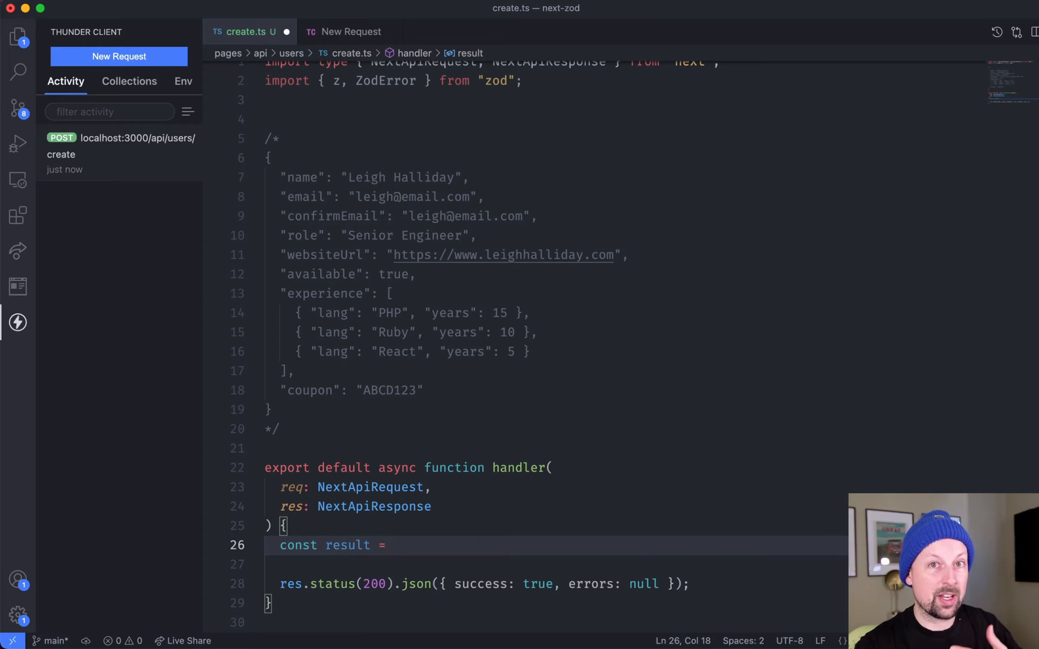
text(await saveData)
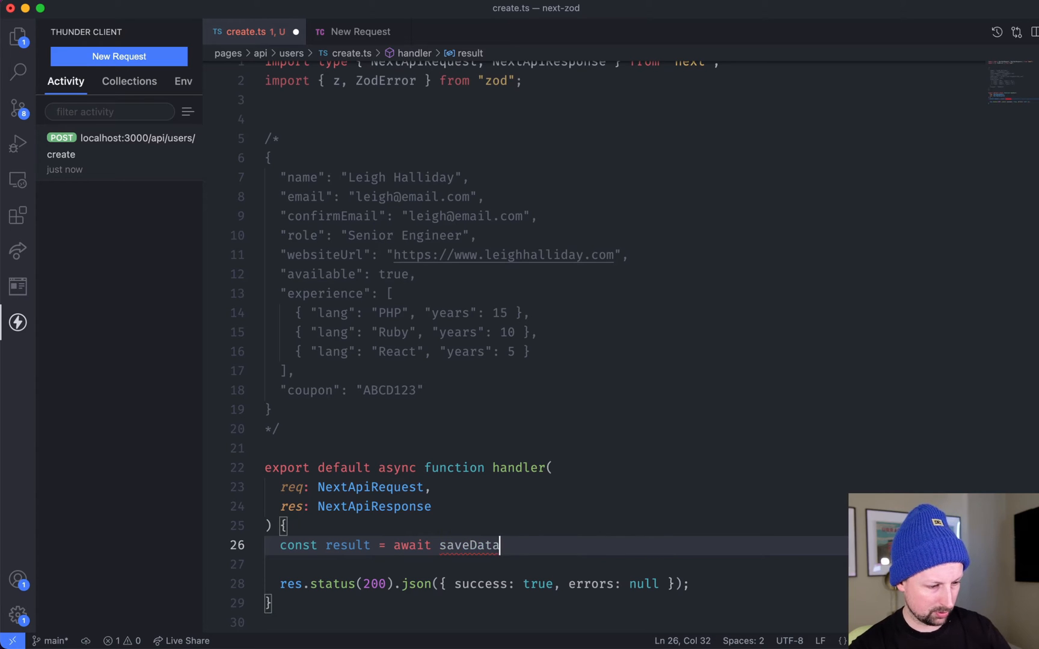
text((req)
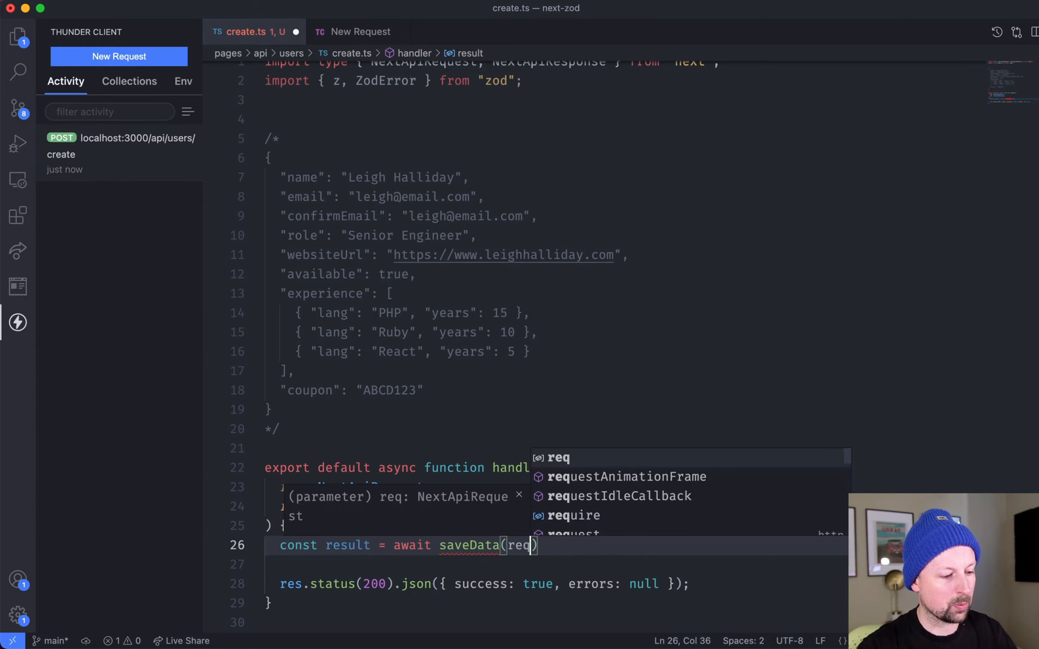
text(.body)
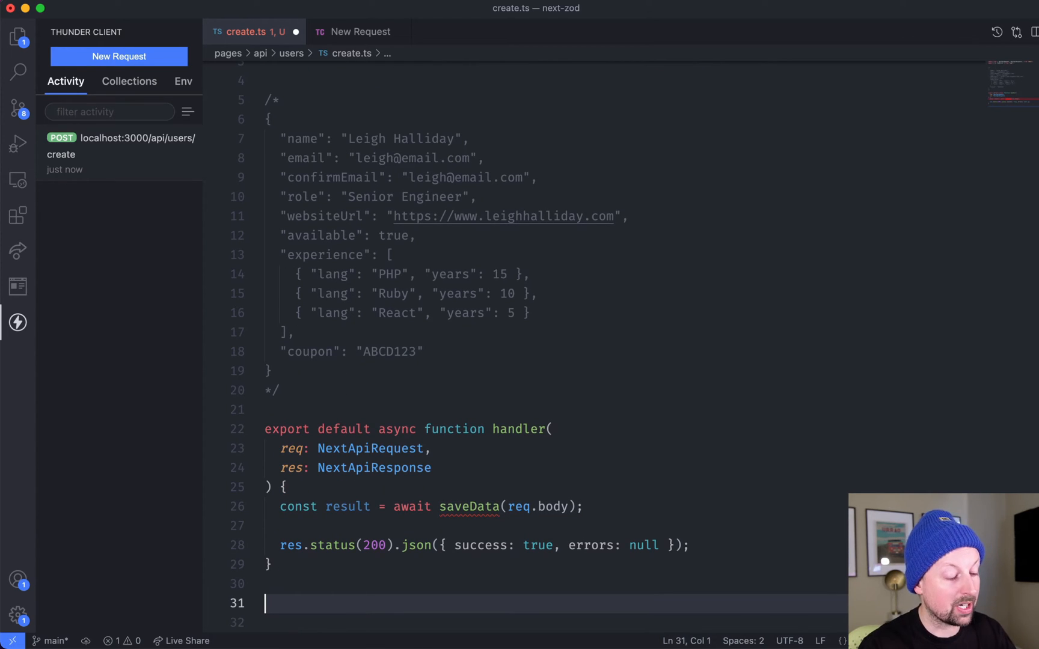
Declare async function saveData(rawData: any) returning Promise<{success: boolean, errors: any}>
text(async)
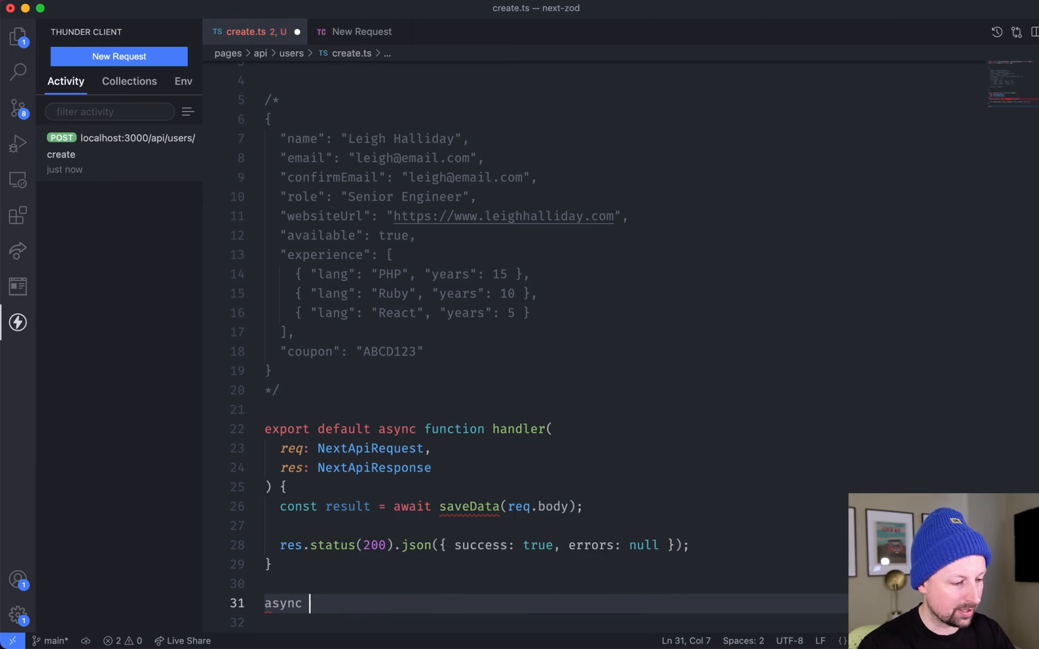
text(function saveData)
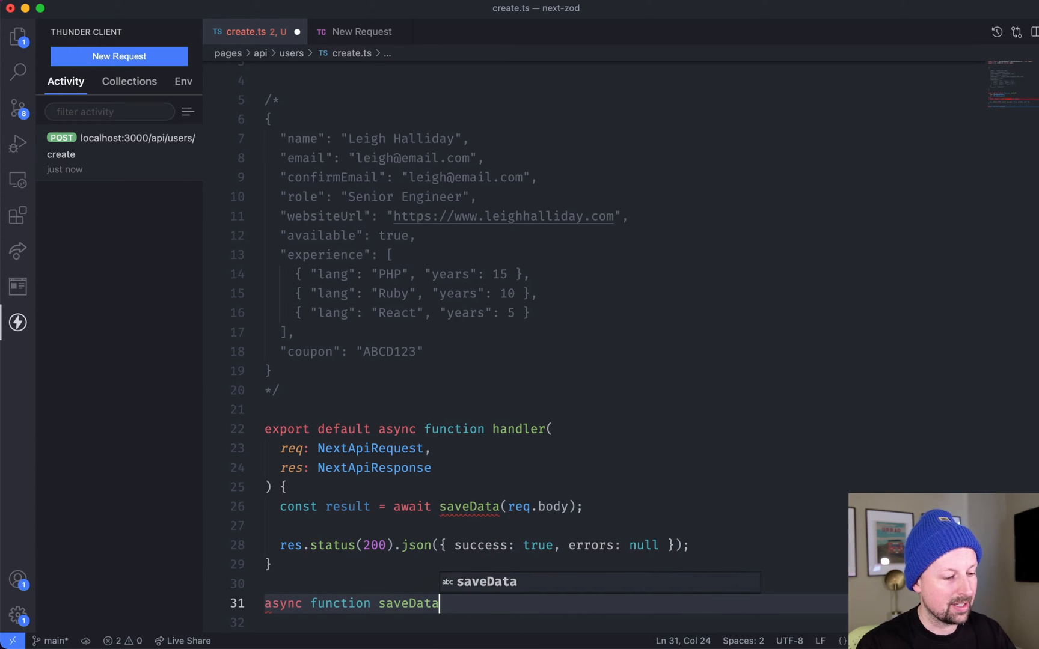
text((raw)
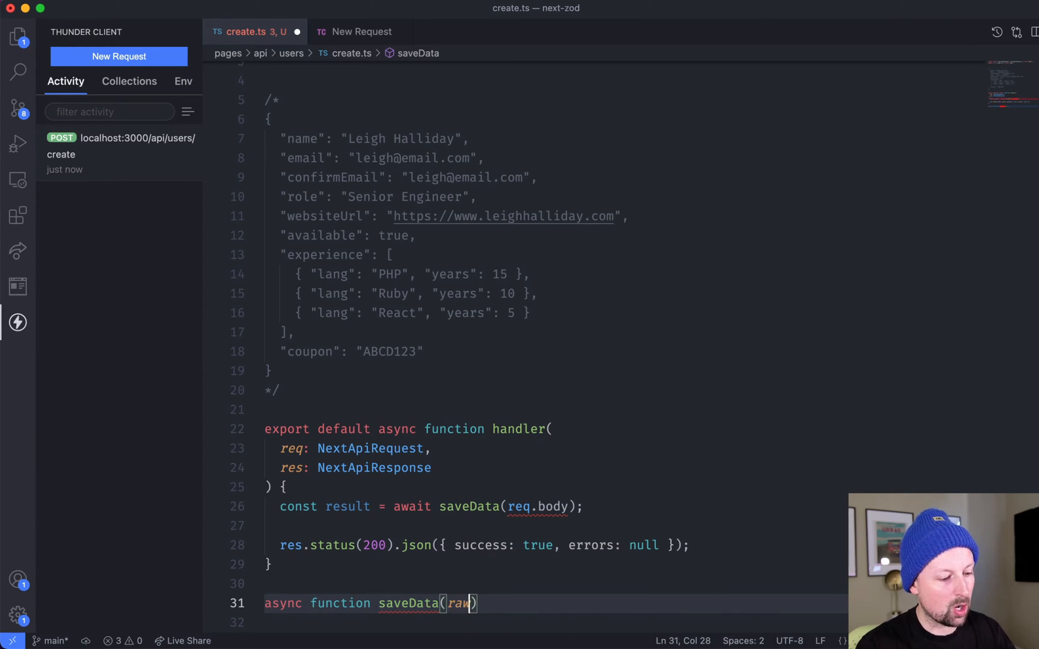
text(Data: any)
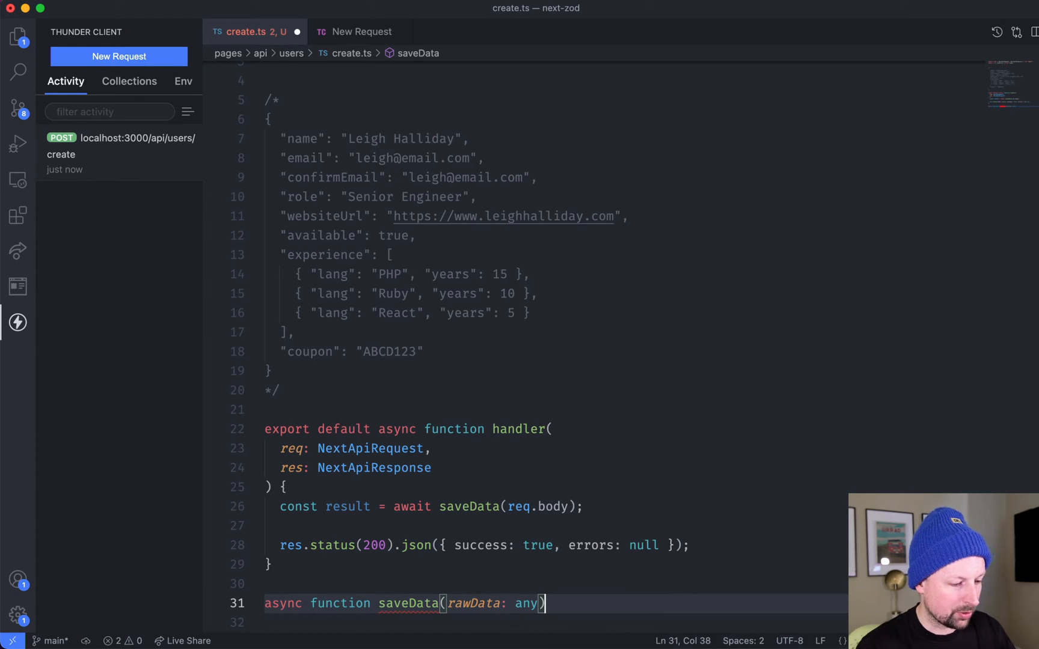
text(: <)
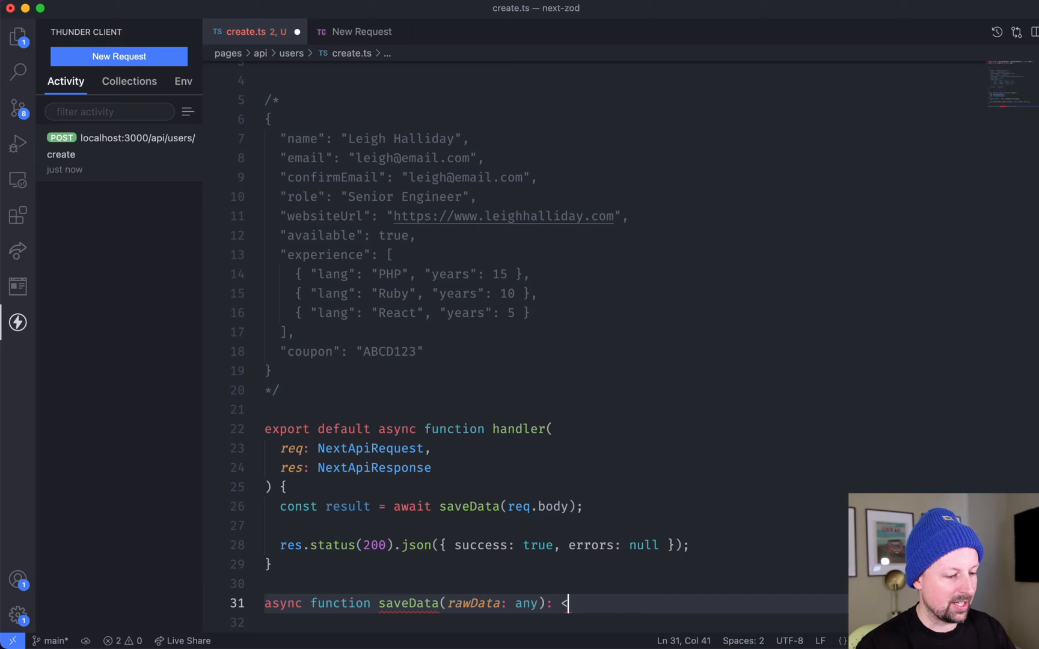
text(Promise)
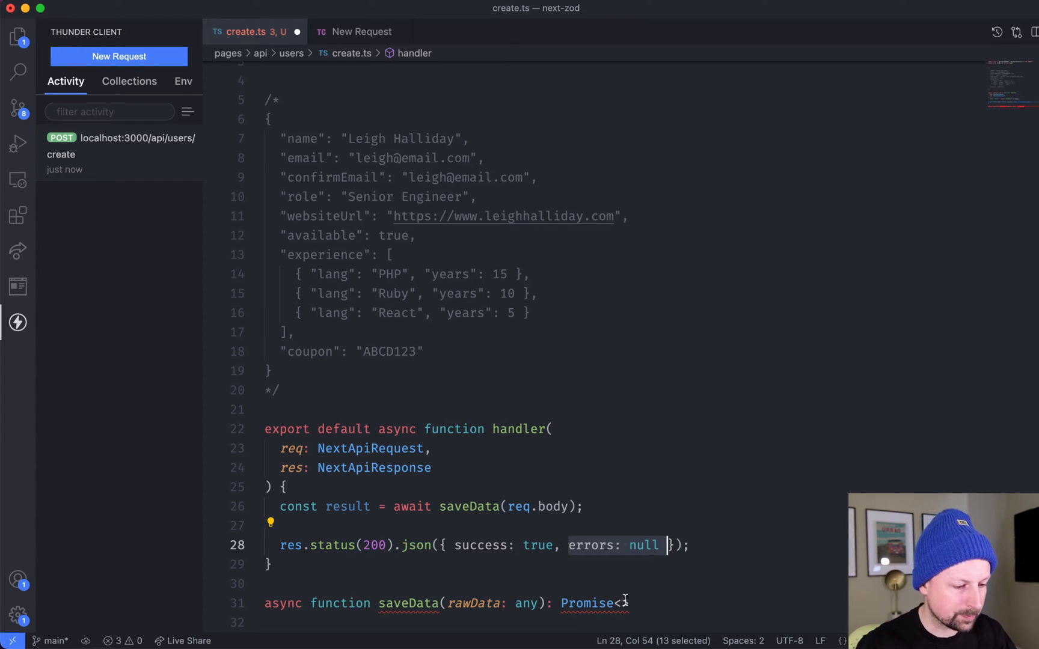
text({success: boolean, e)
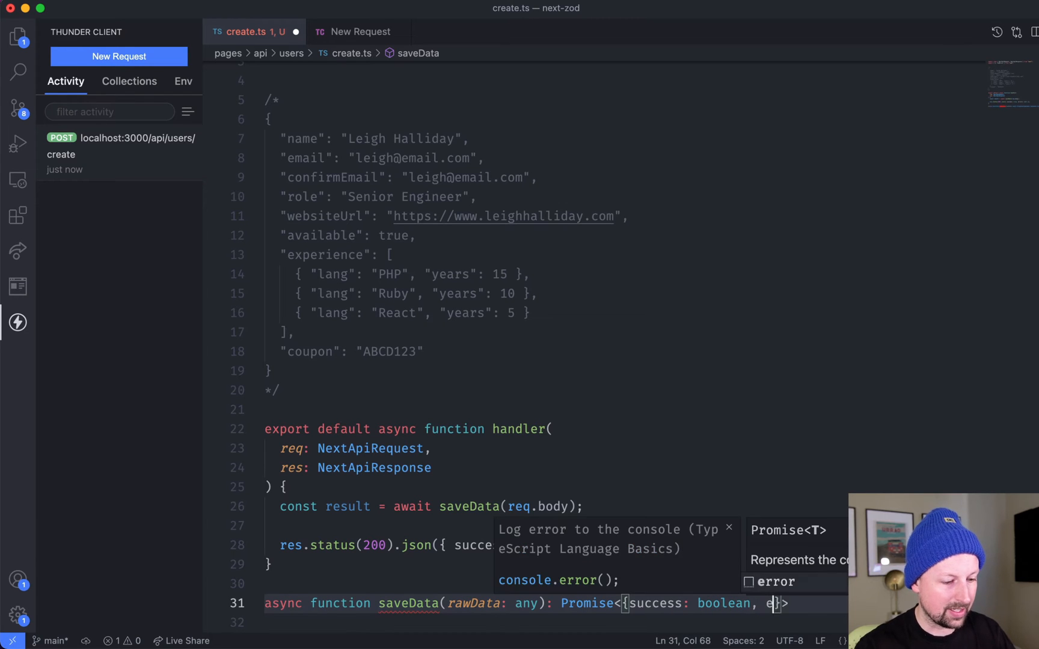
text(errors: any)
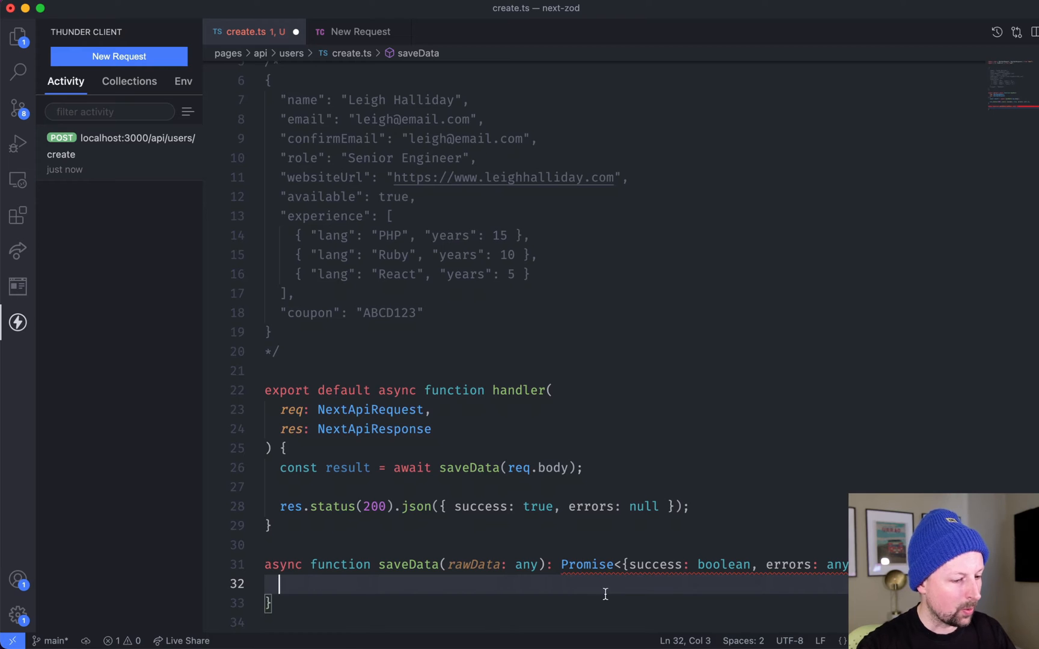
mouse_move(597, 565)
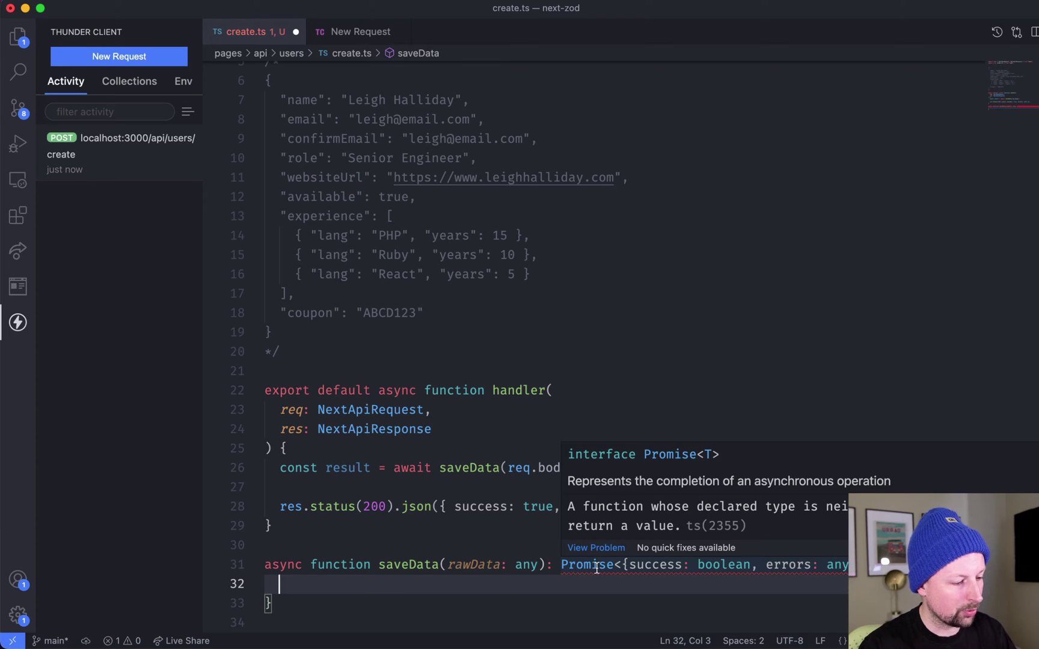
Start a try block inside saveData that begins declaring const data
text(try {)
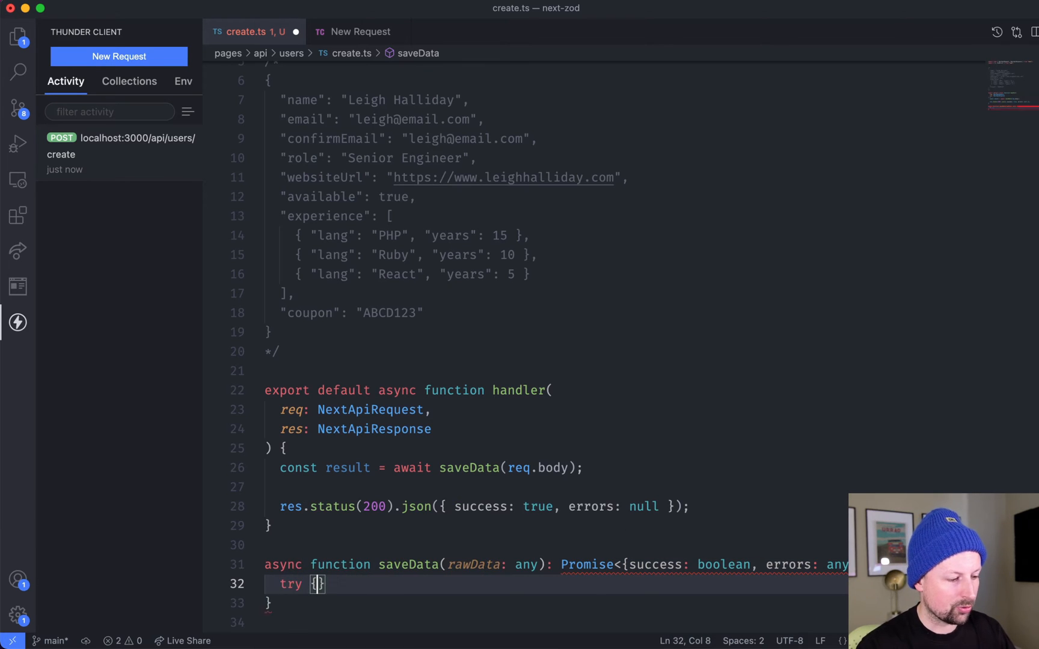
key(Enter)
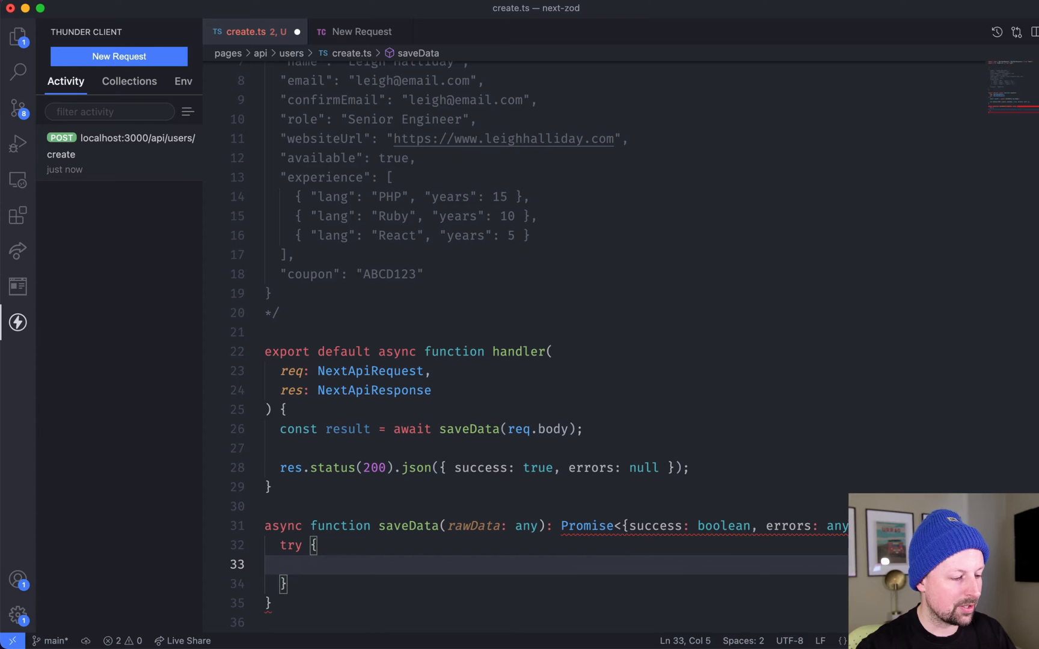
text(const data)
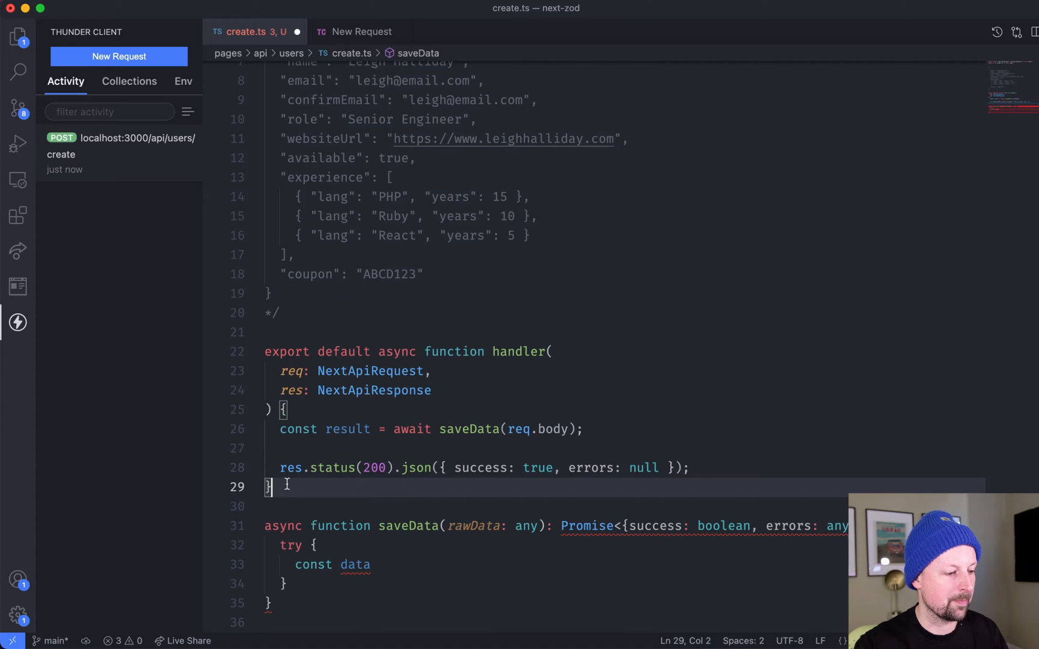
Define const User = z.object({ name: z.string() })
text(const User)
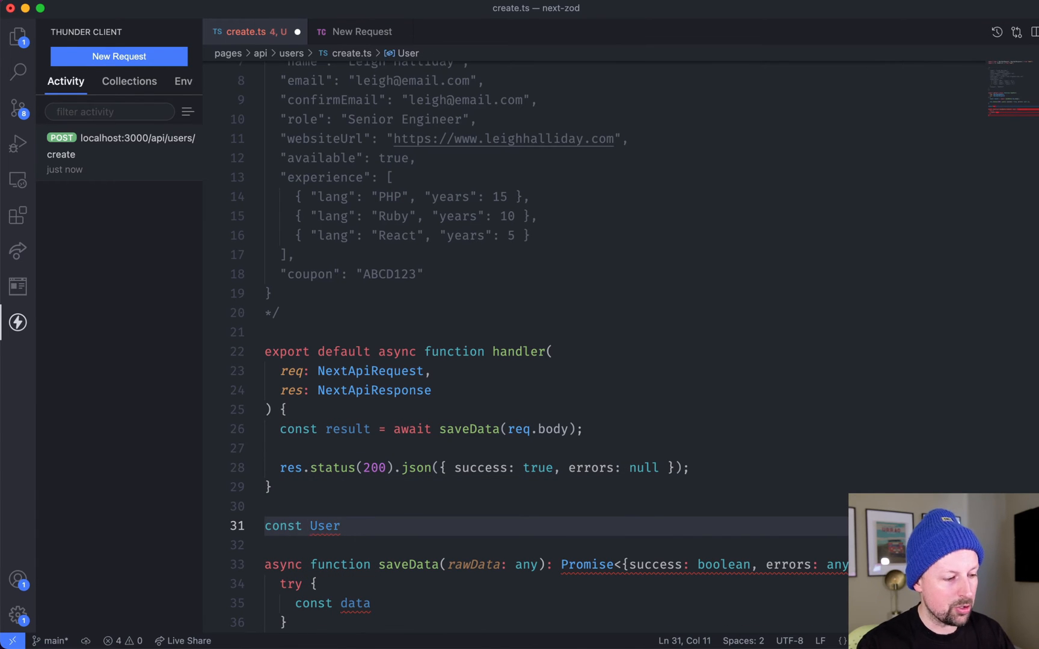
text(= z)
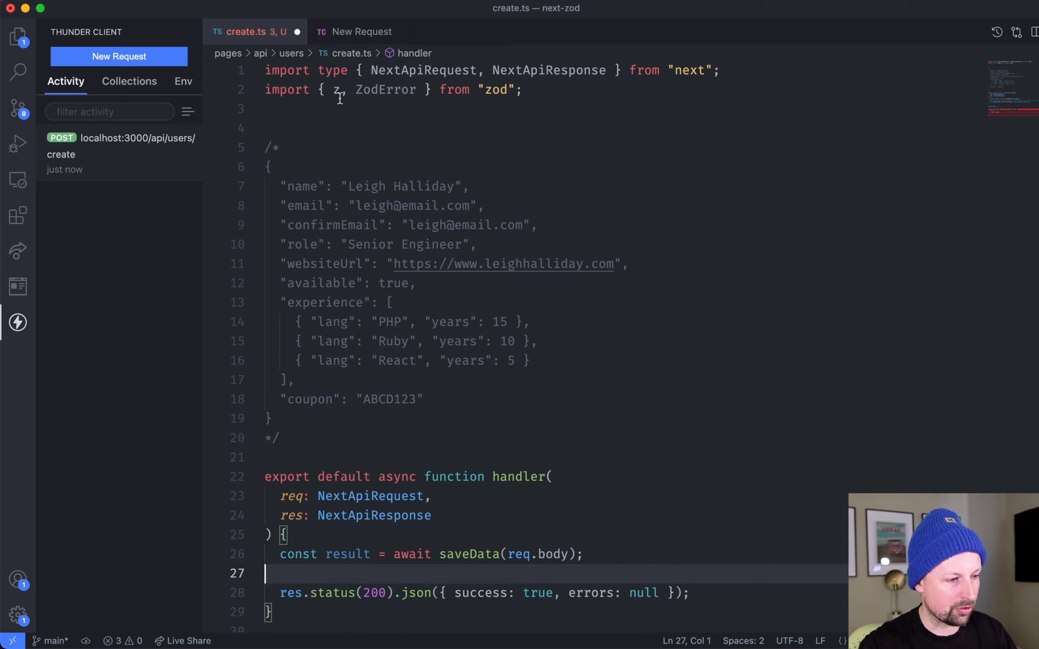
scroll(down, 3)
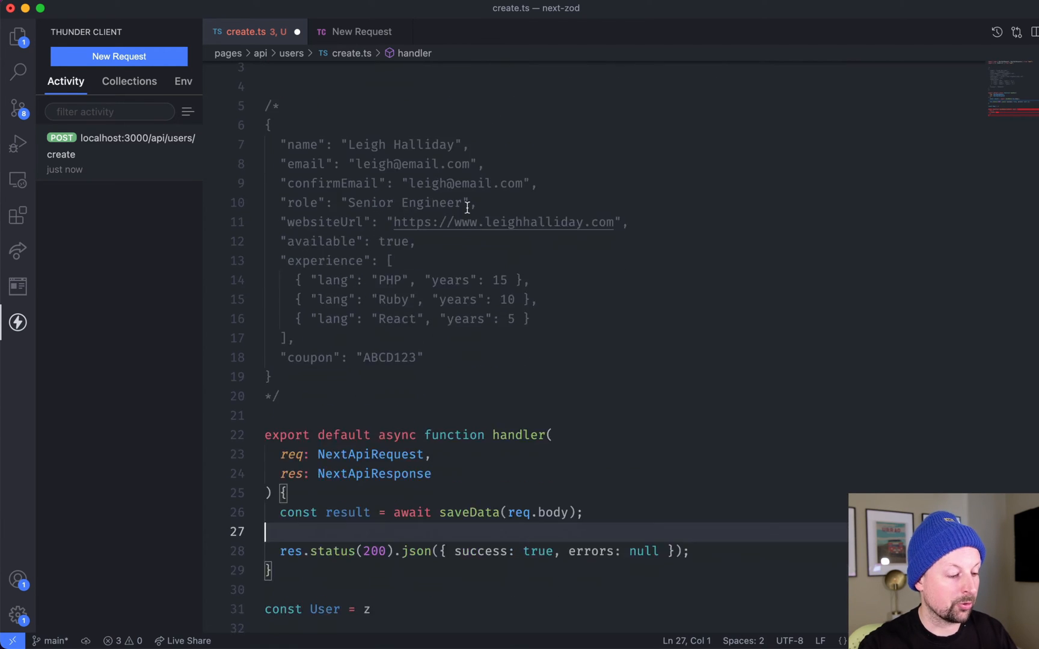
text(.obje)
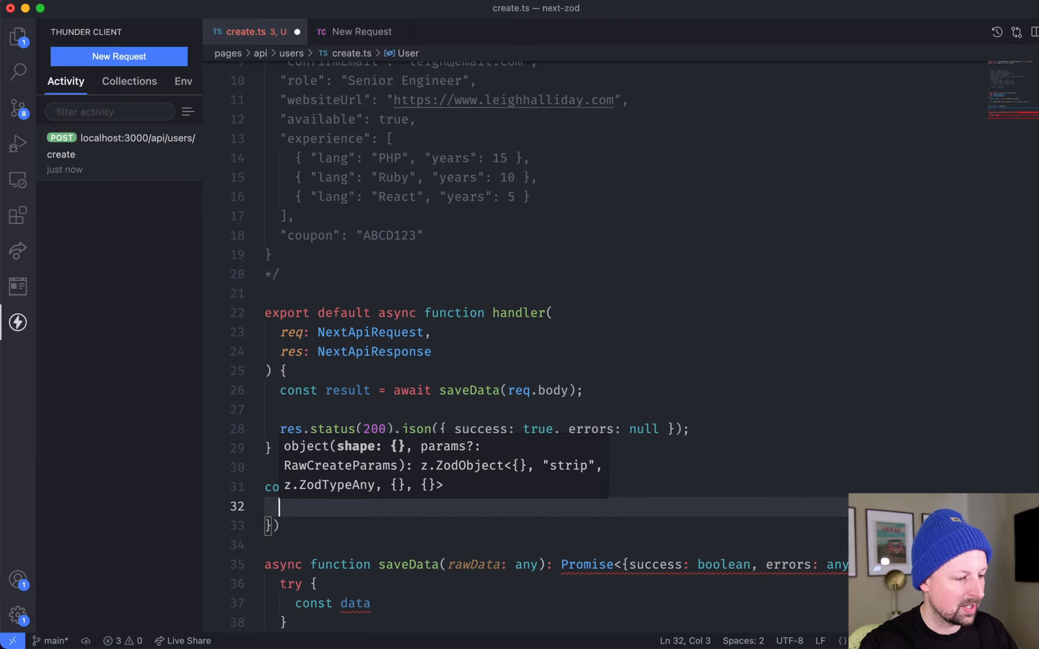
scroll(down, 3)
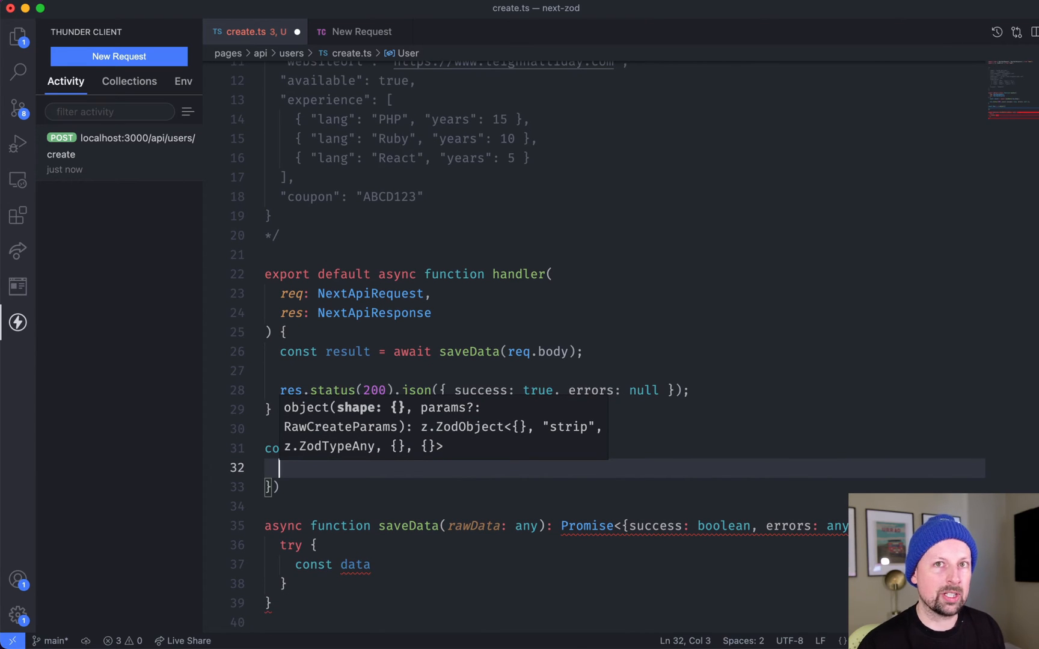
mouse_move(354, 467)
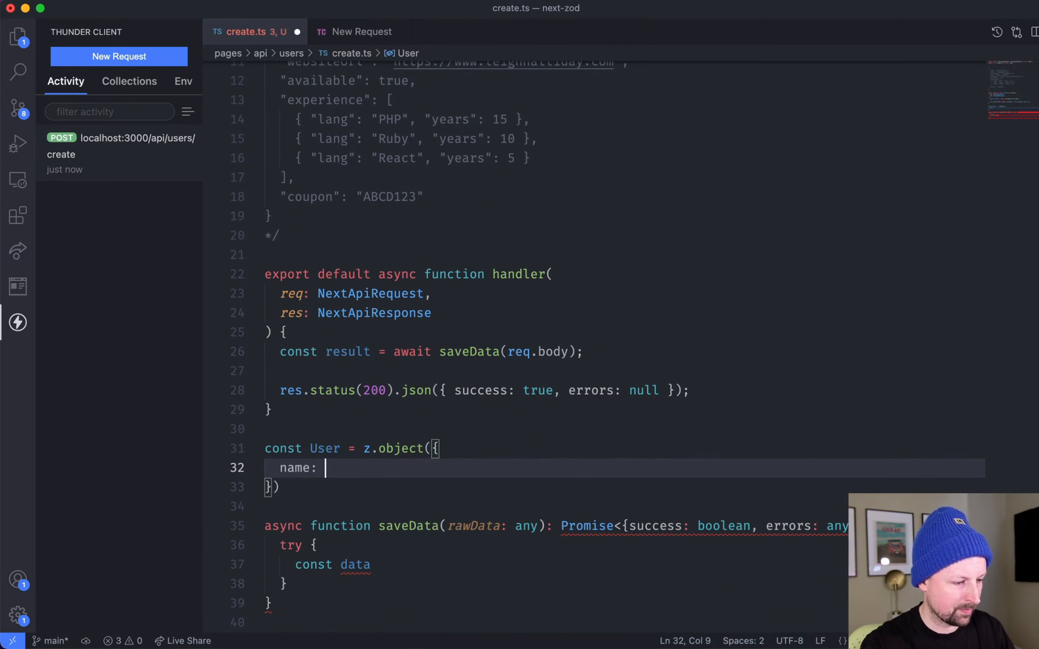
text(z.)
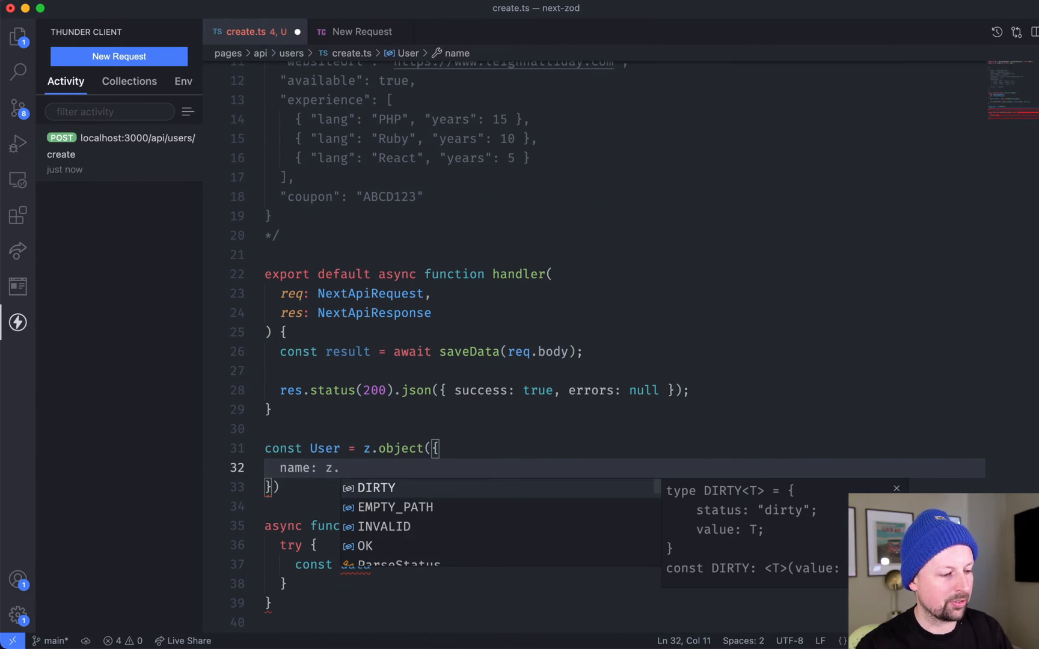
text(string()
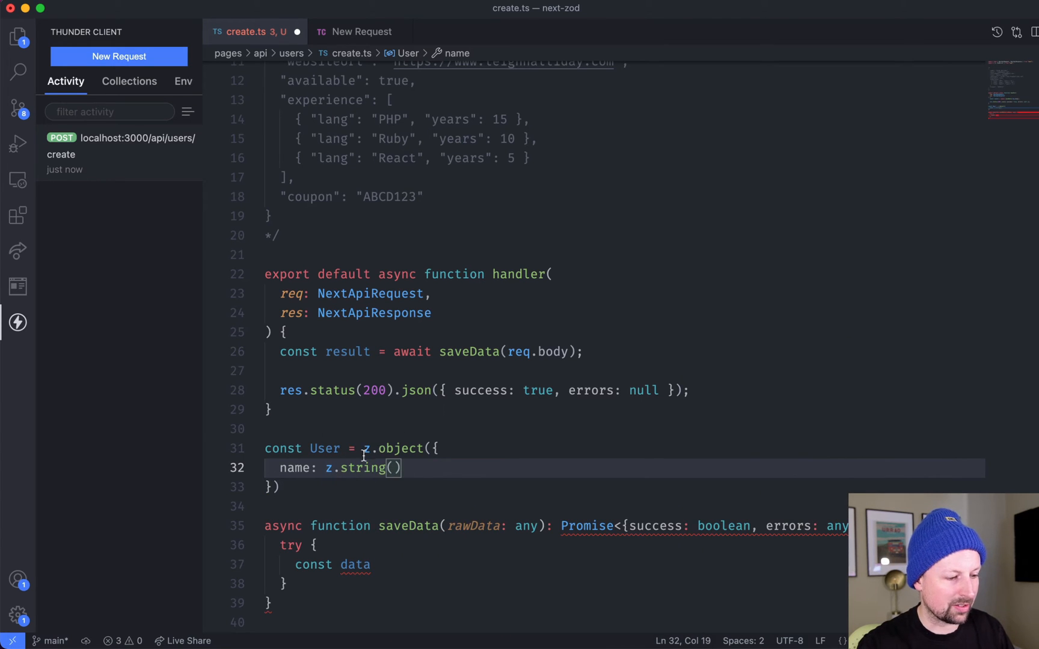
mouse_move(363, 469)
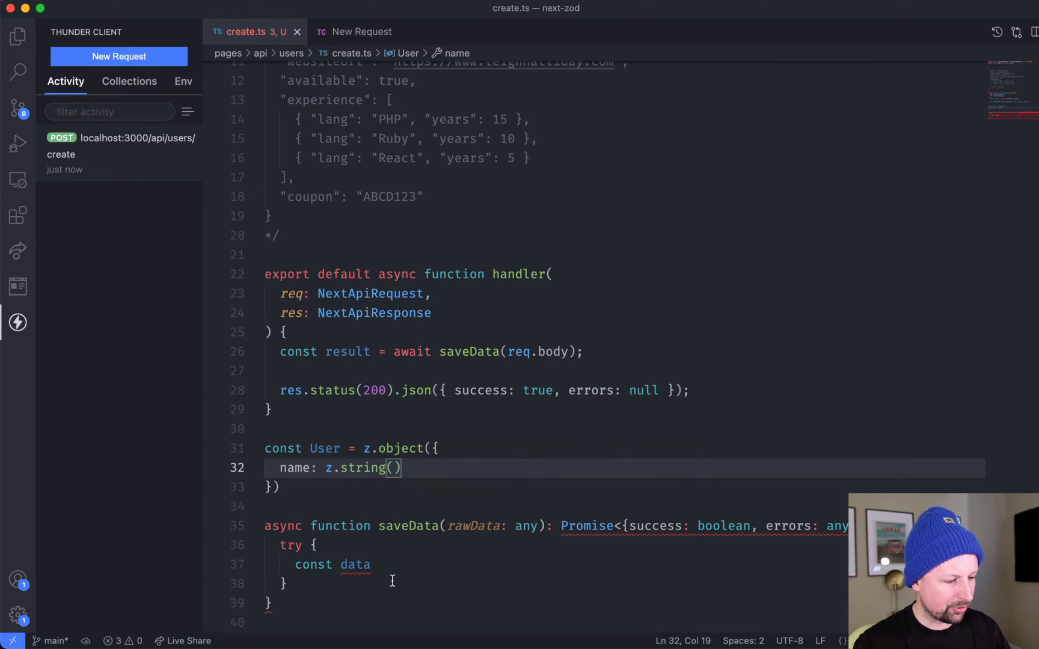
Parse rawData with User.parse, console.log(e) in catch, and return success true, errors null
text(=)
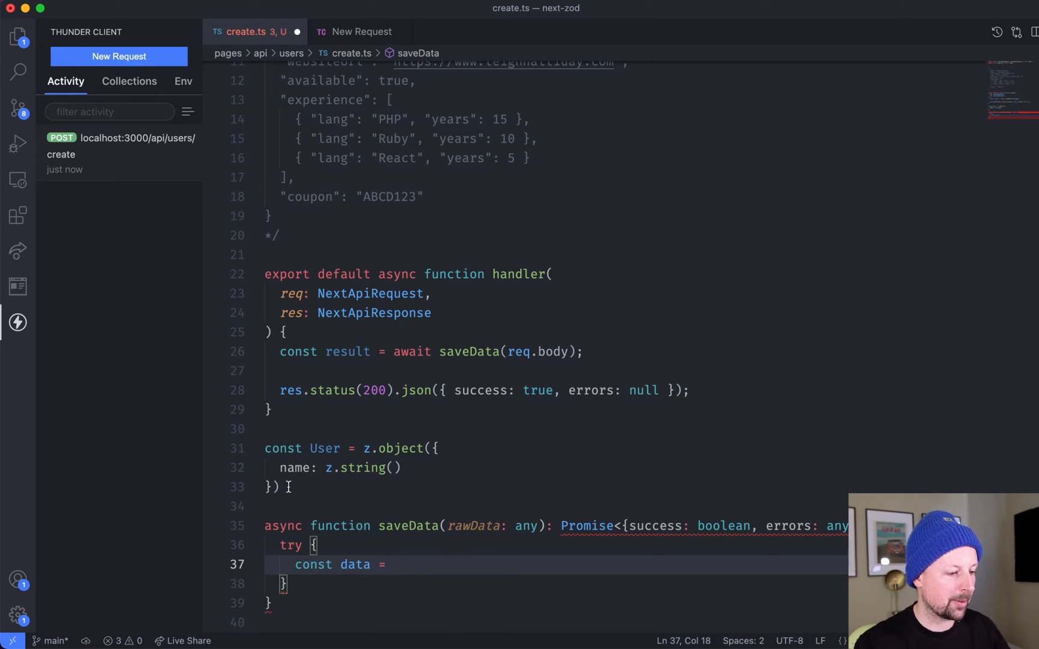
text(User)
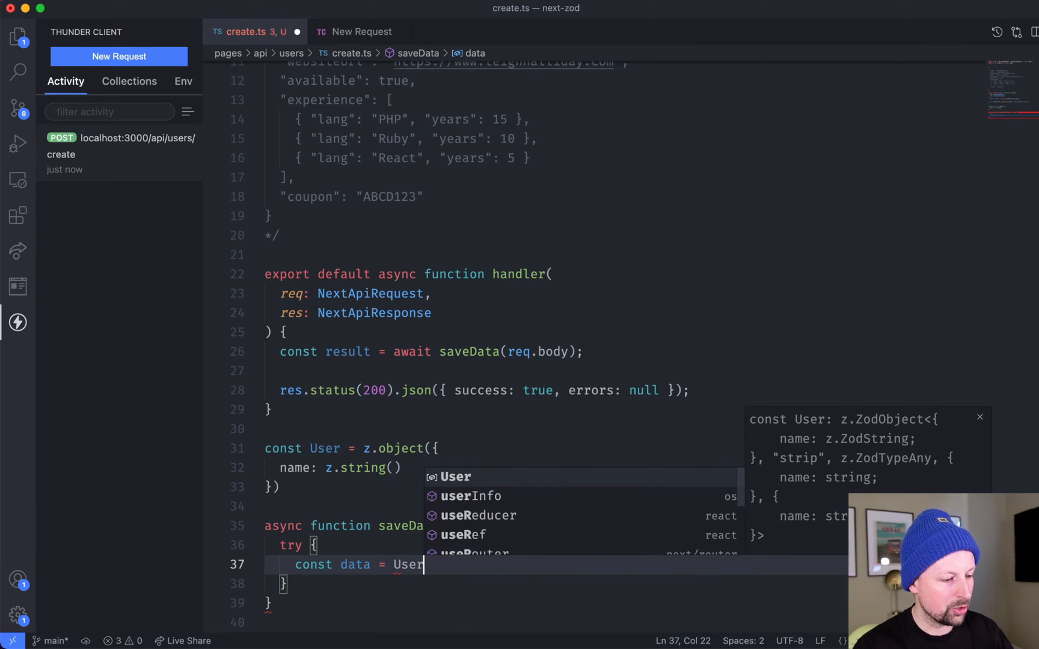
text(.parse())
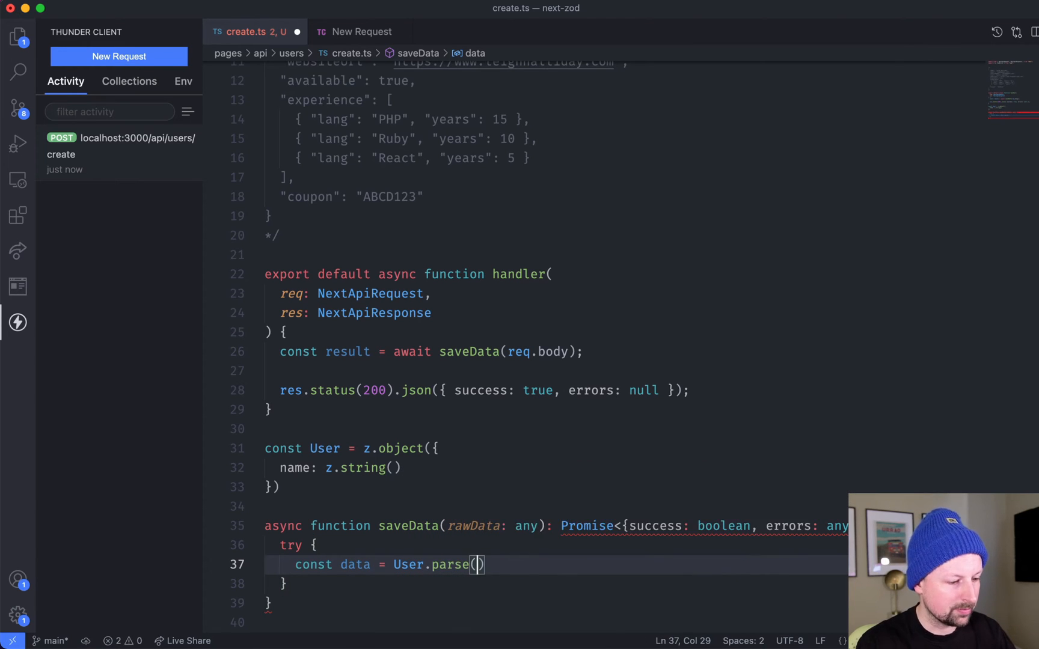
text(rawData)
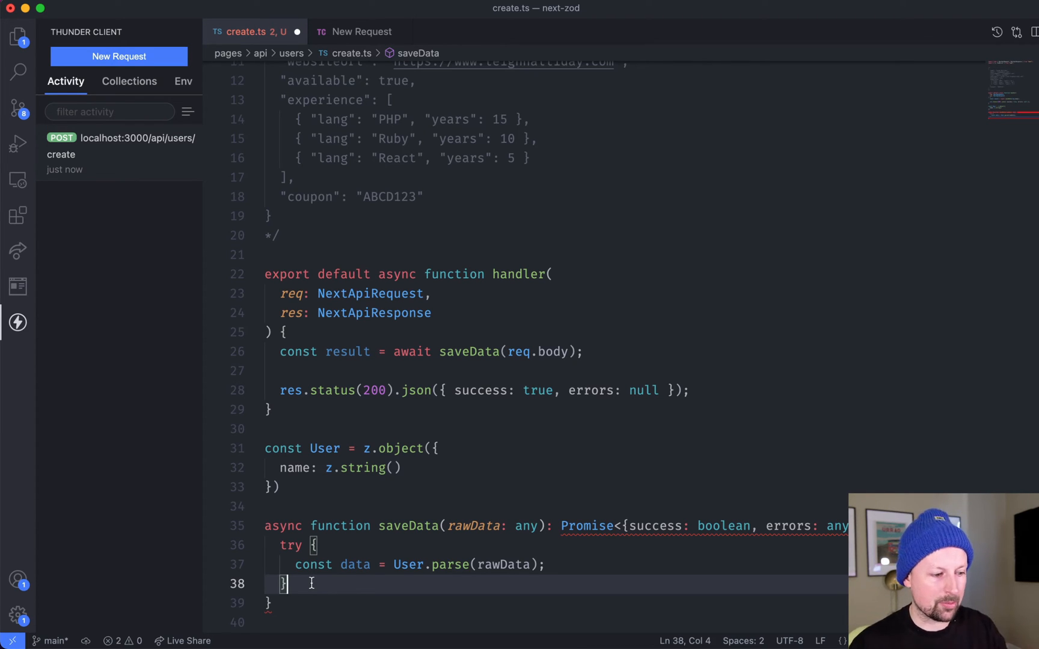
text(catch(e) {)
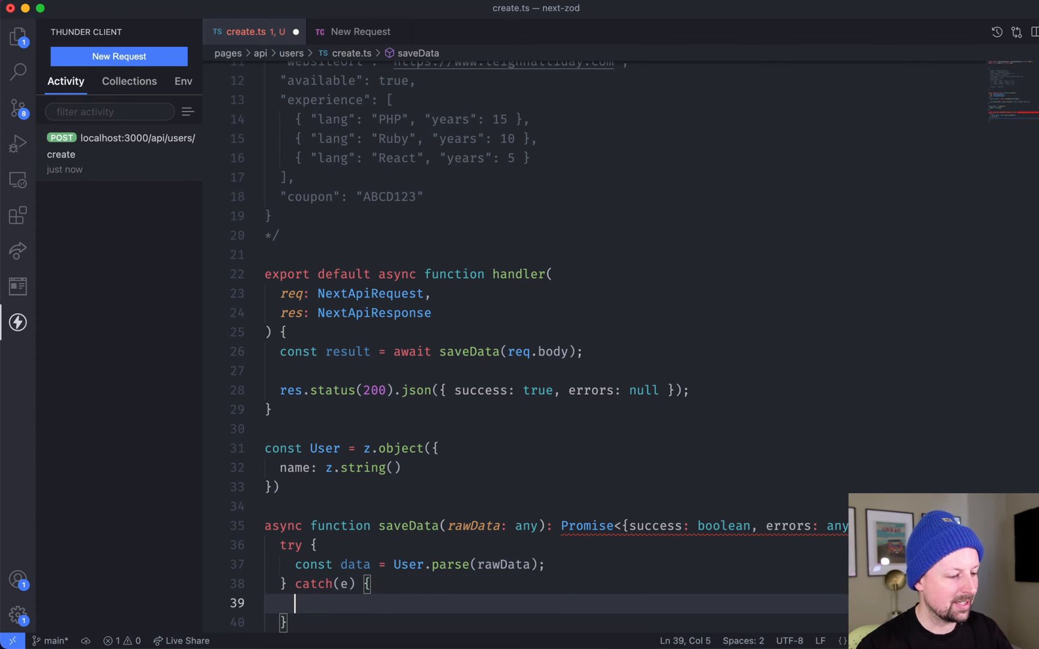
text(console.log(e);)
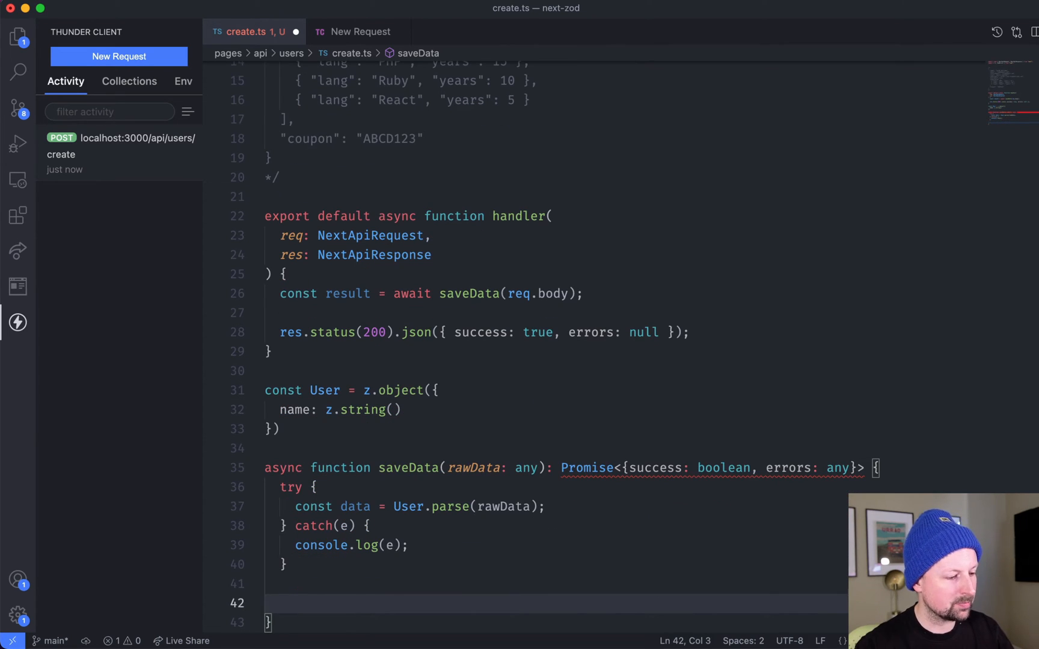
text(return {success: true, a)
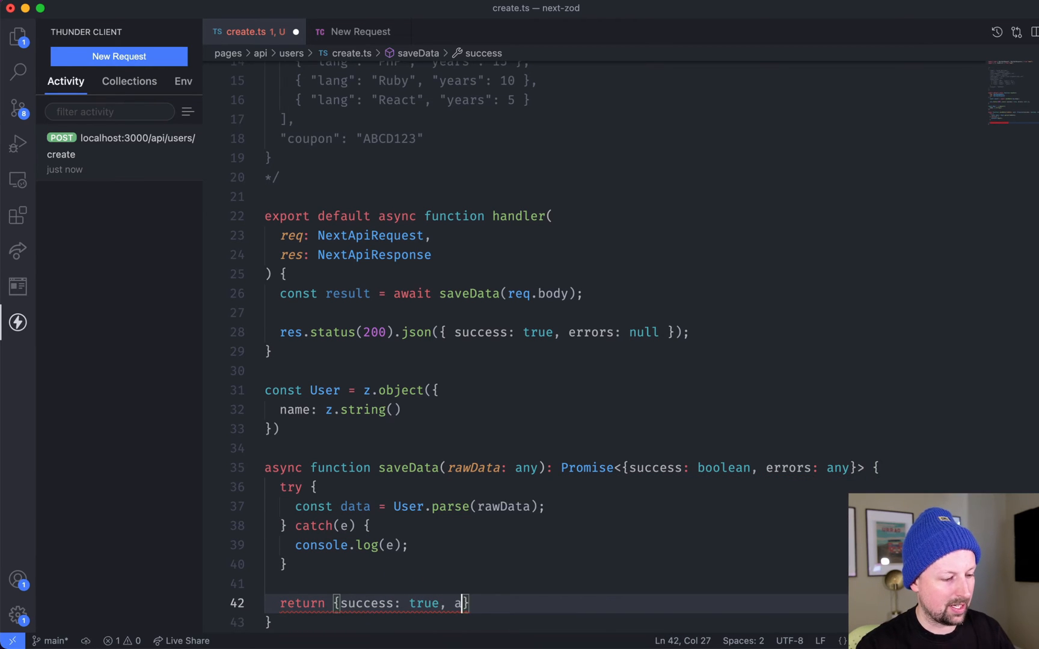
text(errors: null)
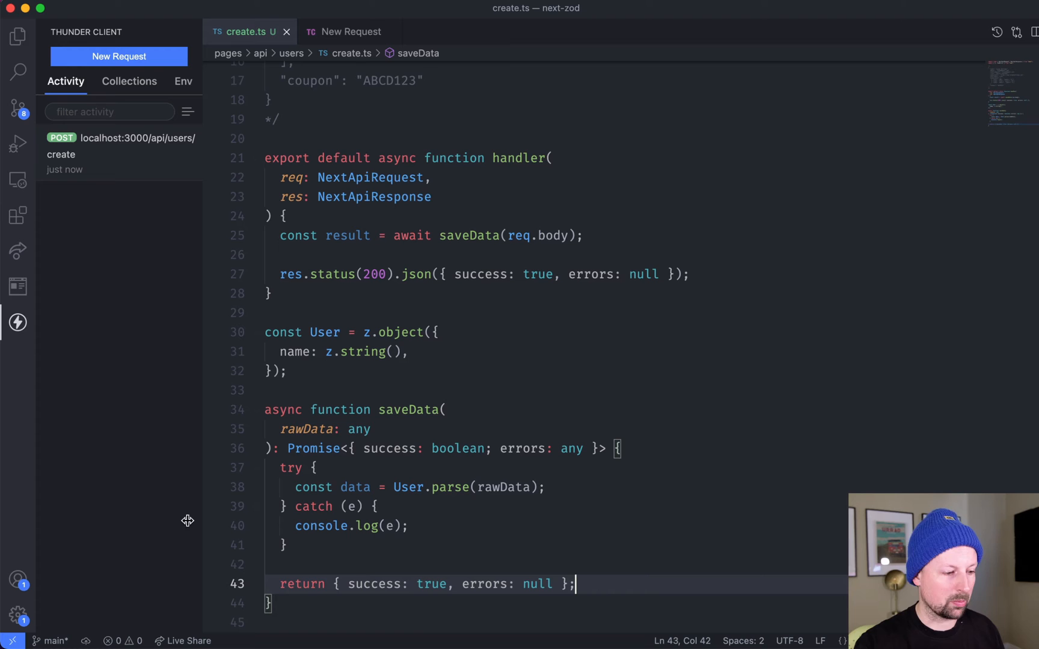
mouse_move(359, 352)
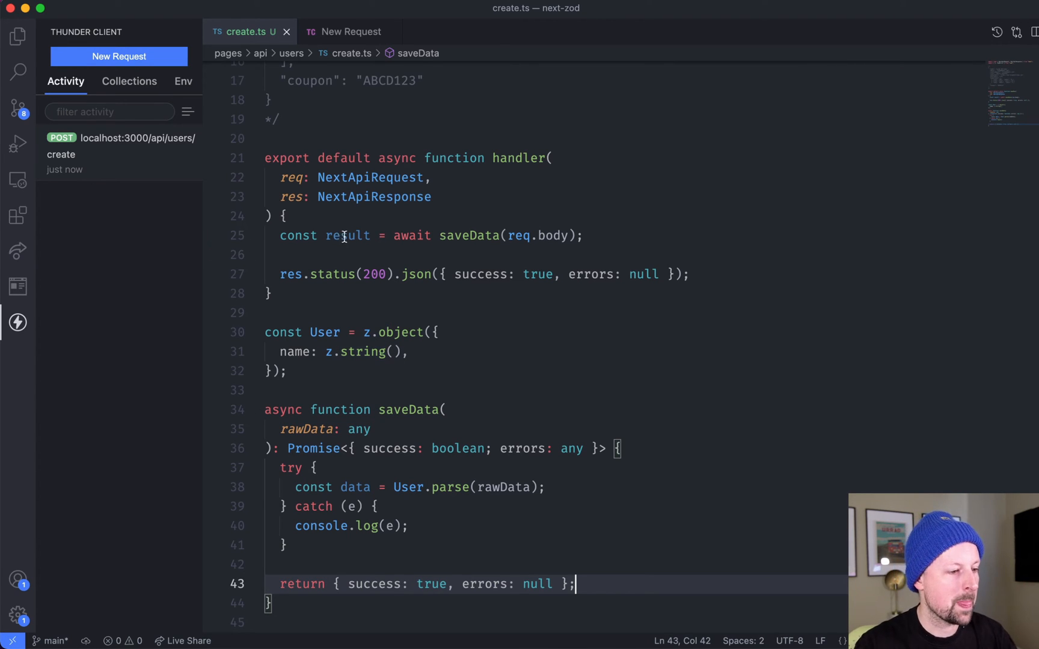
mouse_move(339, 240)
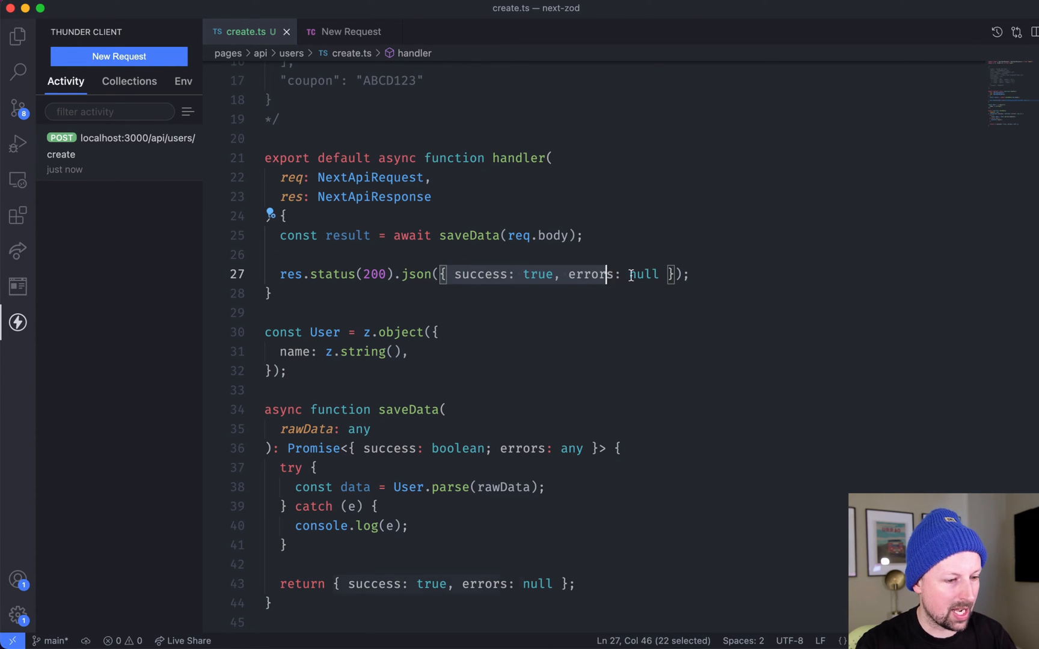
Respond with res.json(result), check the 200 OK response, and return to create.ts
text(result)
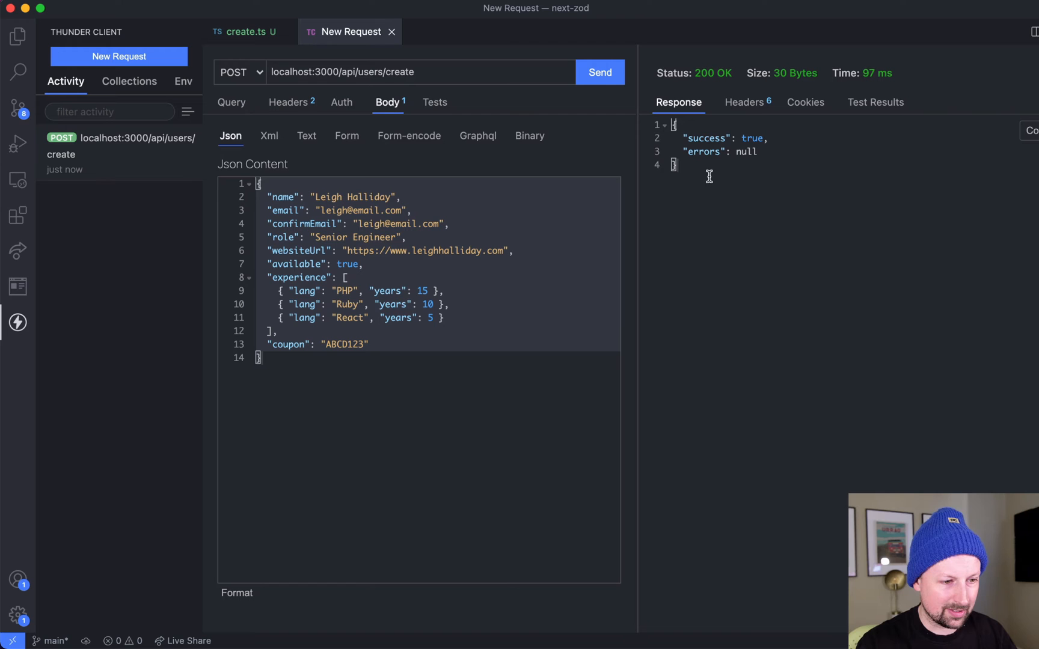
click(450, 639)
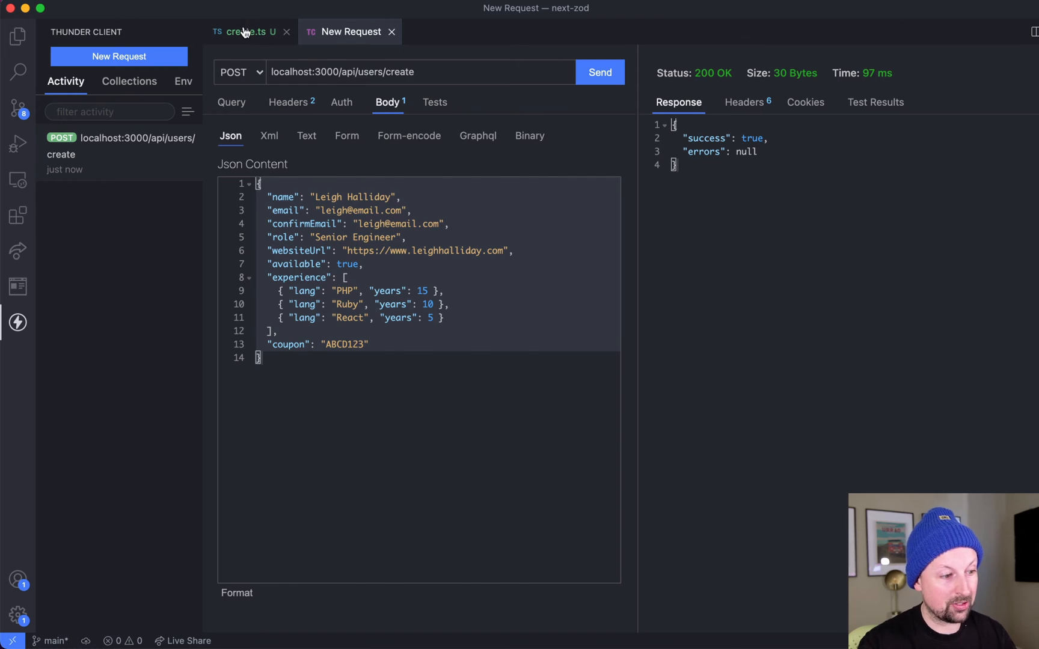
click(247, 31)
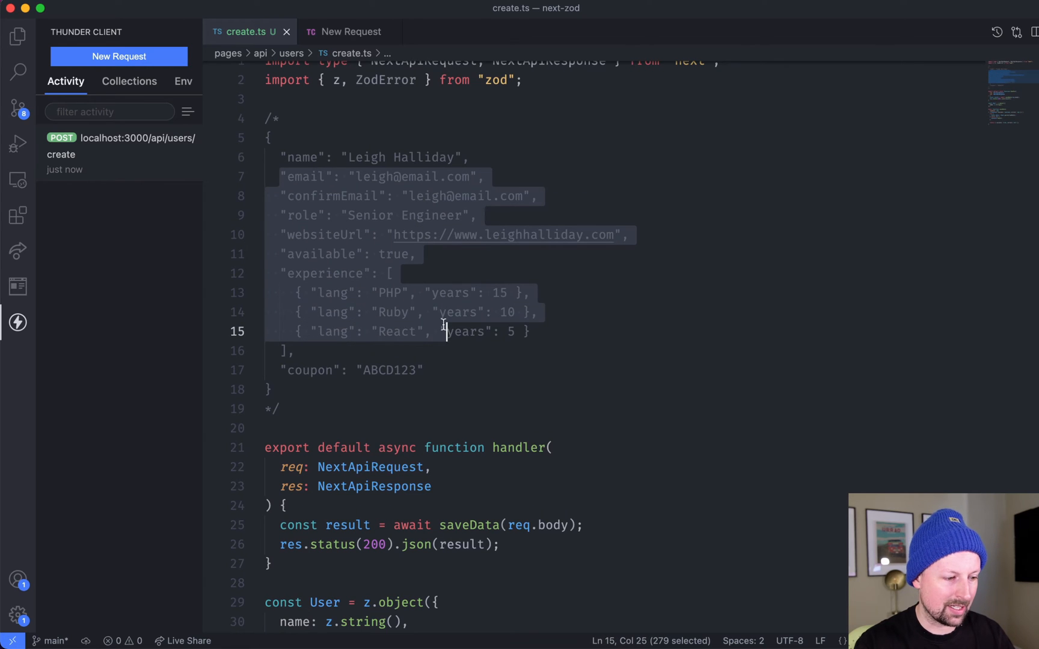
Log the parsed data after User.parse and rerun the test request
scroll(down, 3)
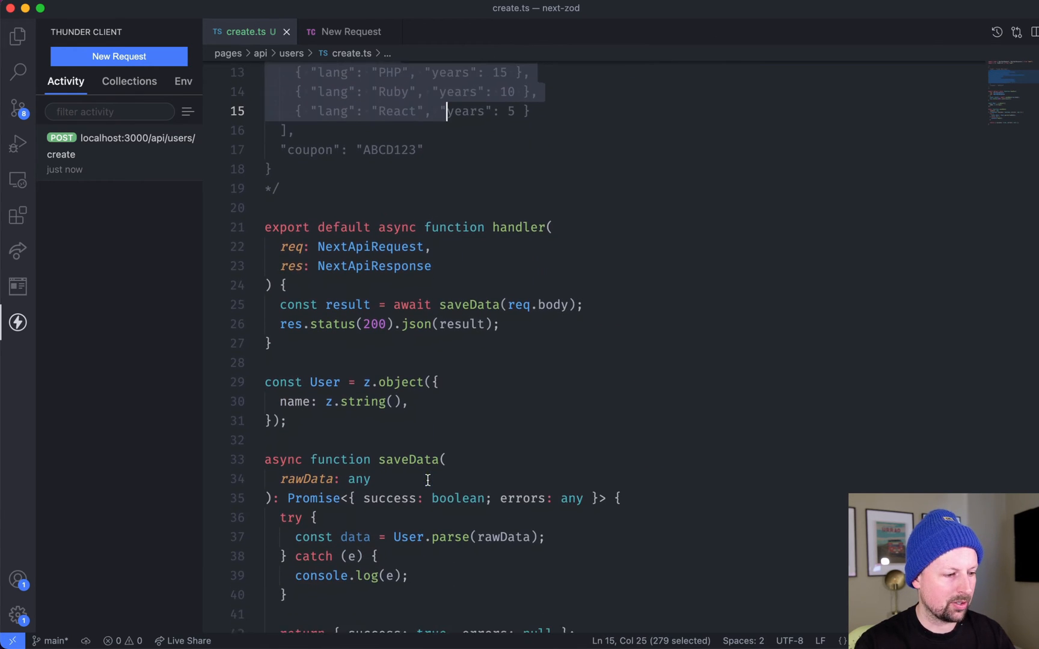
scroll(down, 3)
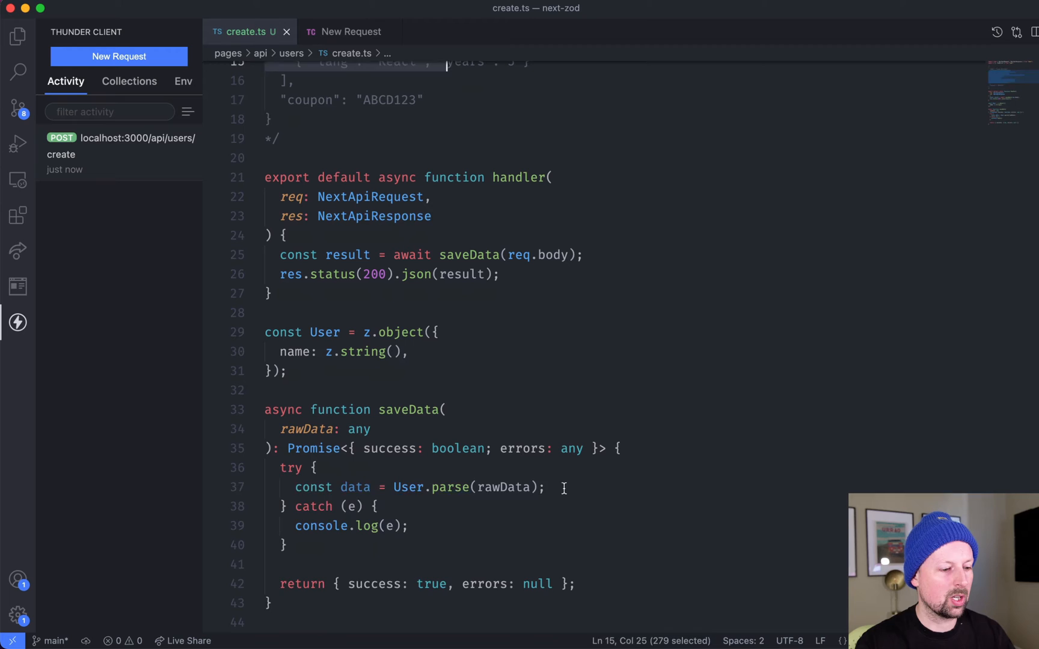
key(Enter)
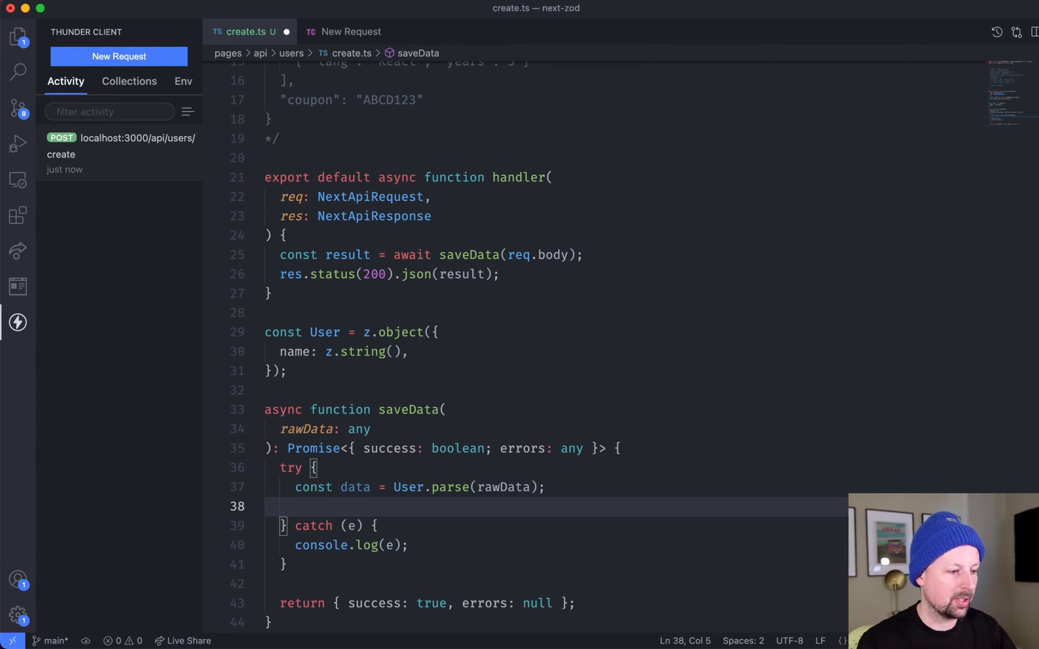
text(console.log(data);)
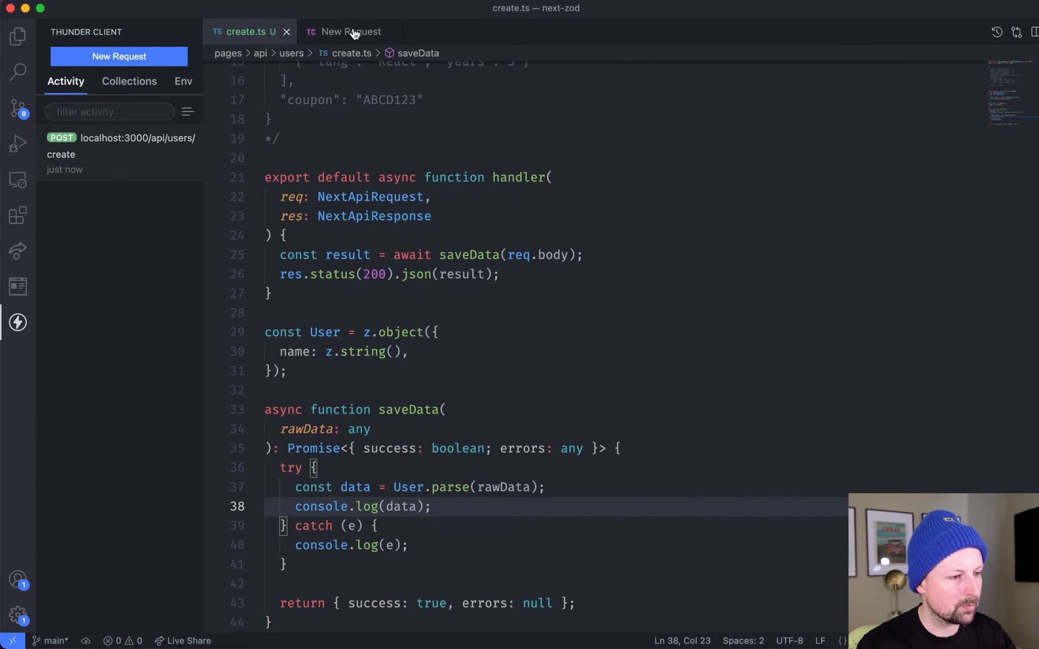
click(600, 73)
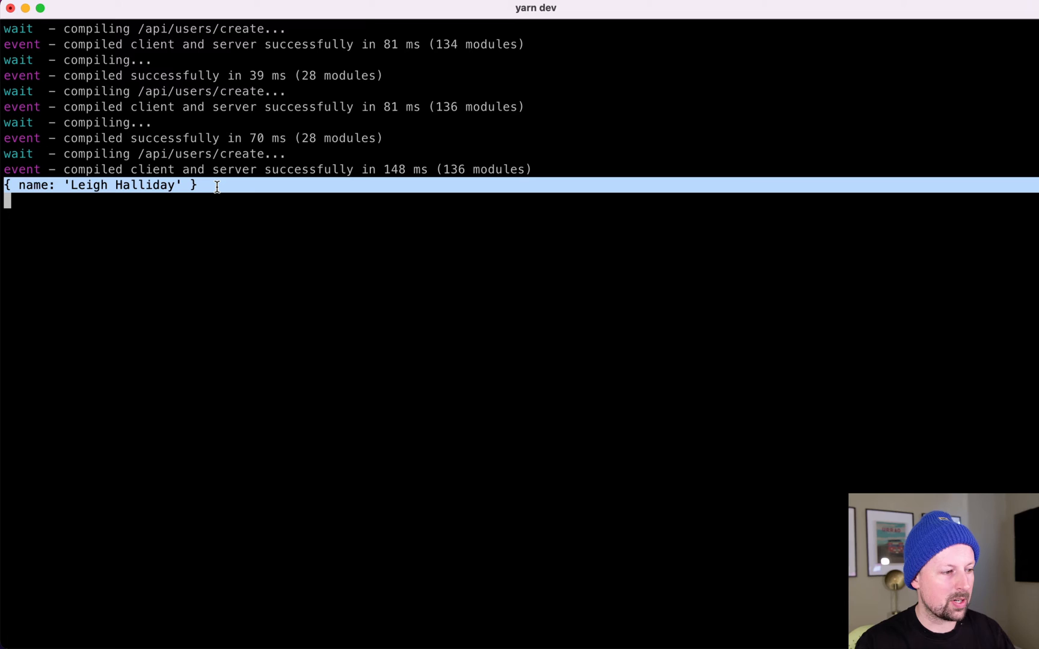
mouse_move(51, 188)
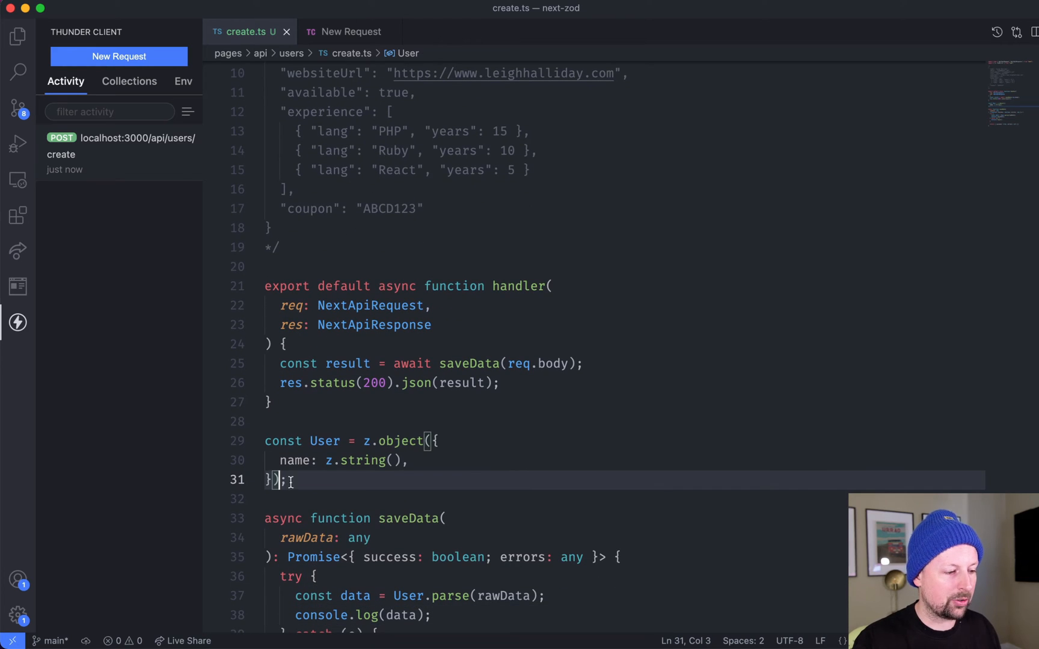
Append .strict() to the User schema, see the unrecognized-keys ZodError, and return to create.ts
text(.strict())
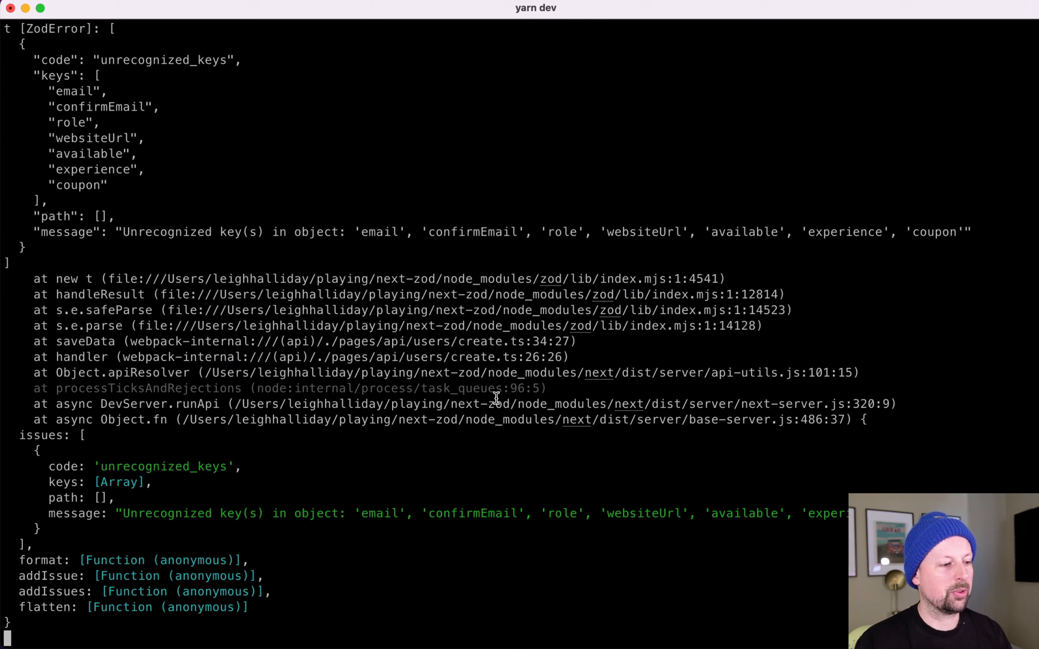
mouse_move(467, 425)
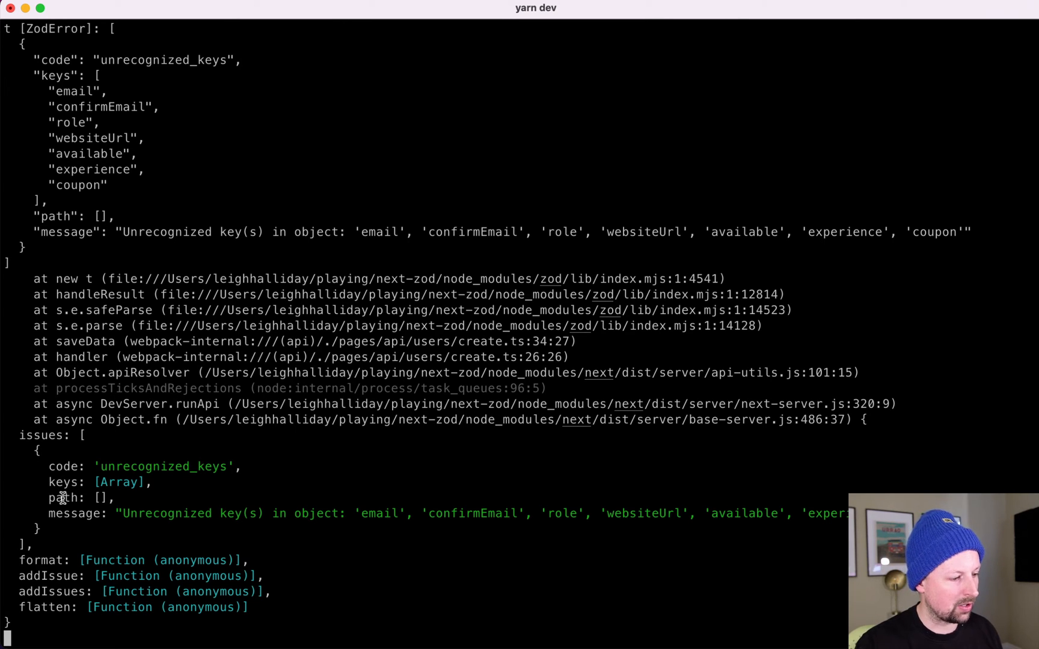
mouse_move(351, 513)
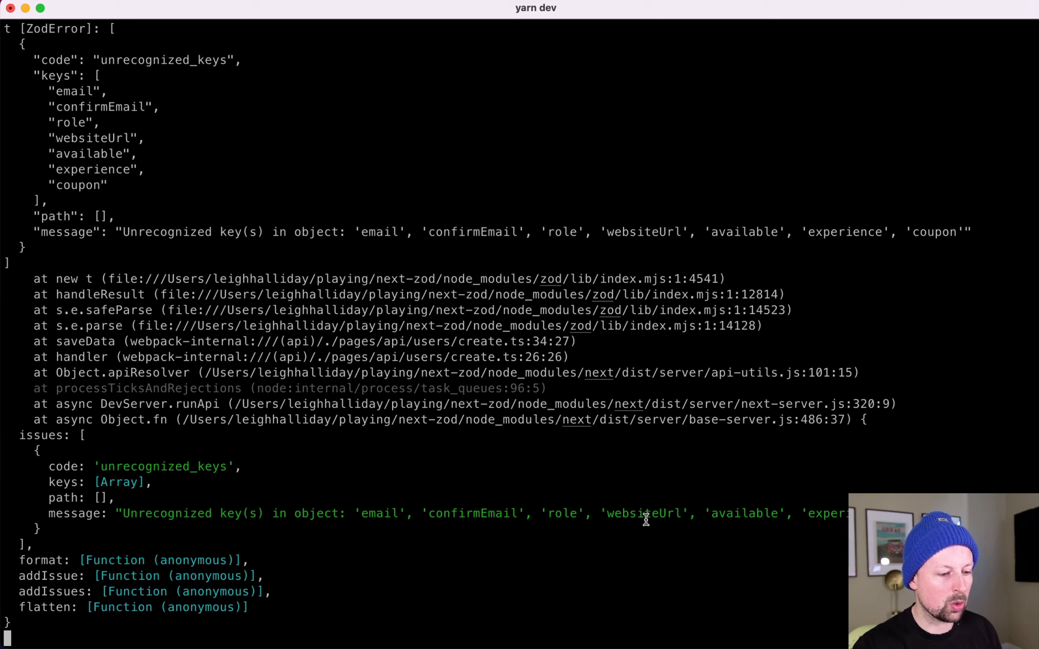
mouse_move(549, 502)
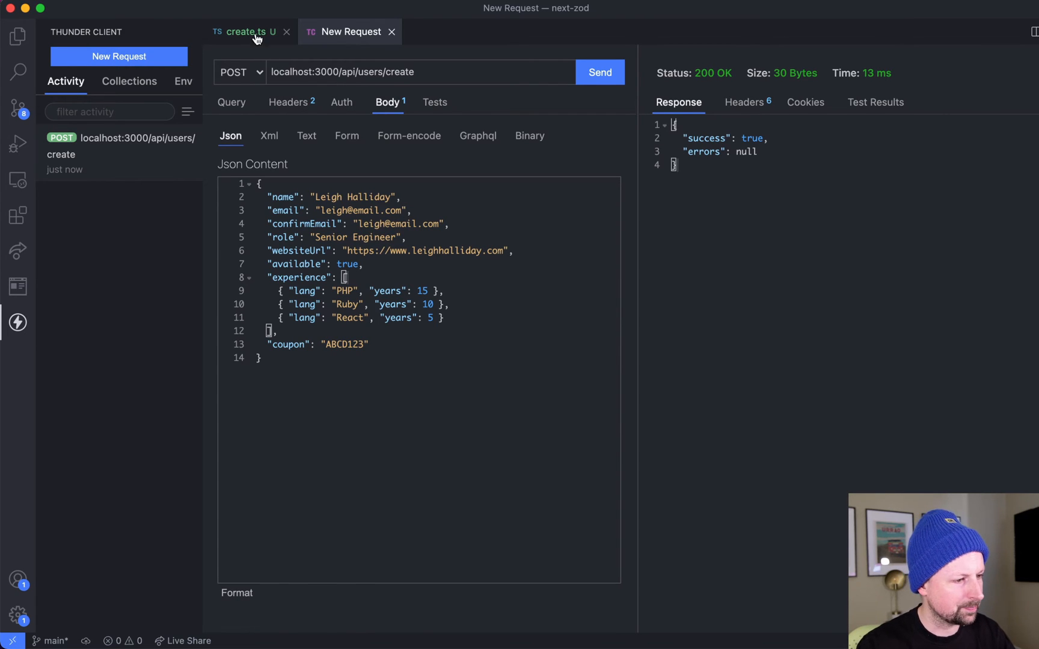
click(249, 31)
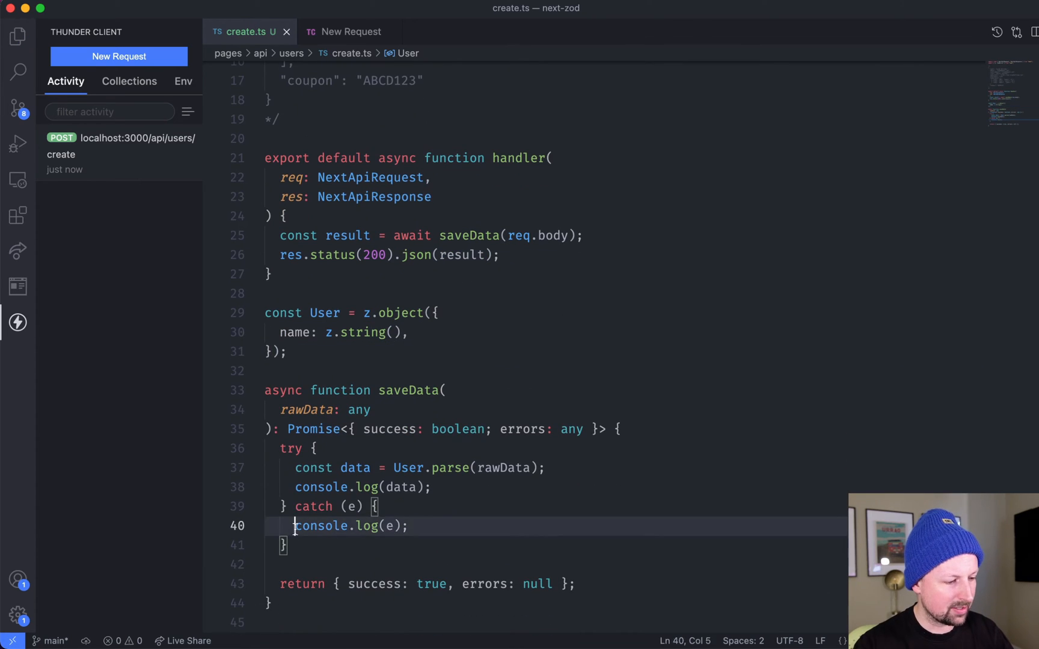
Replace console.log(e) with an if (e instanceof ZodError) branch and an else that throws e
drag(295, 525, 410, 526)
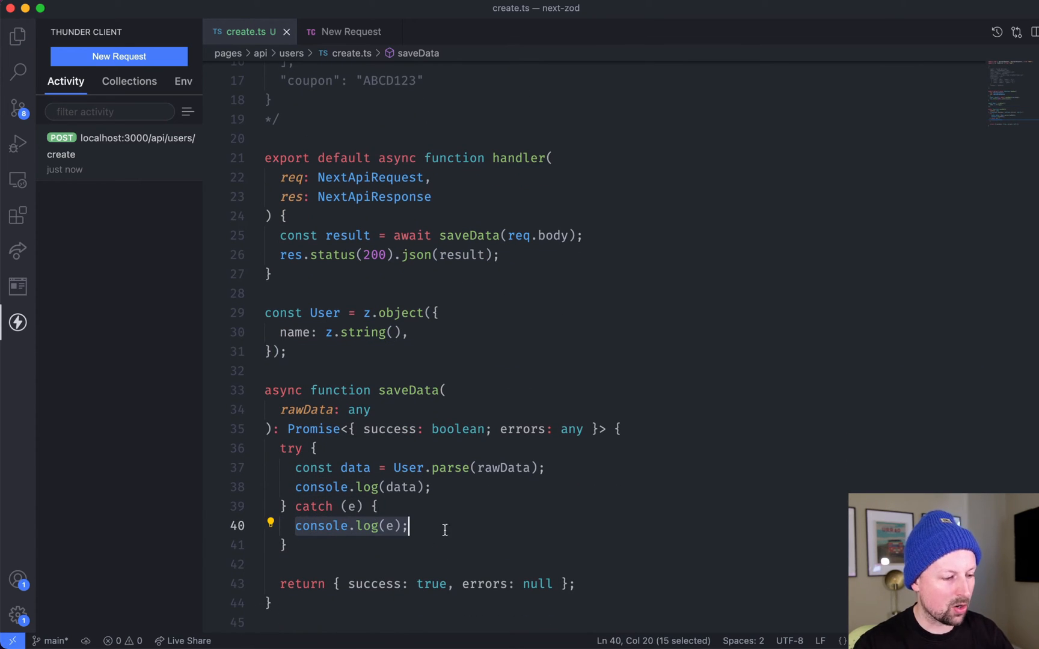
key(Delete)
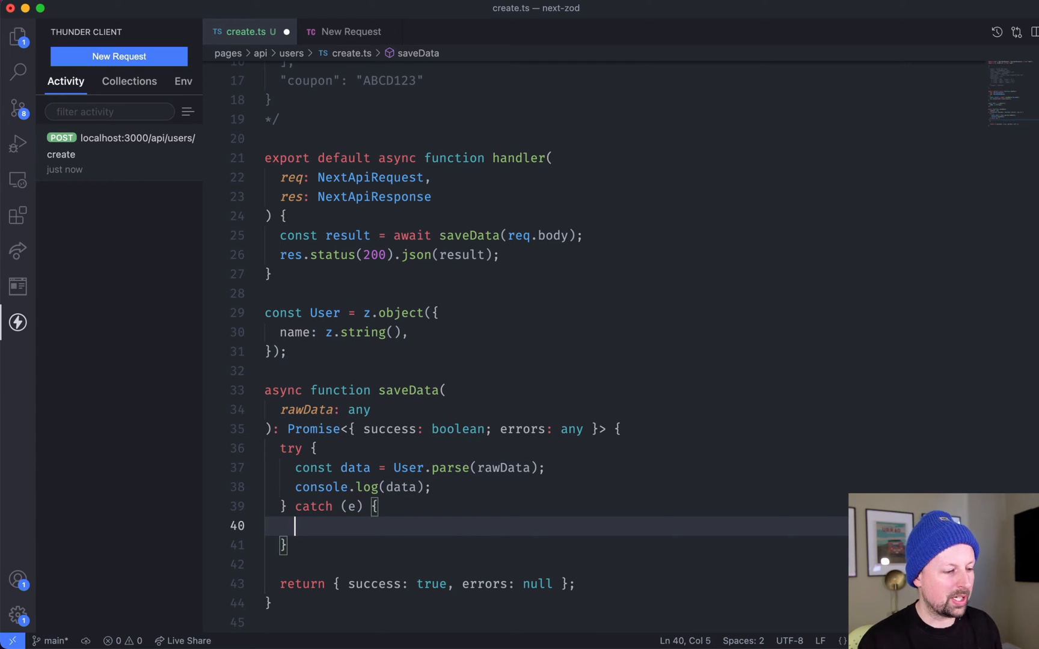
text(if ()
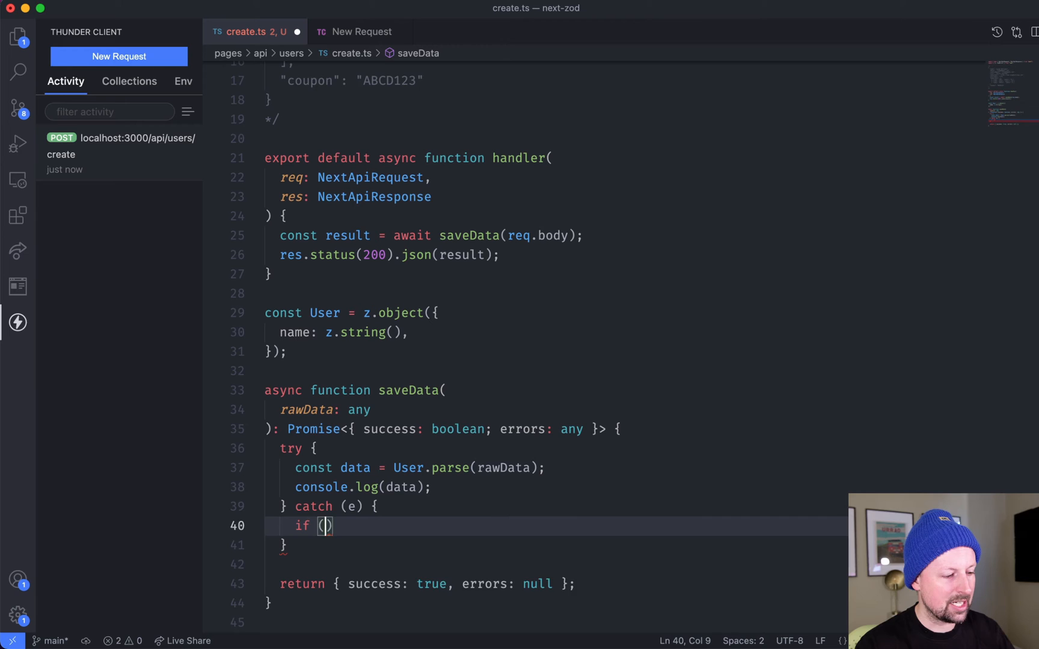
text(e instanceof)
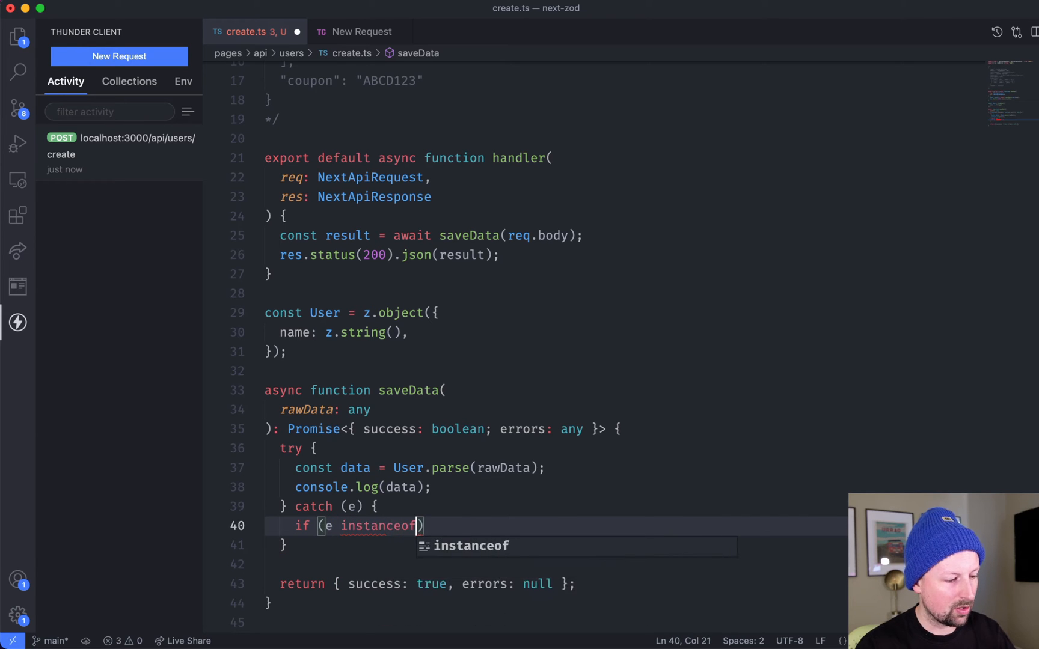
text(ZodError)
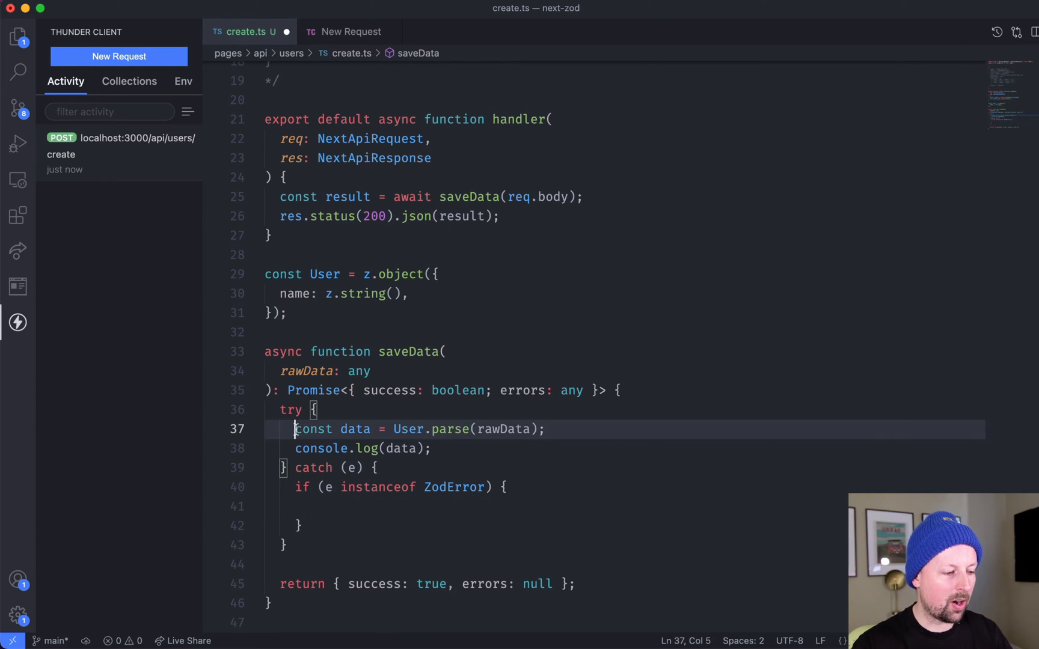
drag(295, 429, 432, 449)
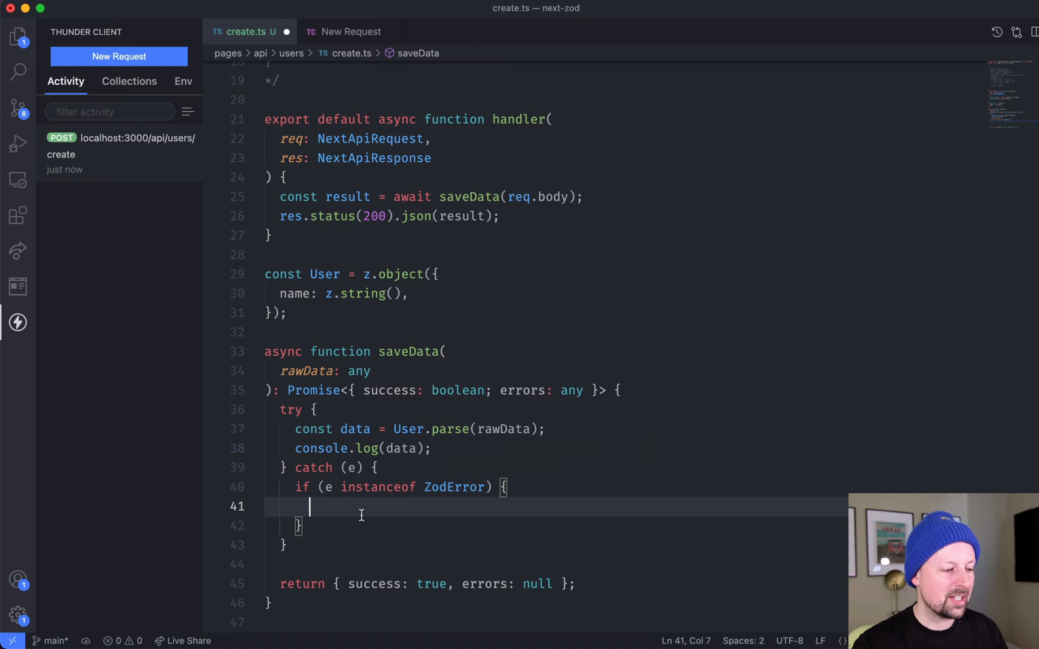
text(} e)
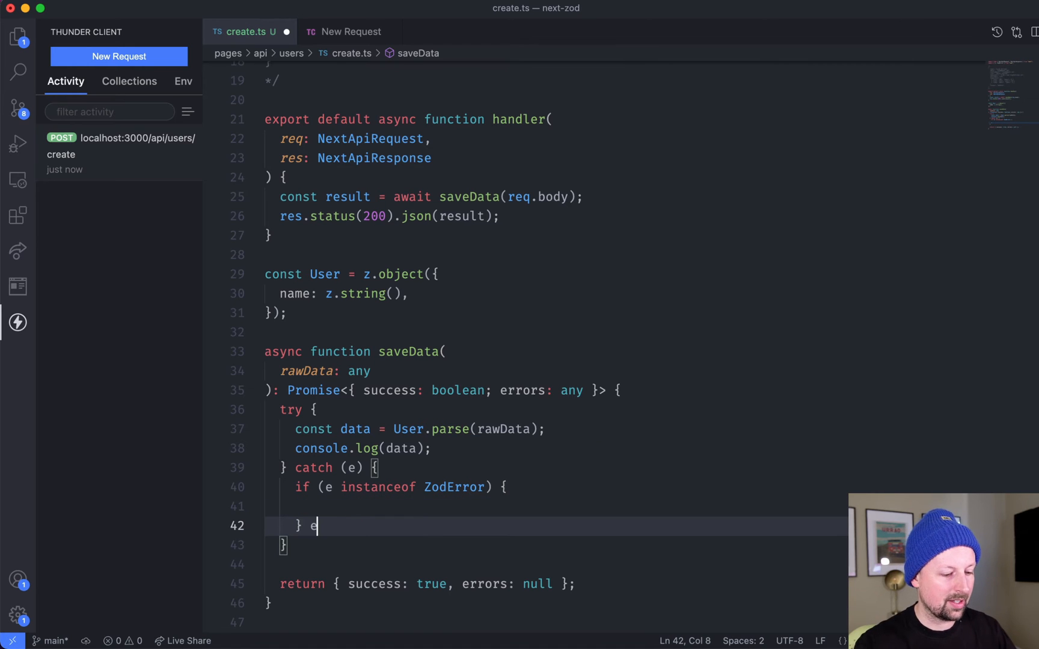
text(lse {)
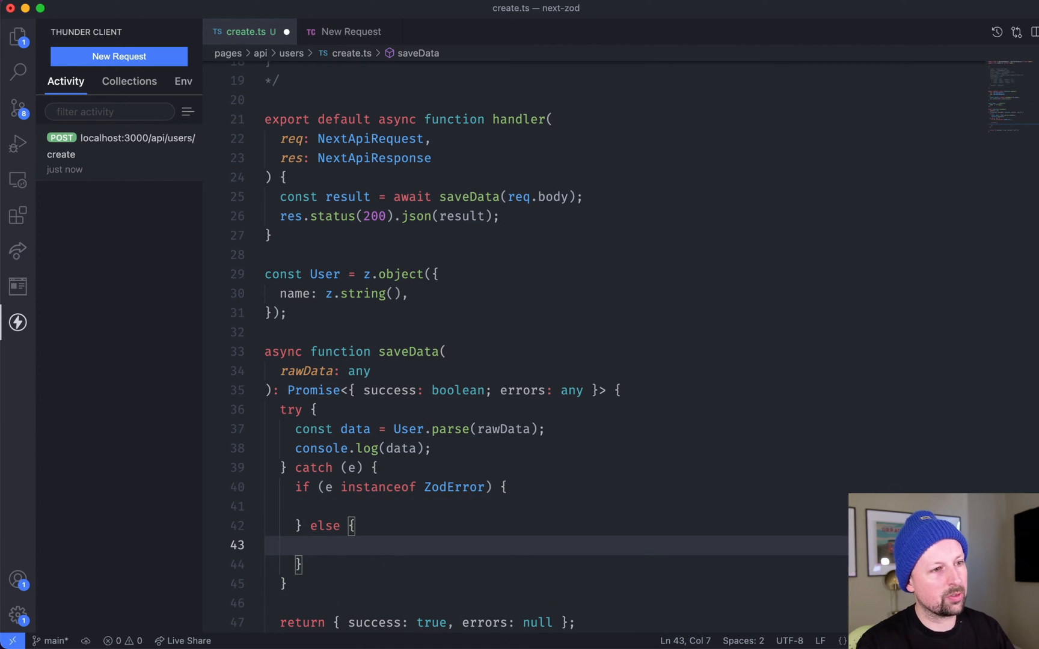
text(throw e;)
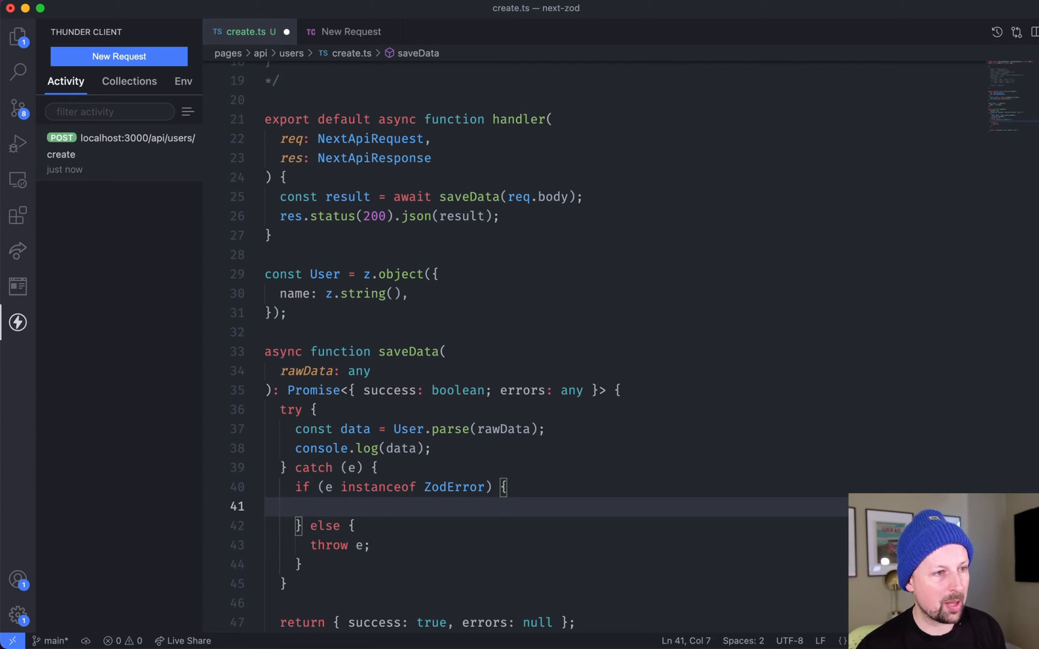
Return { success: false, errors: e.flatten() } inside the ZodError branch
text(return {success:)
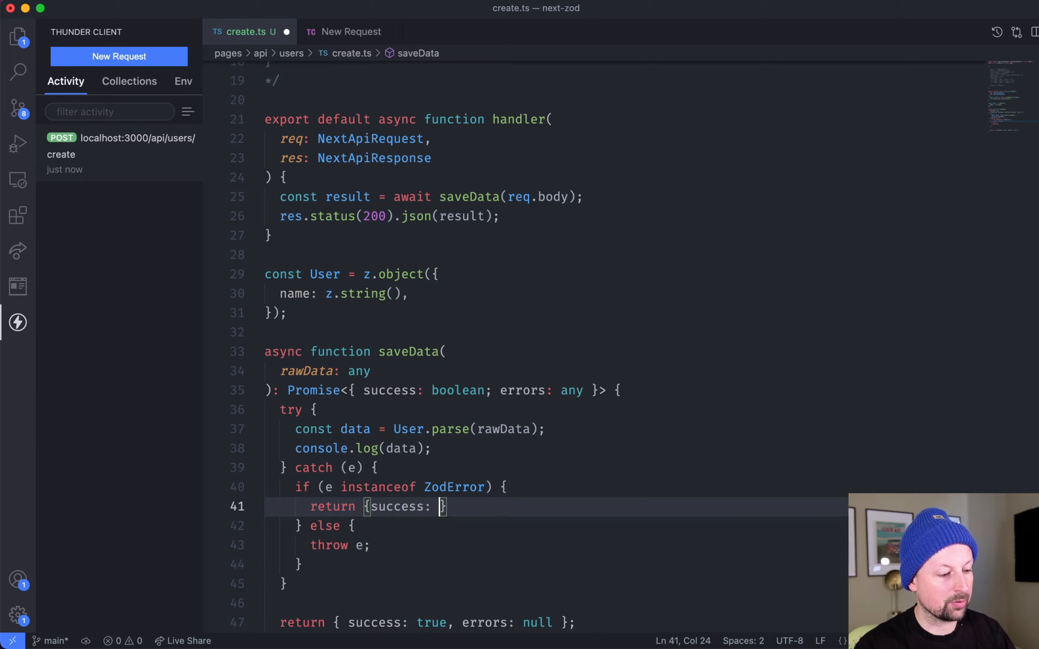
text(false,)
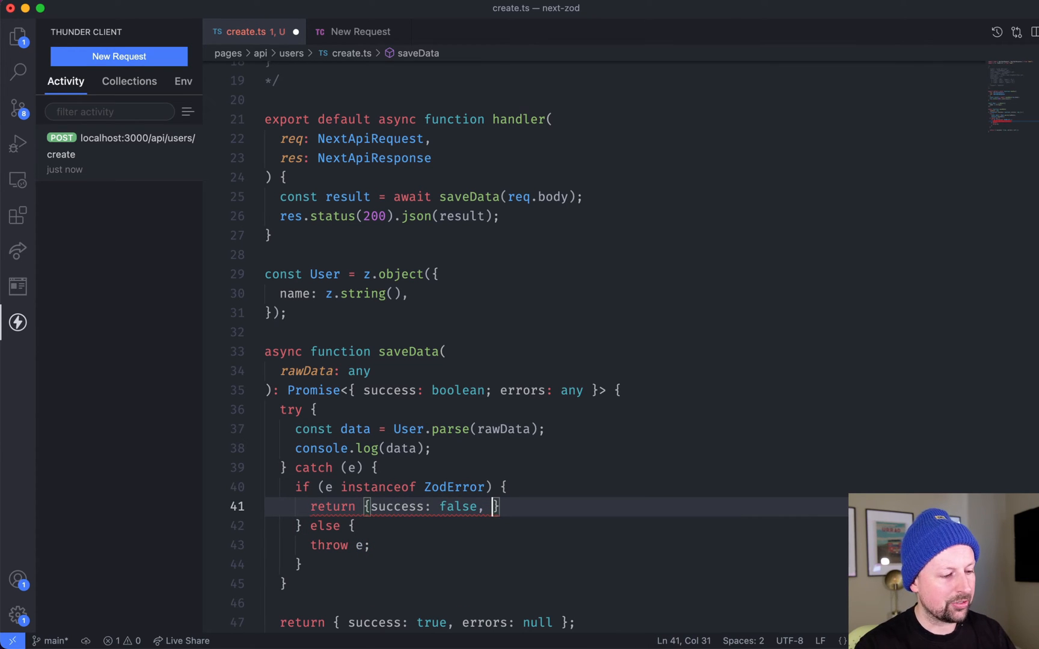
text(errors:)
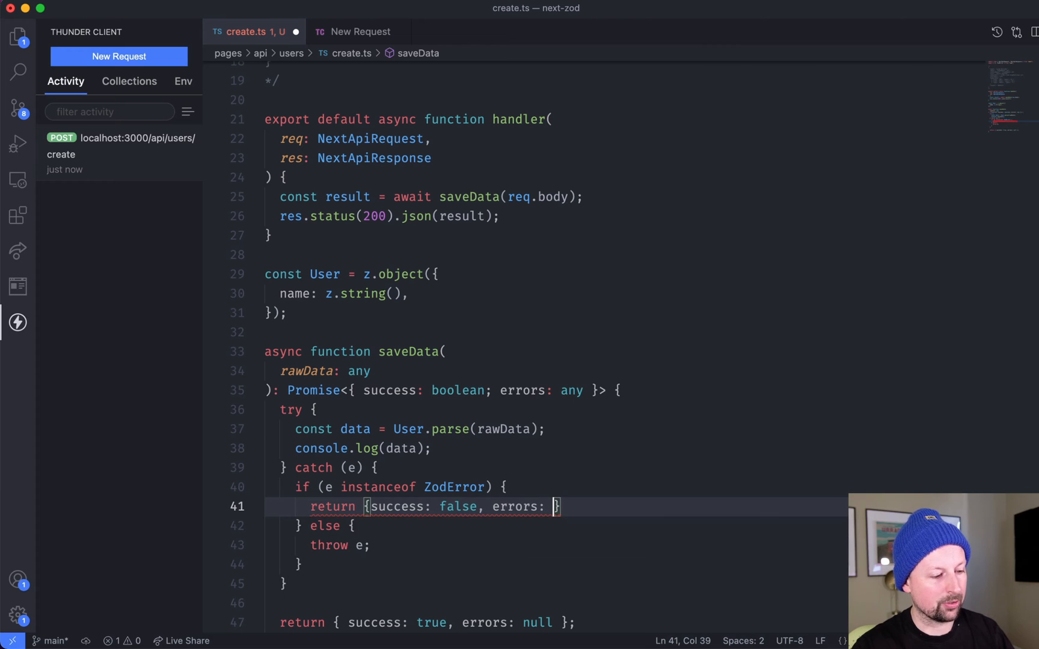
text(e.)
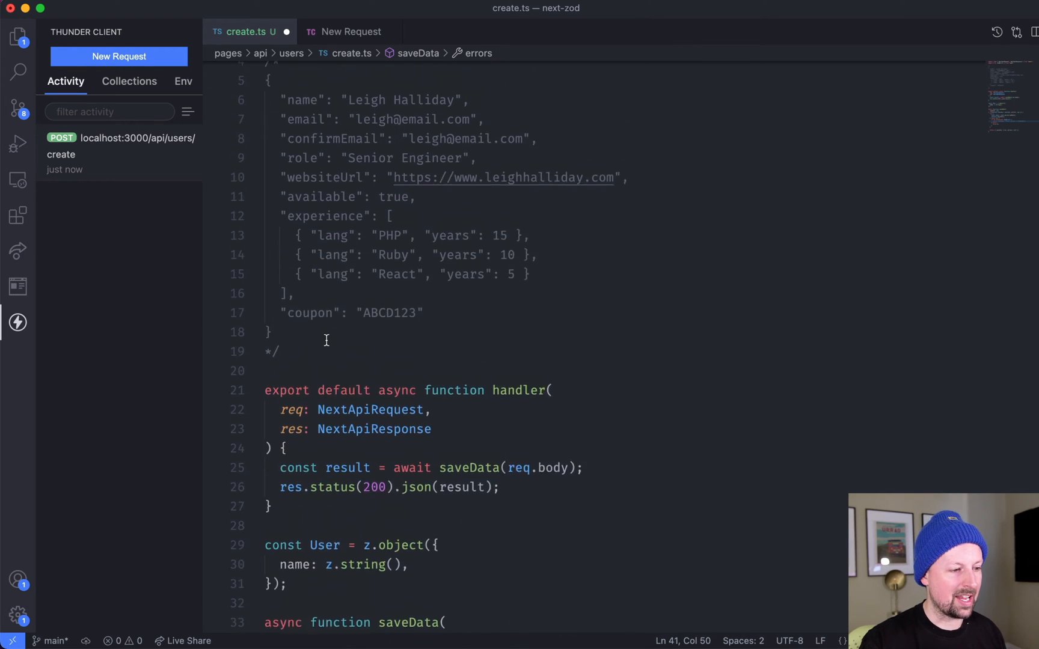
scroll(up, 3)
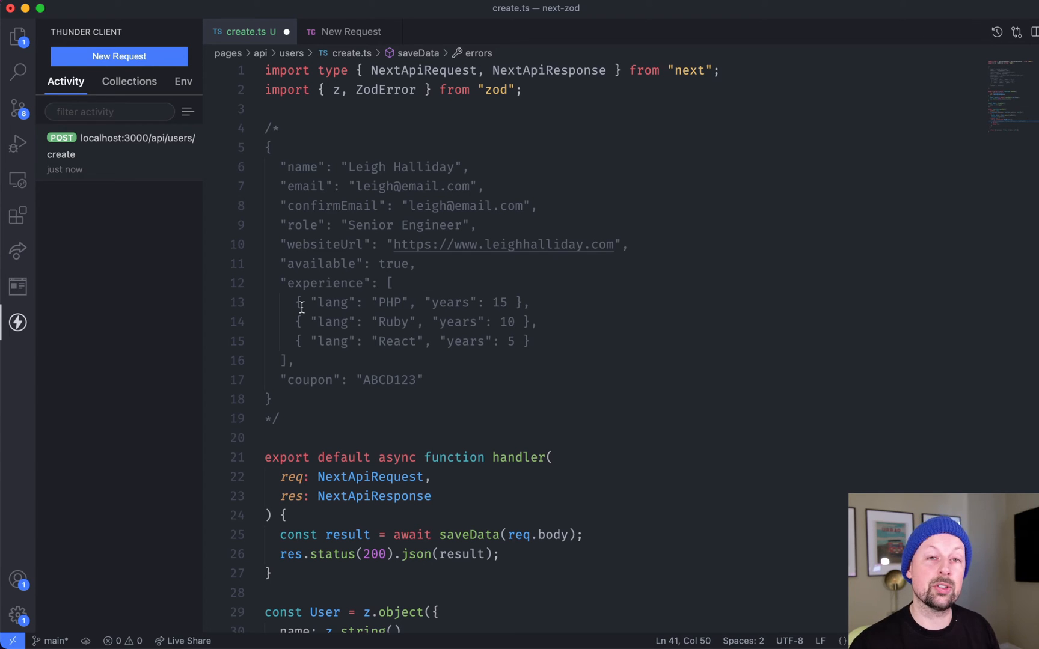
scroll(down, 3)
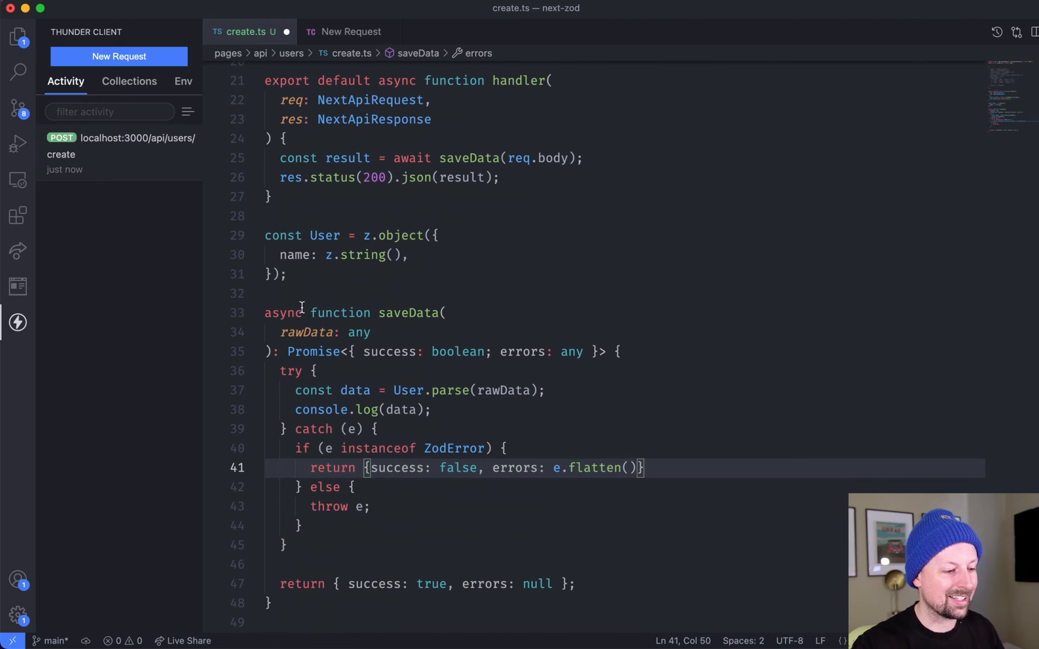
Save, set name to z.number(), resend the request to see validation fail, and return to create.ts
key(cmd+s)
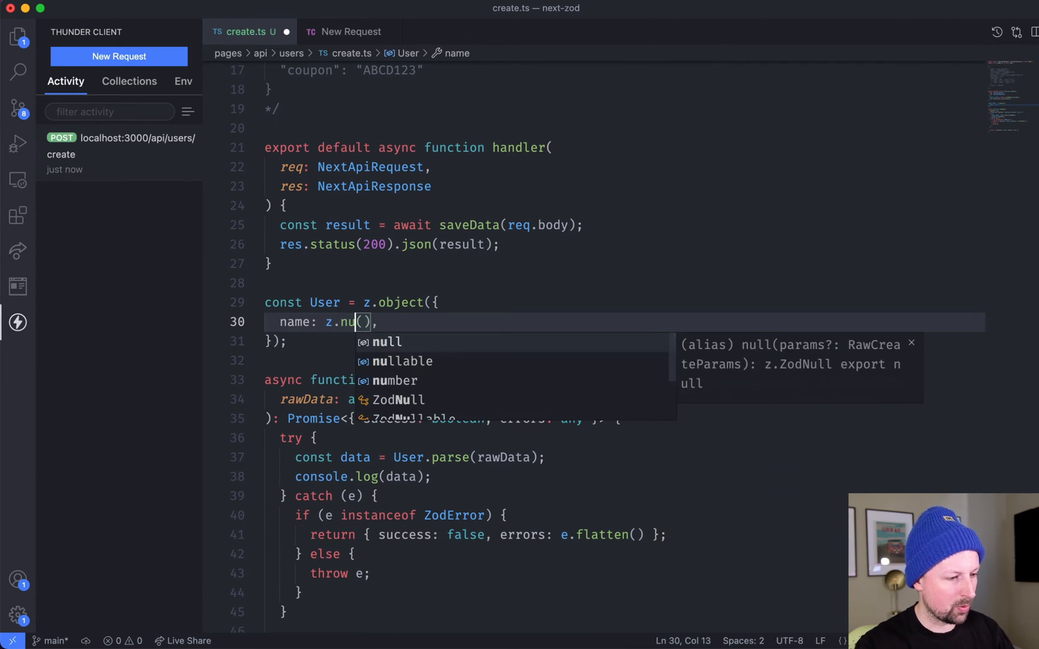
text(number)
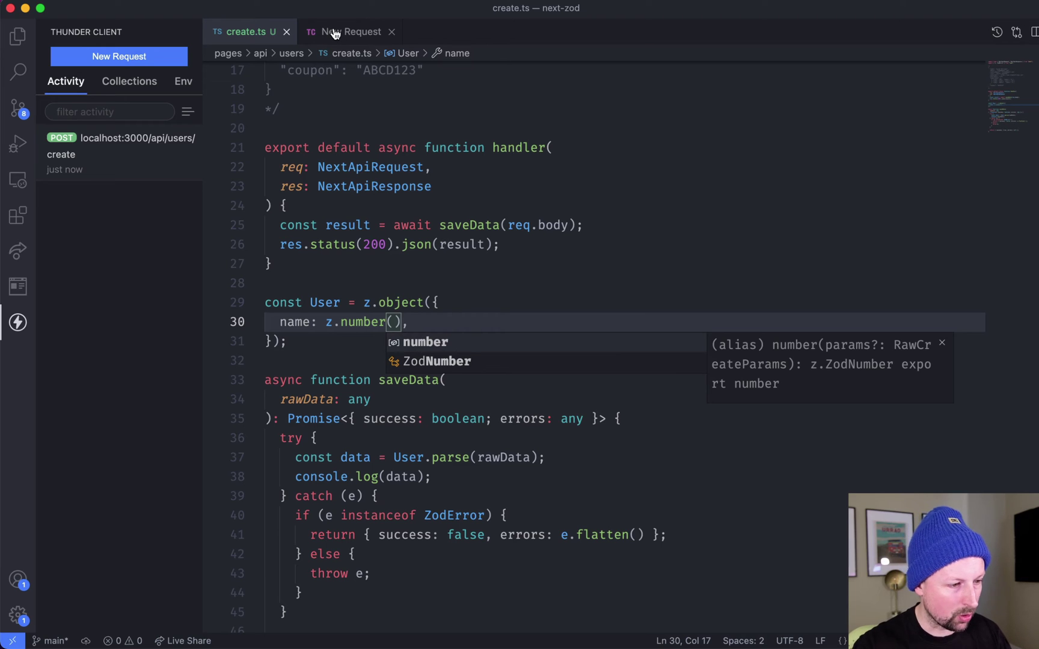
click(348, 31)
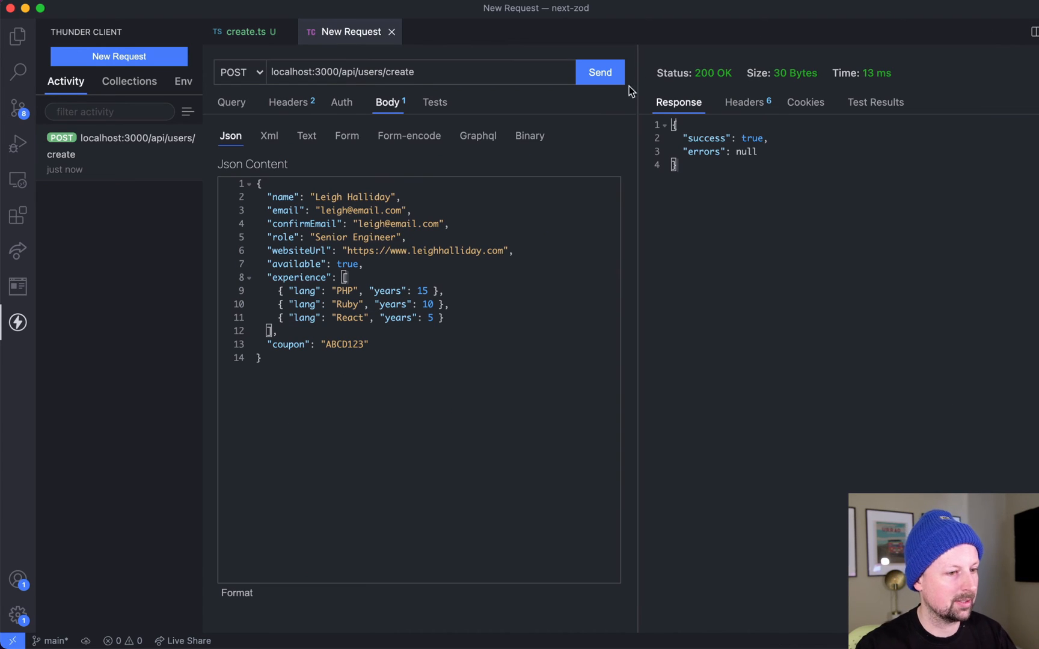
click(599, 72)
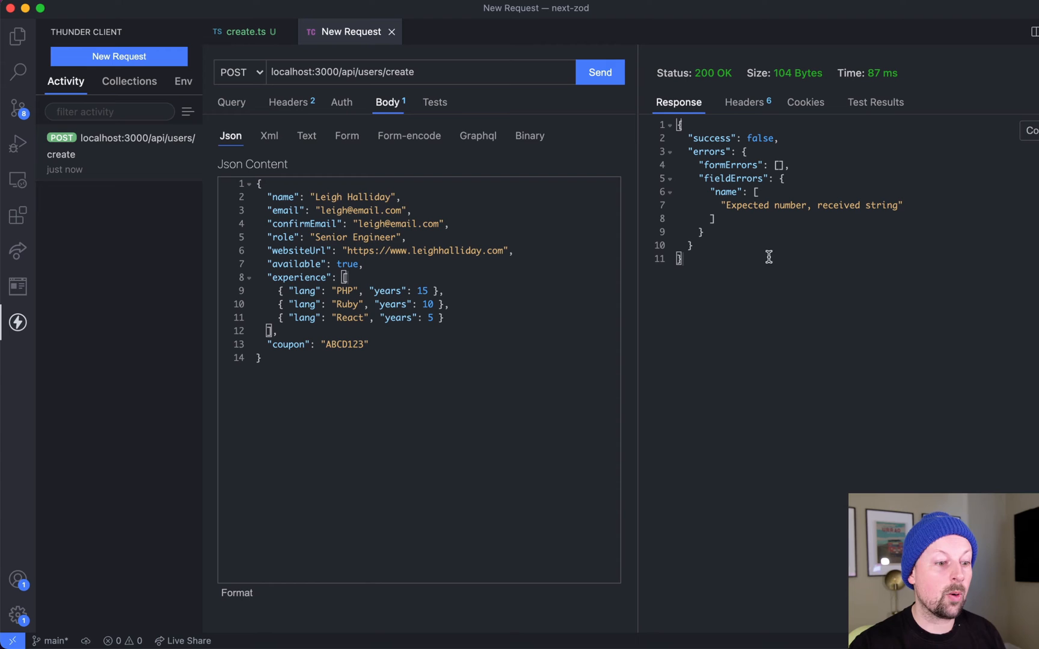
mouse_move(760, 138)
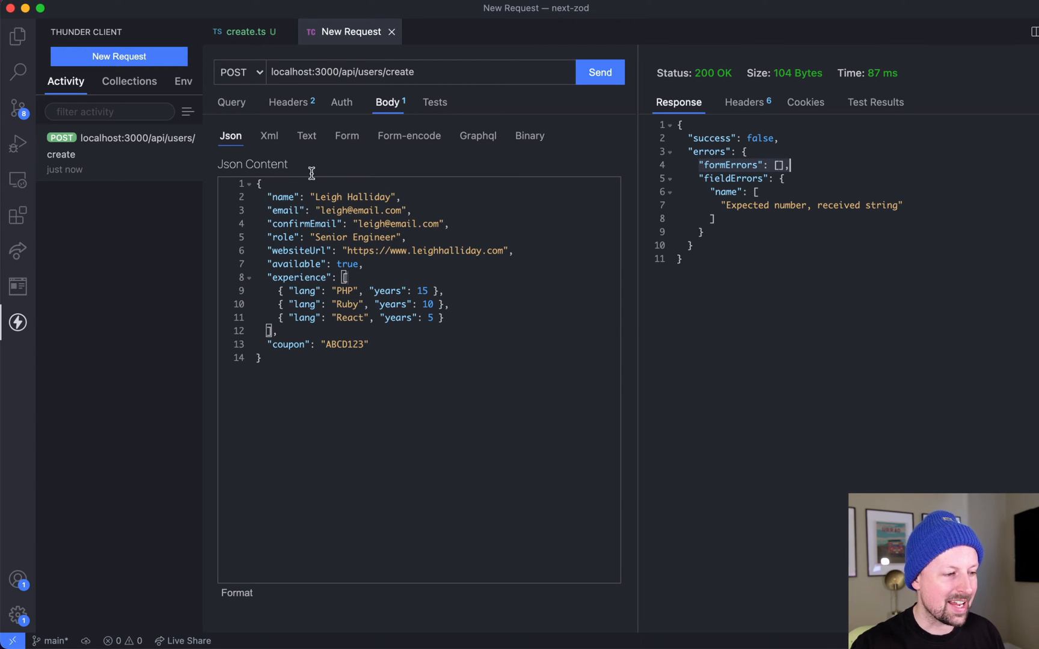
mouse_move(510, 254)
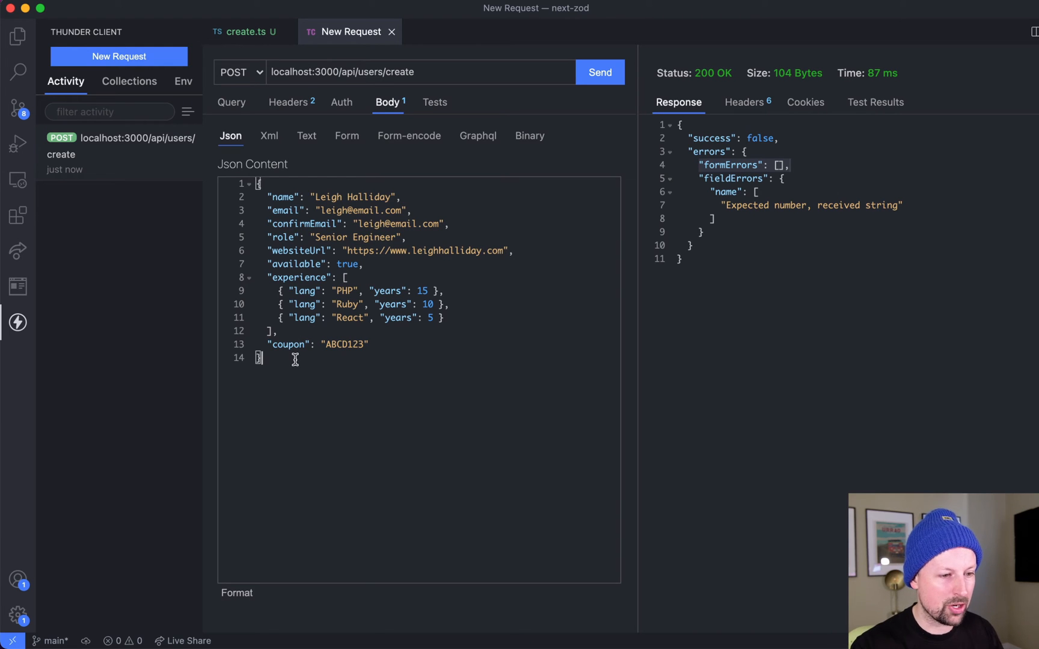
mouse_move(726, 193)
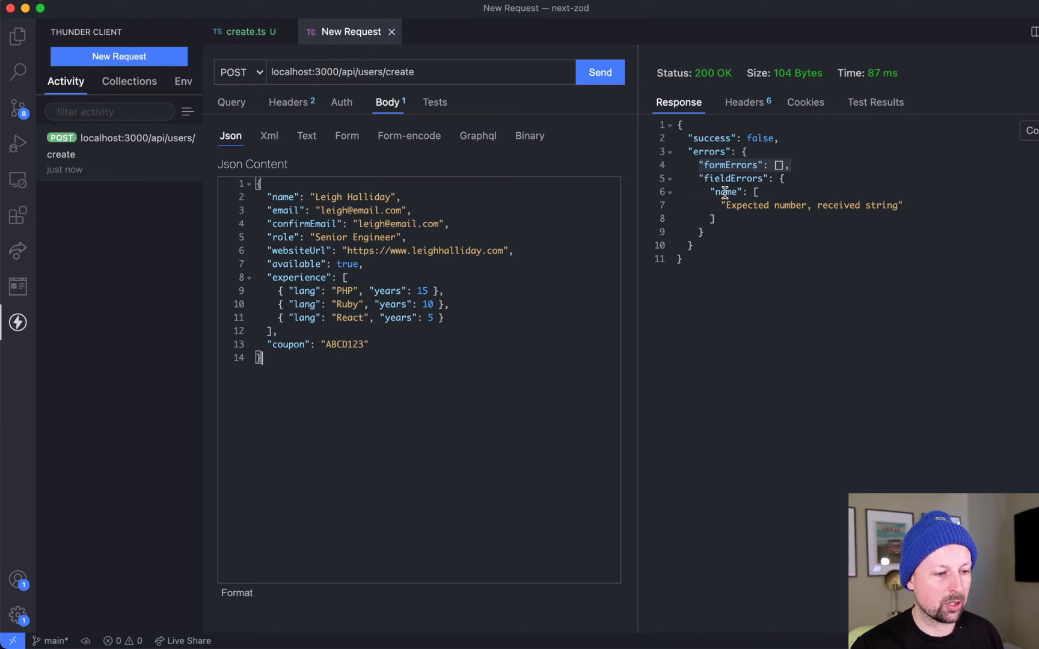
mouse_move(743, 214)
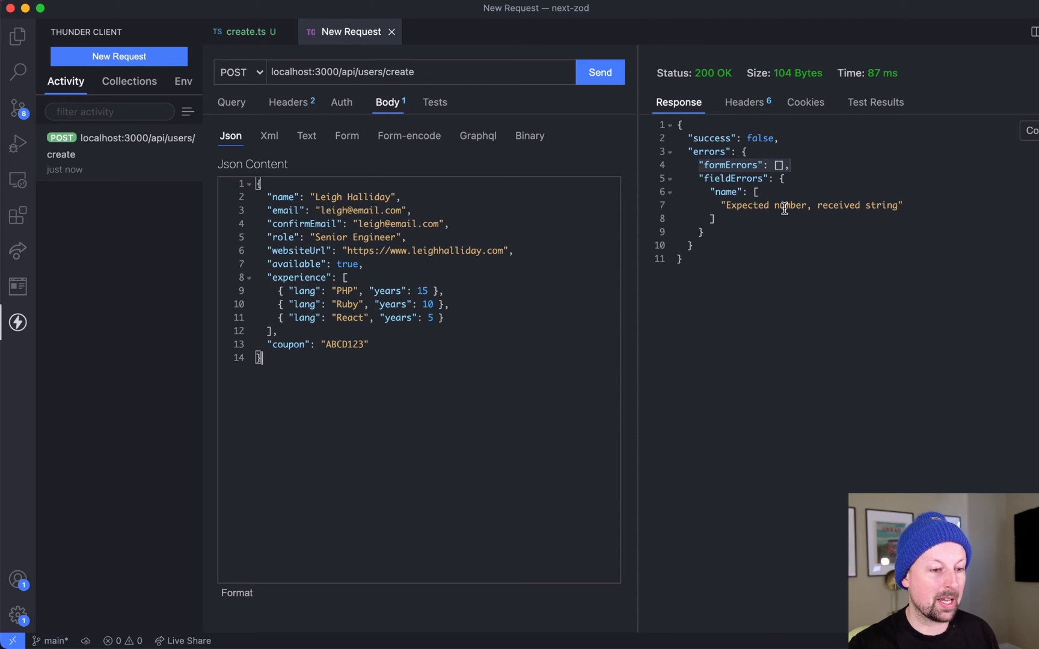
mouse_move(407, 94)
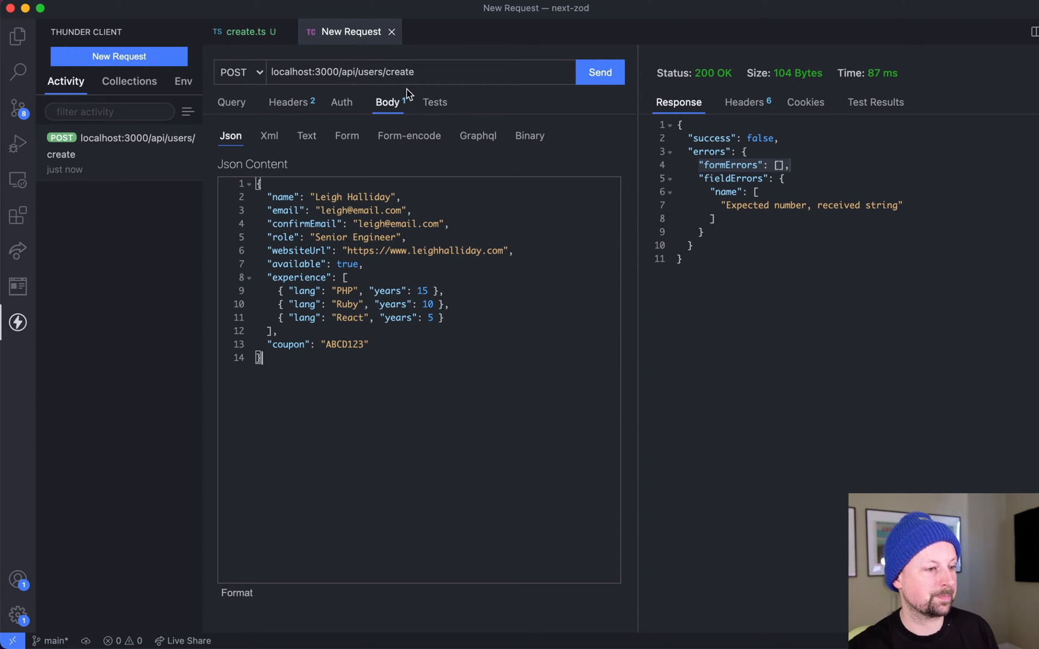
click(247, 32)
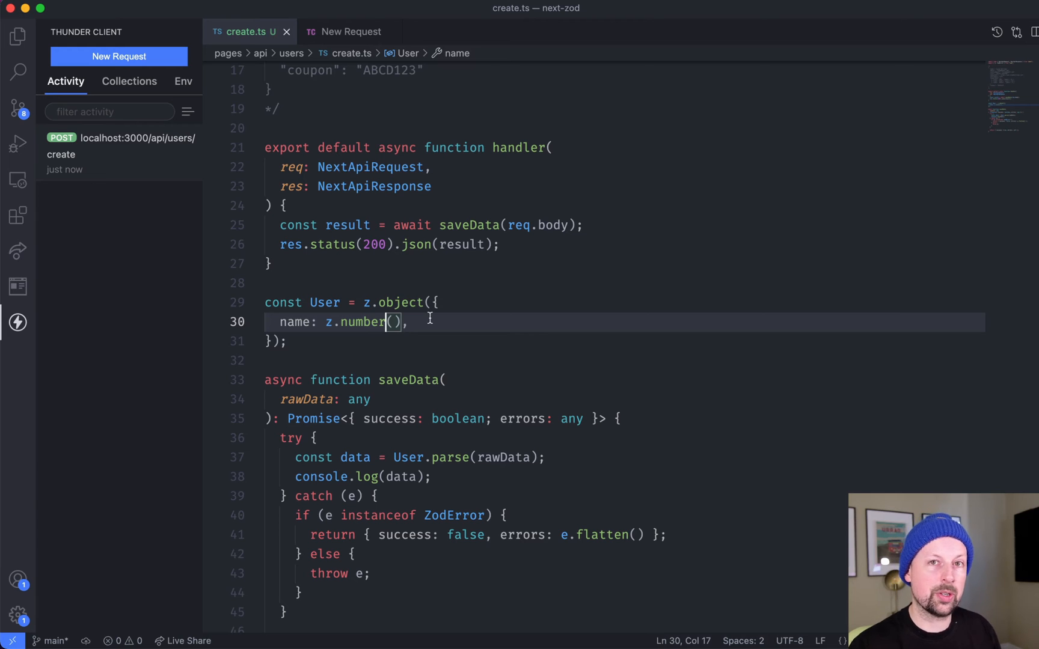
Make name z.string() and add email and confirmEmail as z.string().email()
double_click(358, 323)
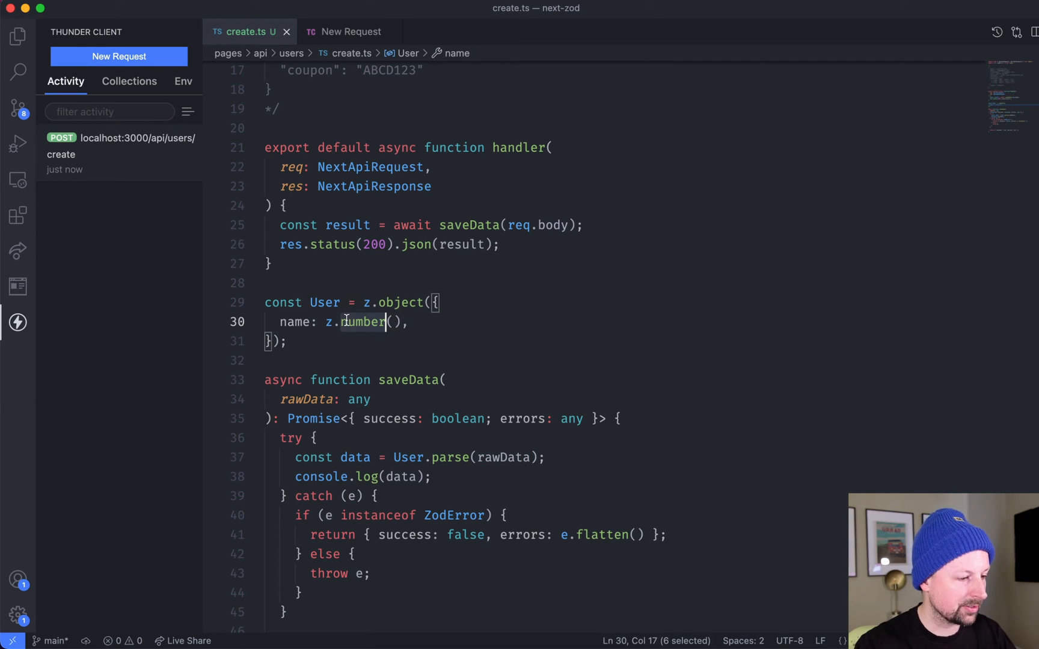
text(string)
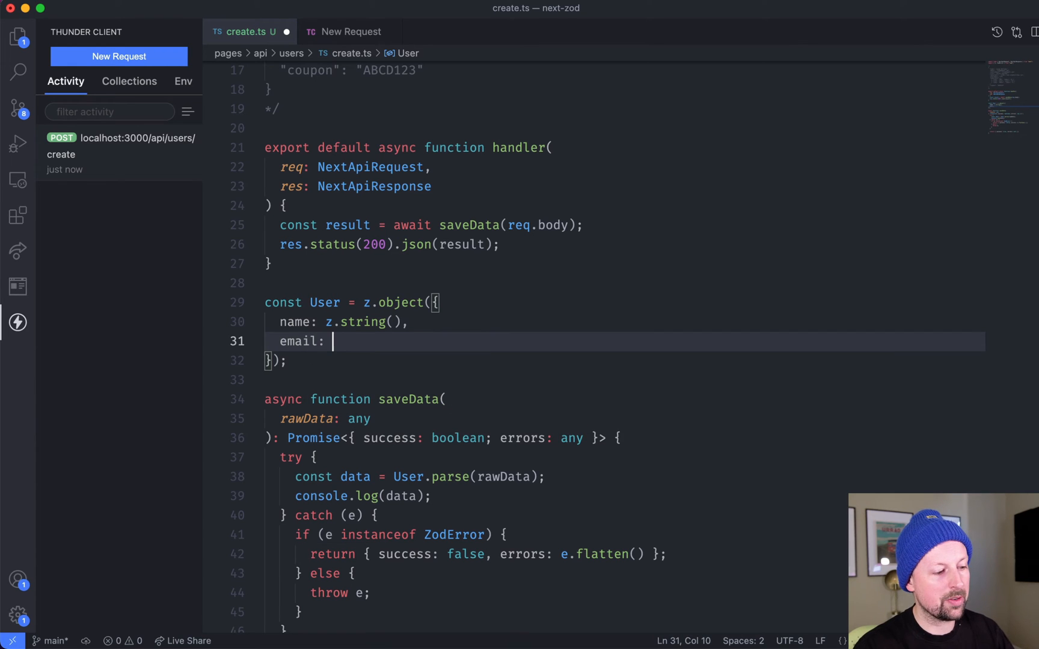
text(z.string().)
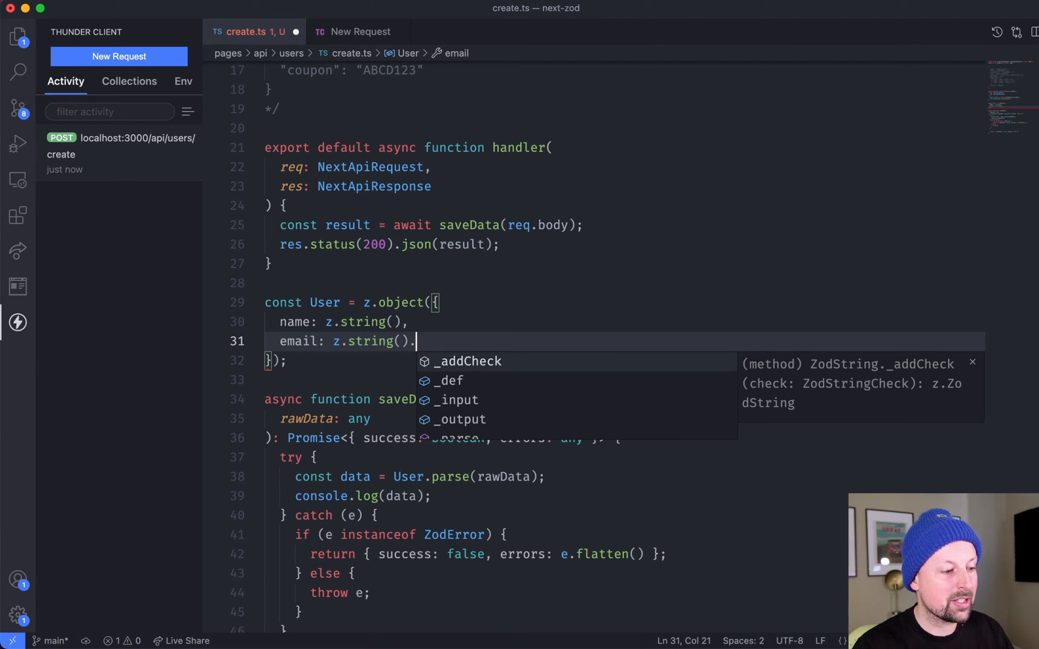
text(email())
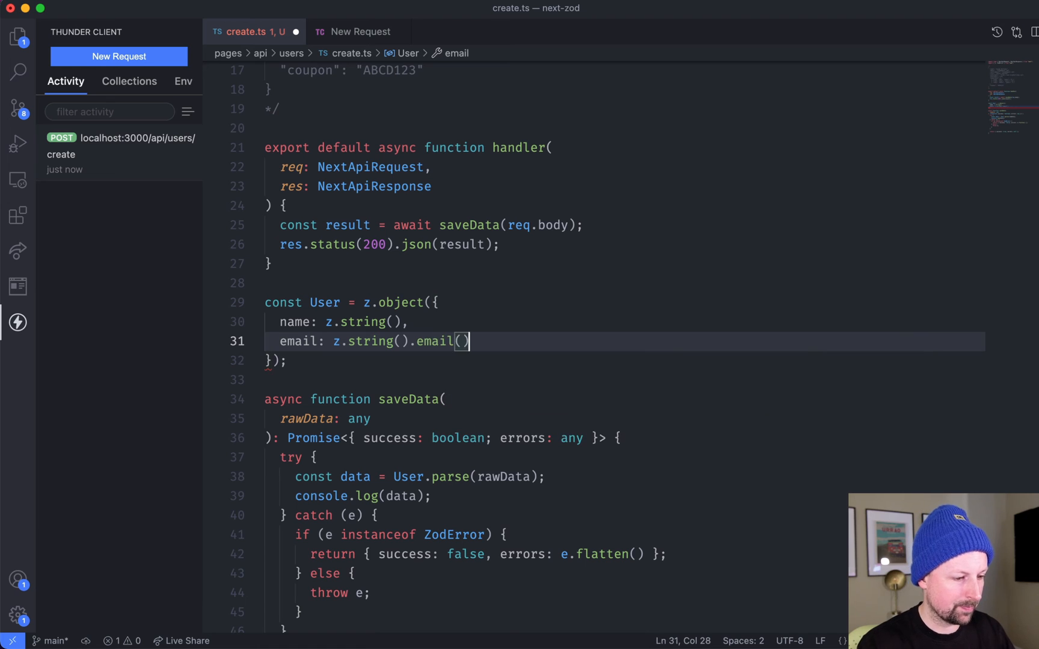
key(Enter)
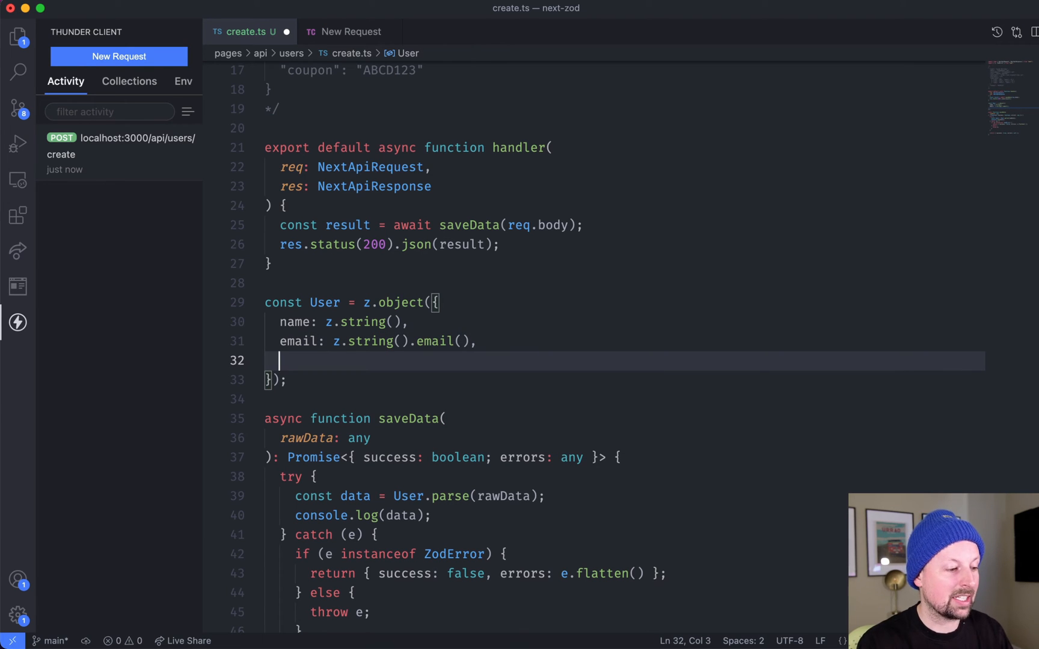
text(confirmE)
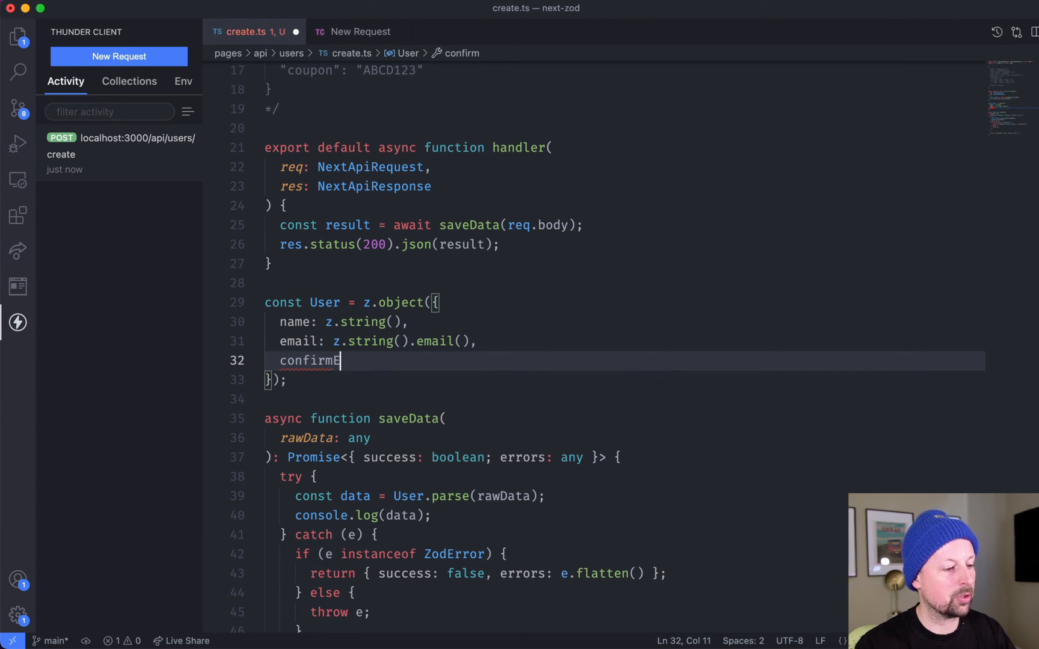
text(mail: z.strin)
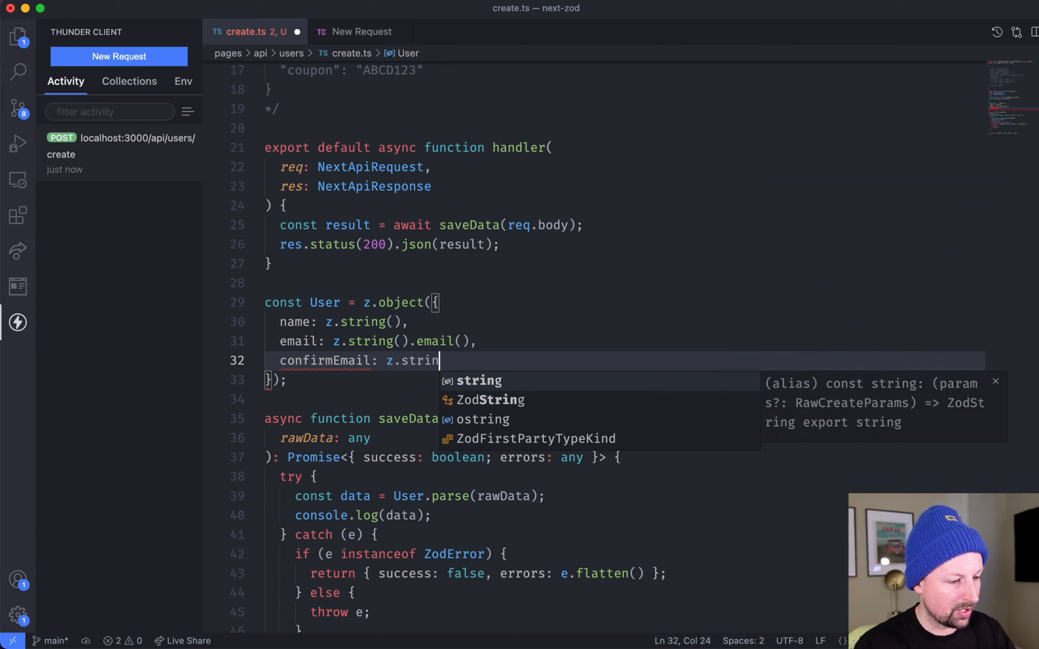
text(g().email())
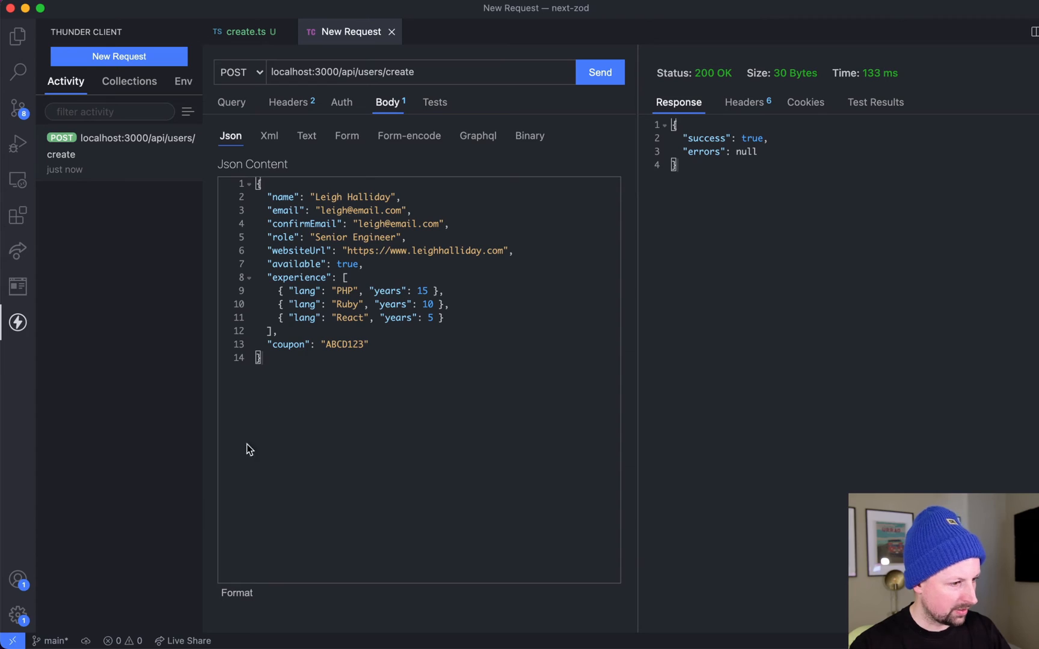
Return to create.ts to begin a role field in the User schema
click(242, 31)
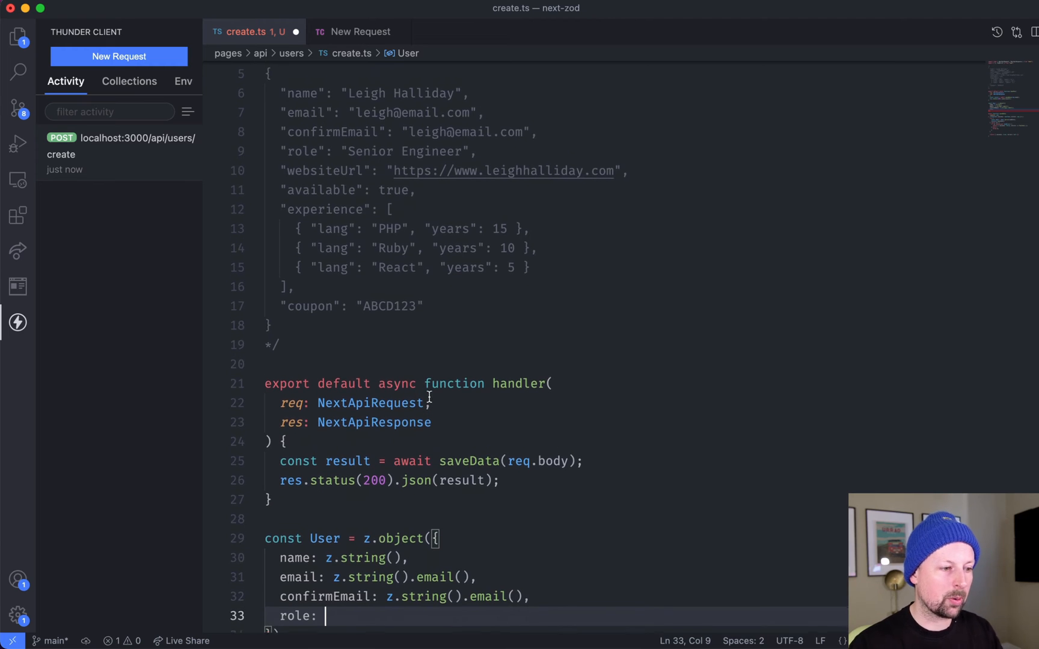
Define role as z.enum of Senior Engineer, Staff Engineer and Engineering Manager
scroll(down, 3)
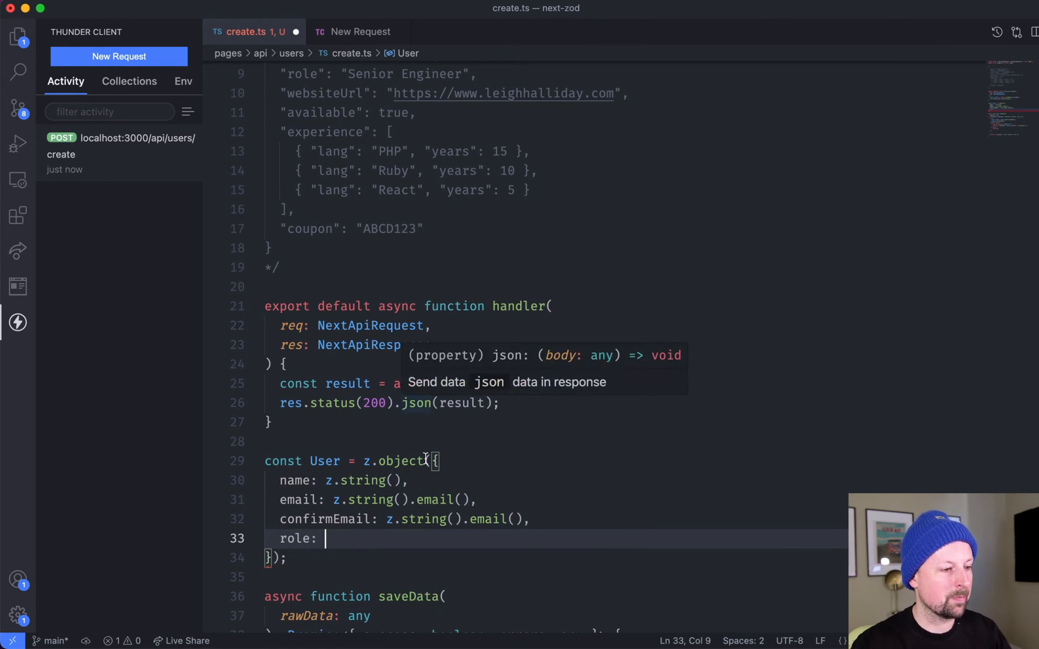
text(z.enum([)
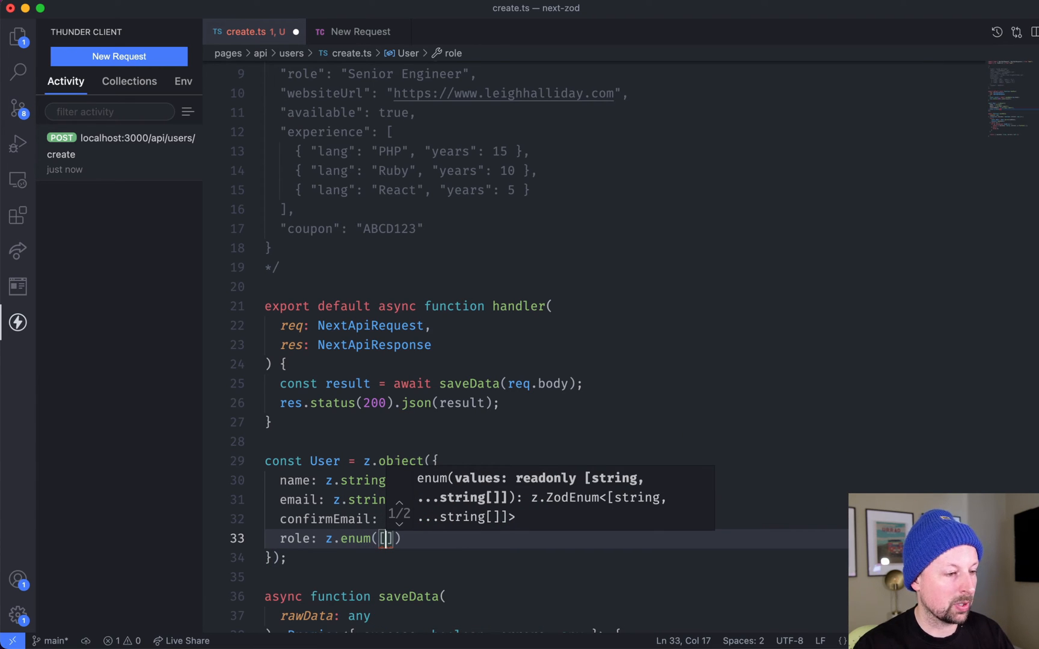
text("Senior Engineer)
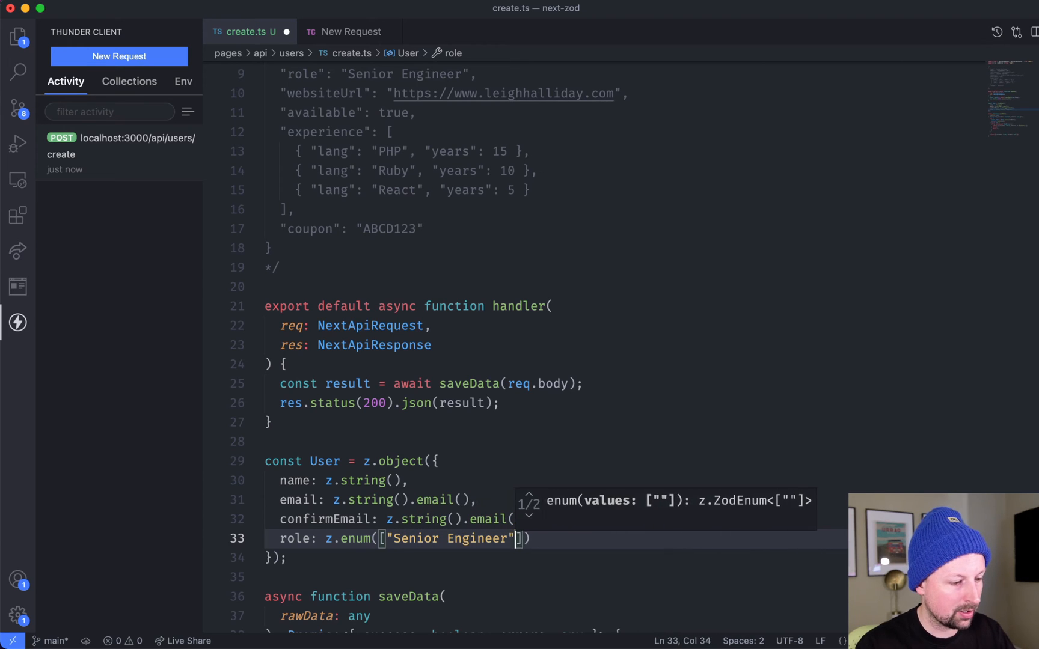
text(, "Staff Engineer", "Engineering ")
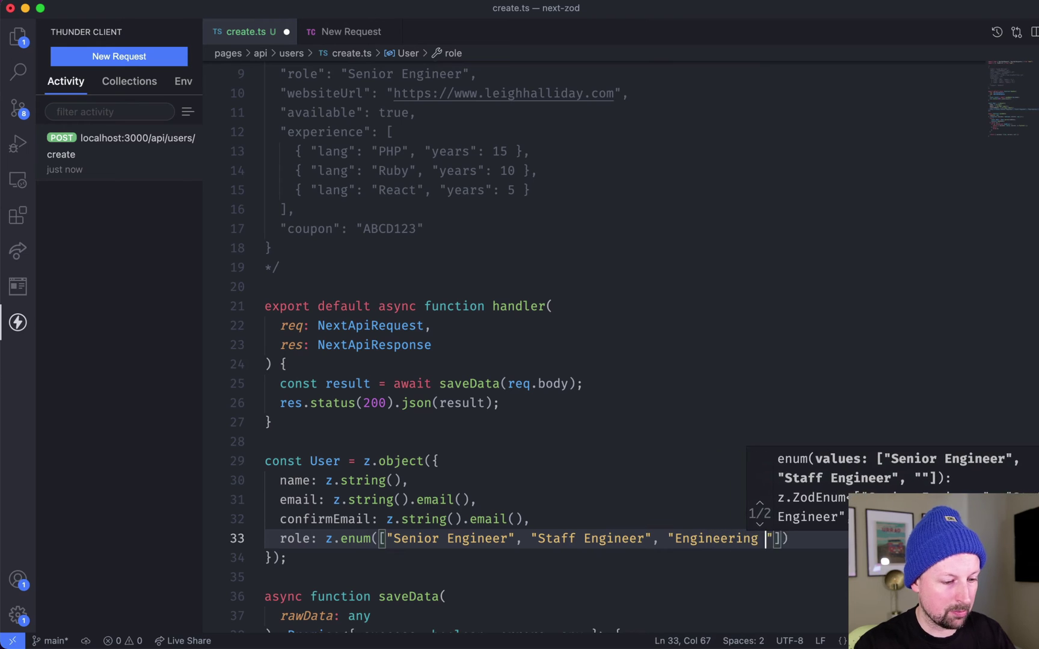
text(Manager)
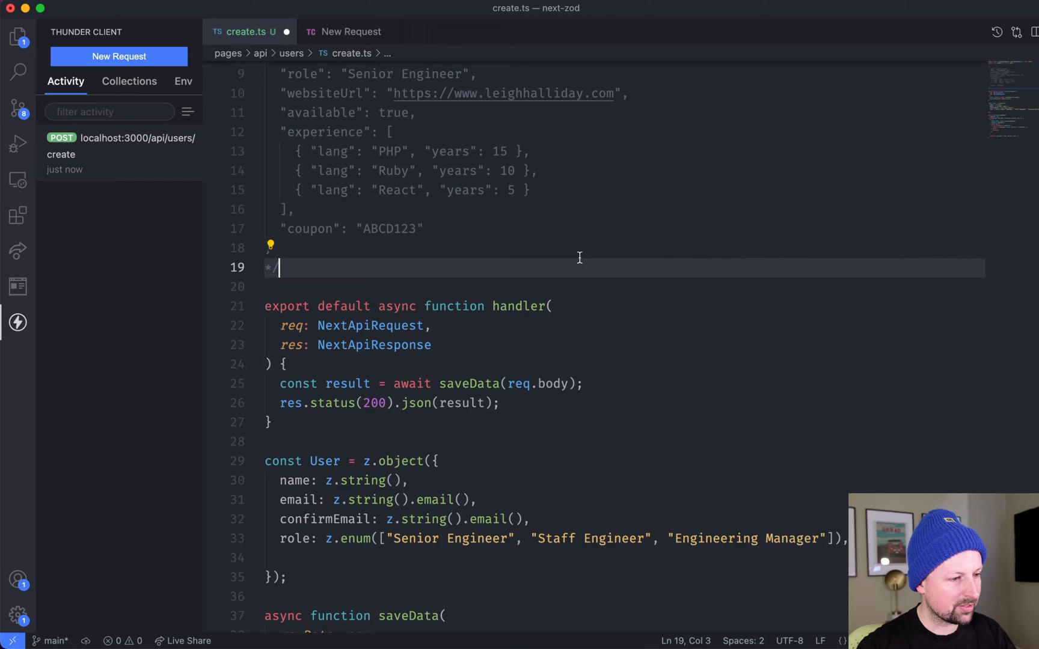
Add websiteUrl as z.string().url().nullable().optional()
scroll(down, 3)
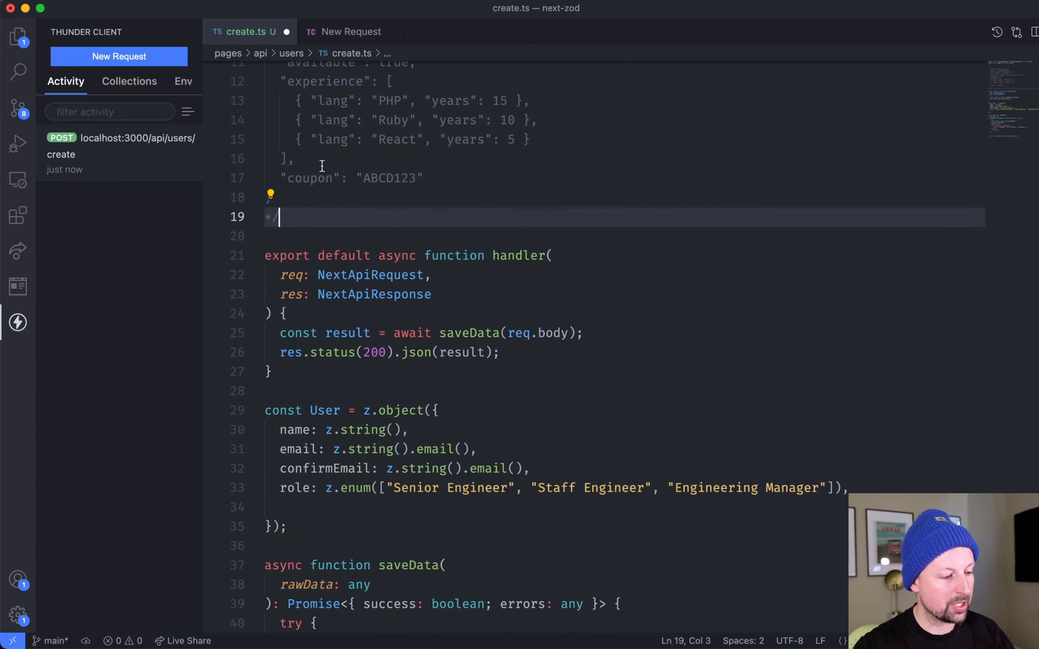
text(web)
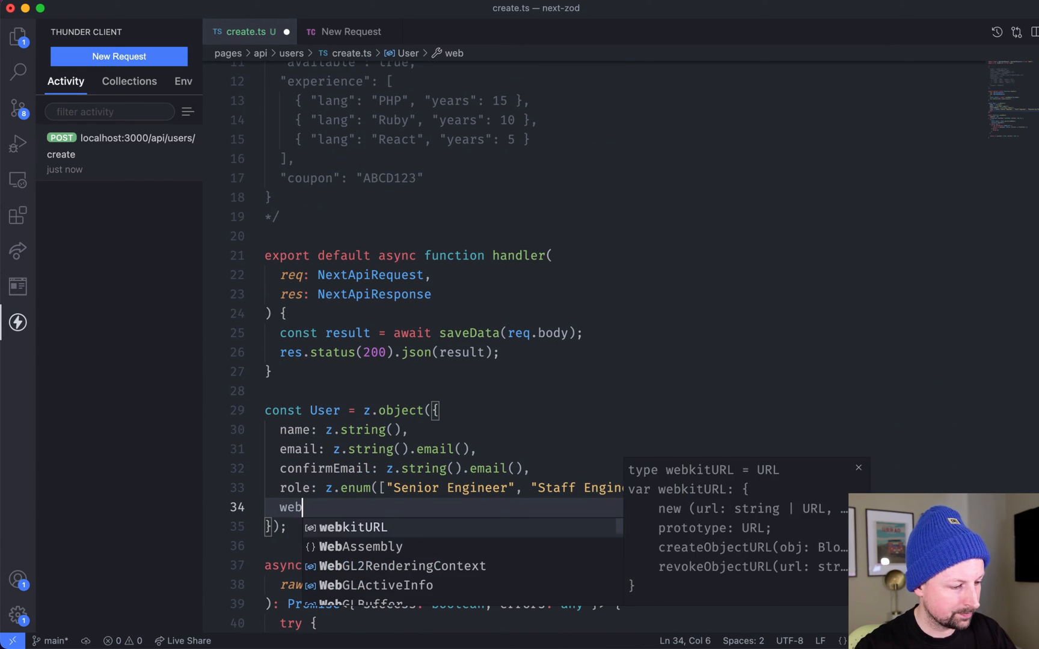
text(siteUrl: z.strin)
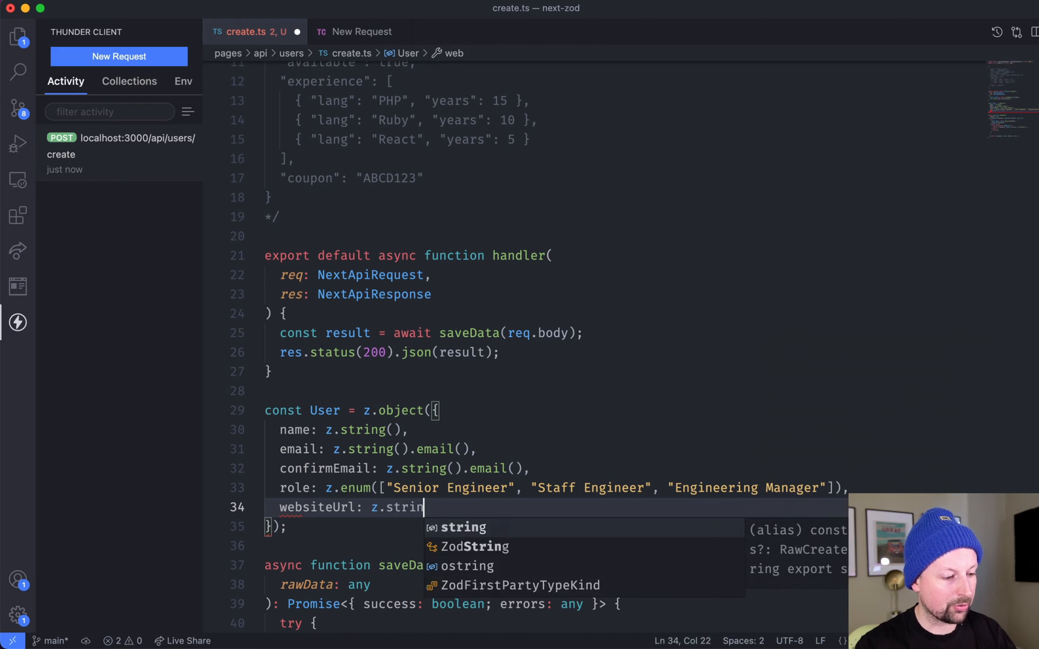
text(g().)
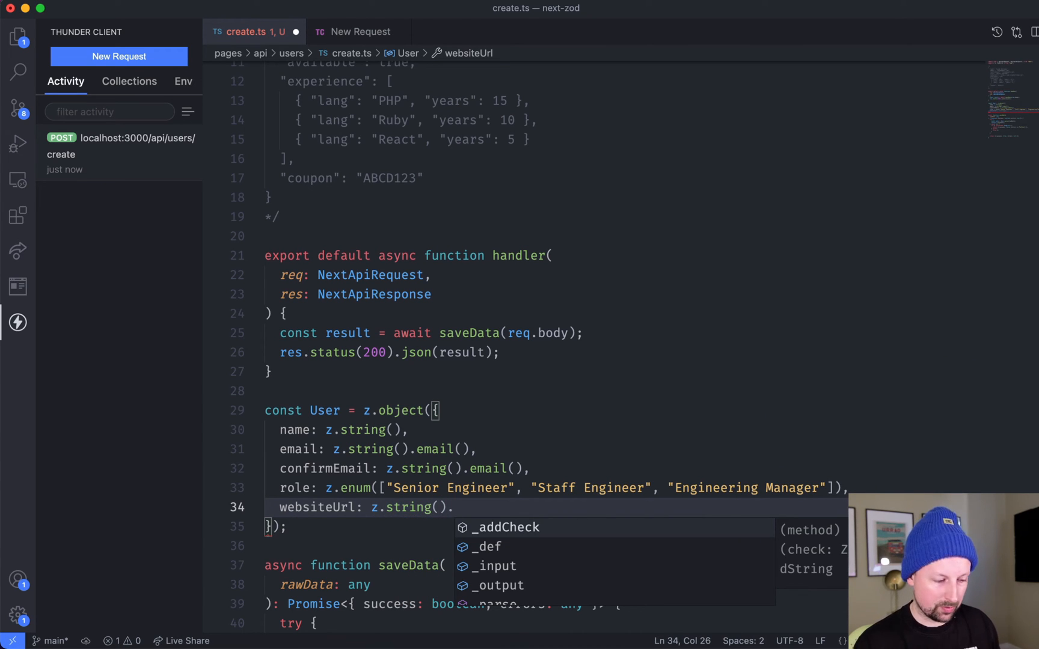
text(nullable)
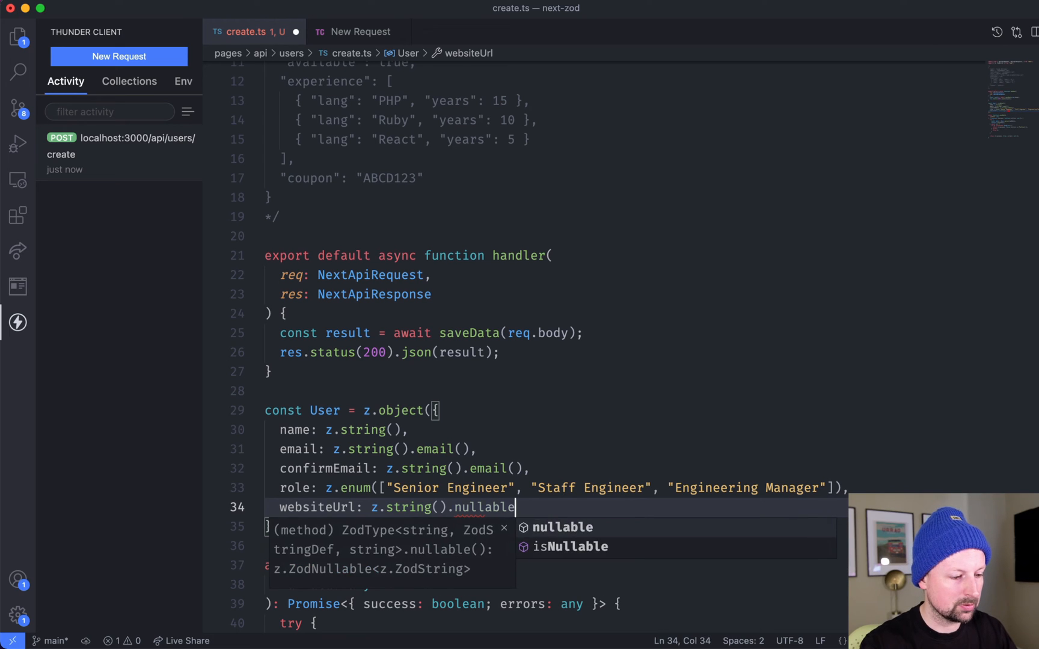
text(().)
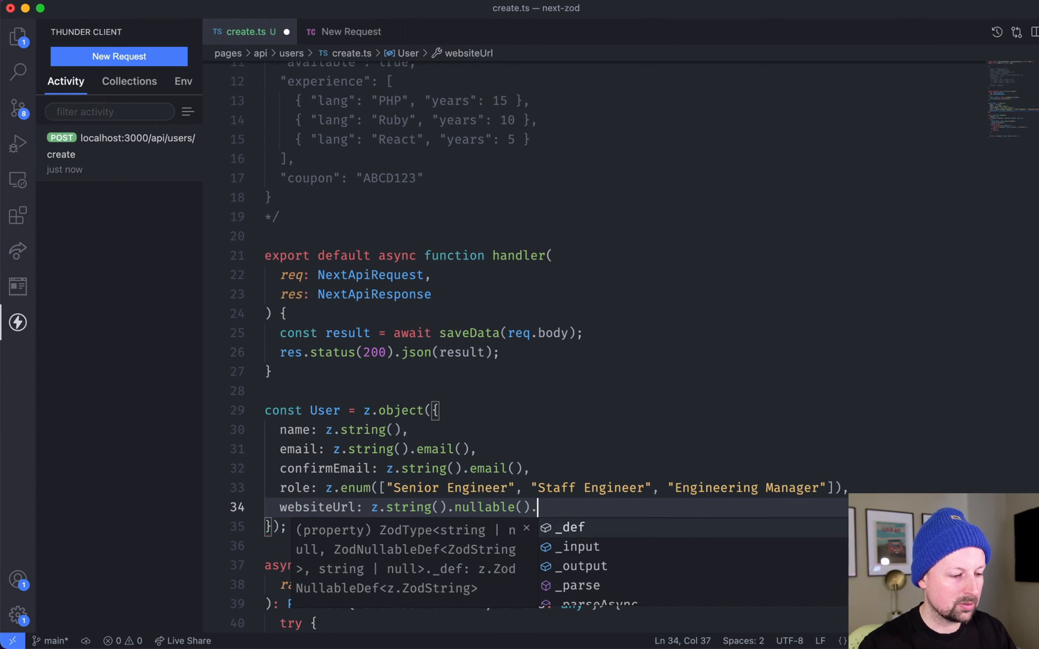
text(optional())
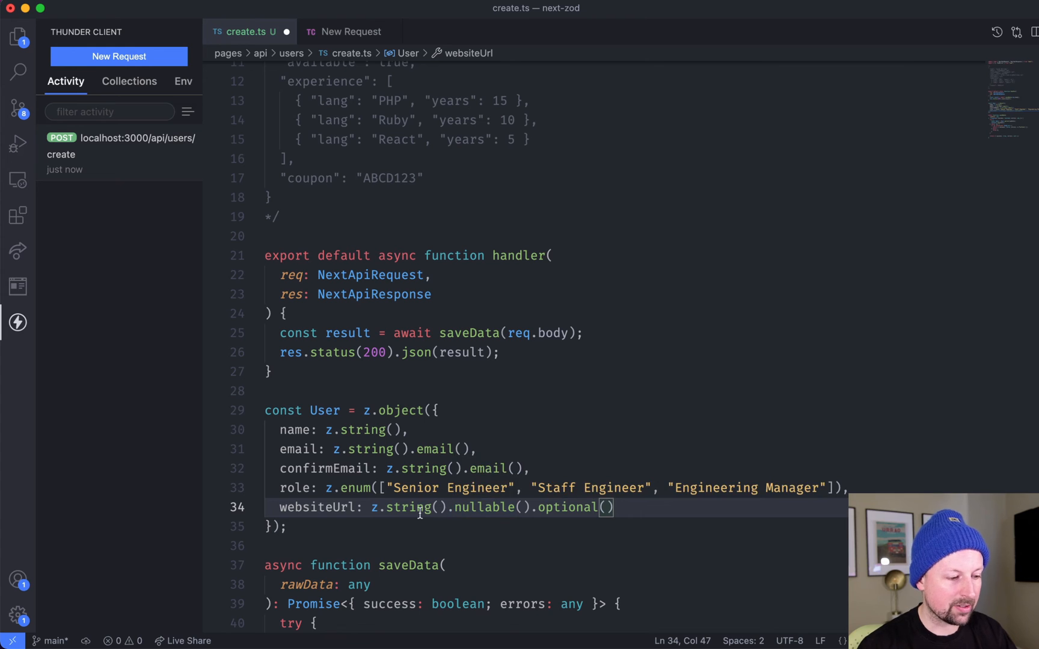
text(.)
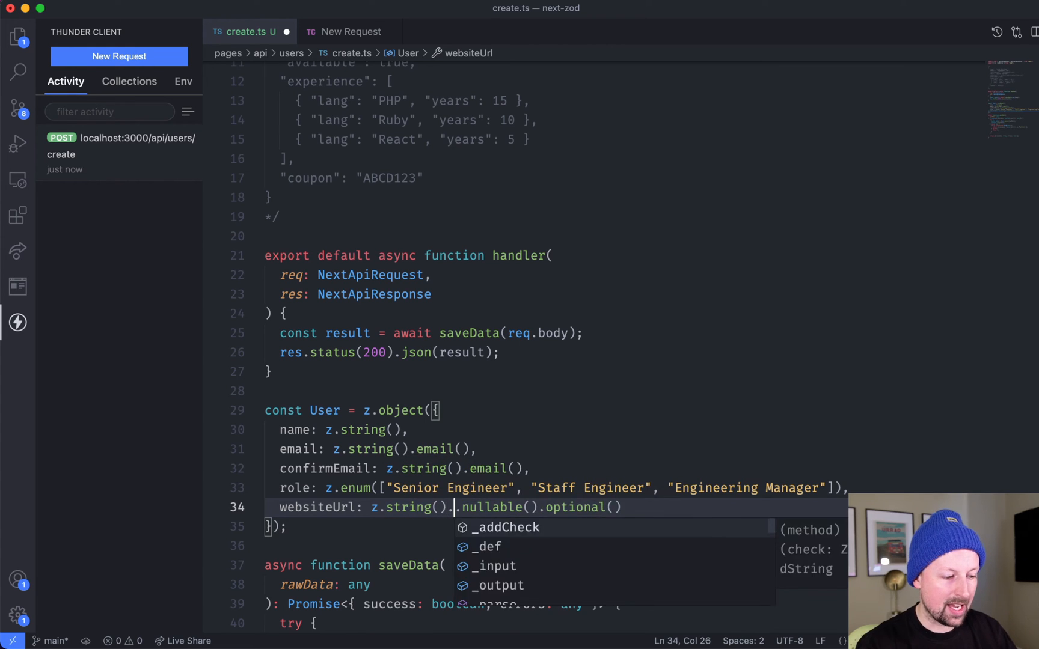
text(url())
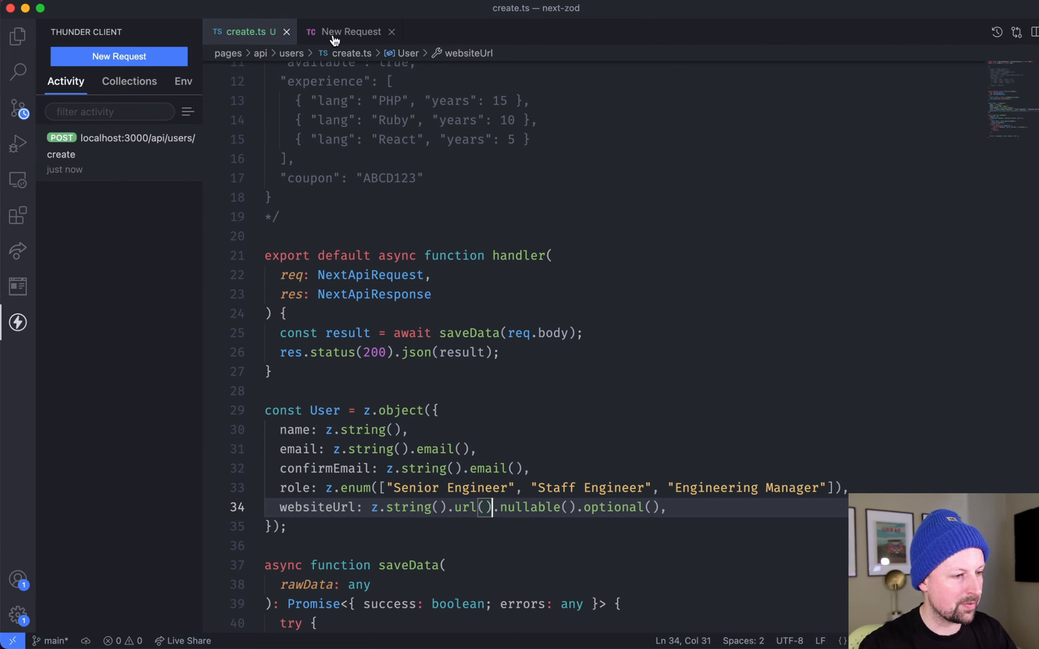
Correct the request's role to Senior Engineer, get a successful response, and return to create.ts
click(348, 31)
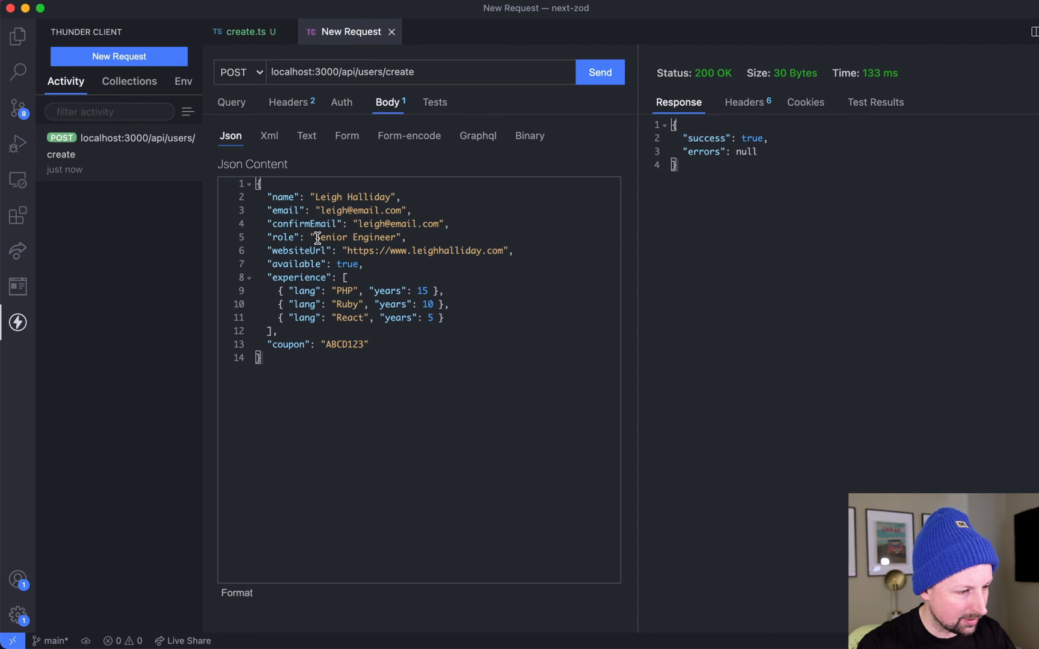
text(a)
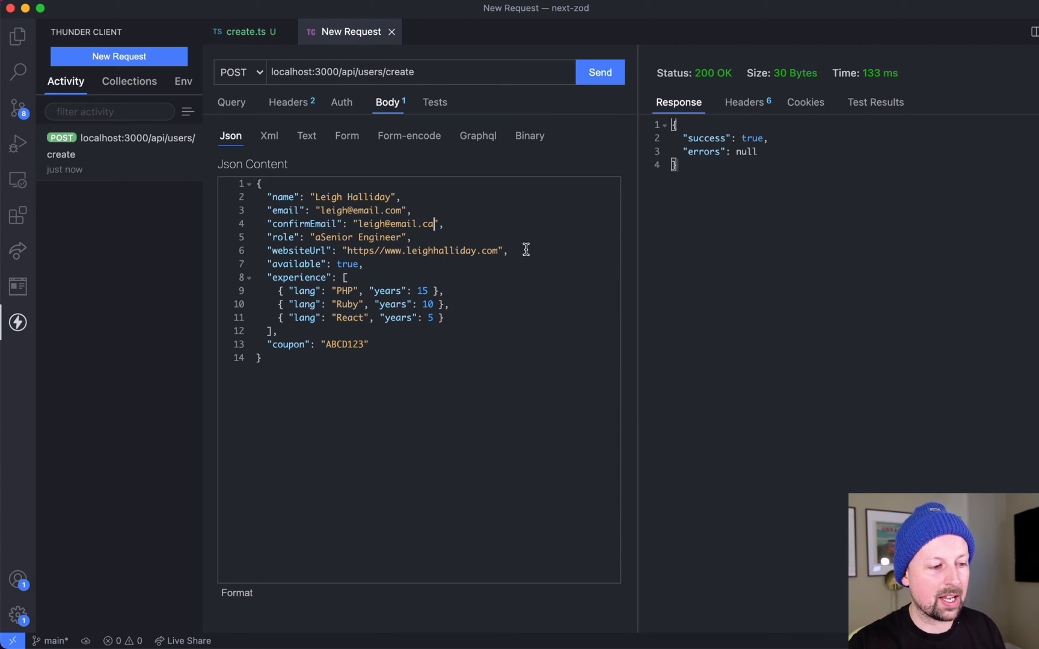
mouse_move(378, 227)
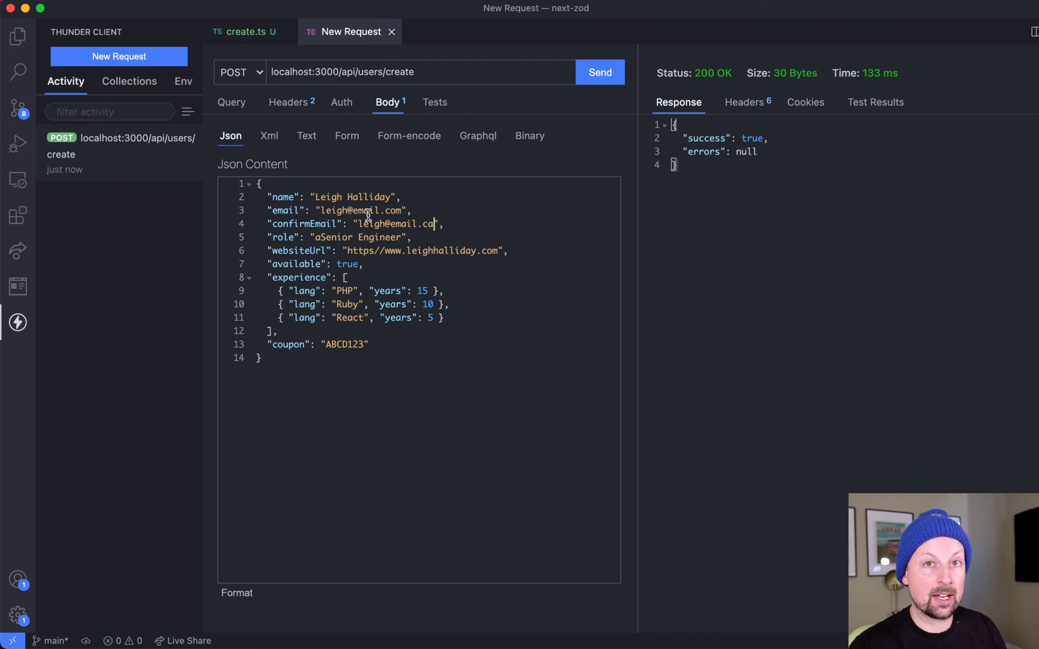
click(600, 72)
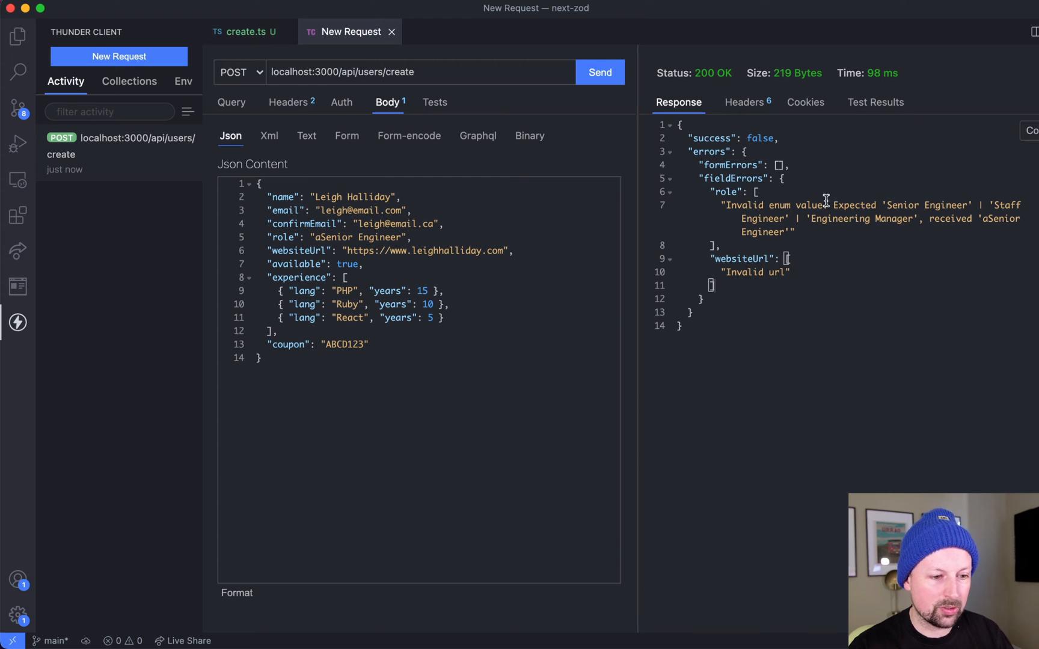
mouse_move(887, 297)
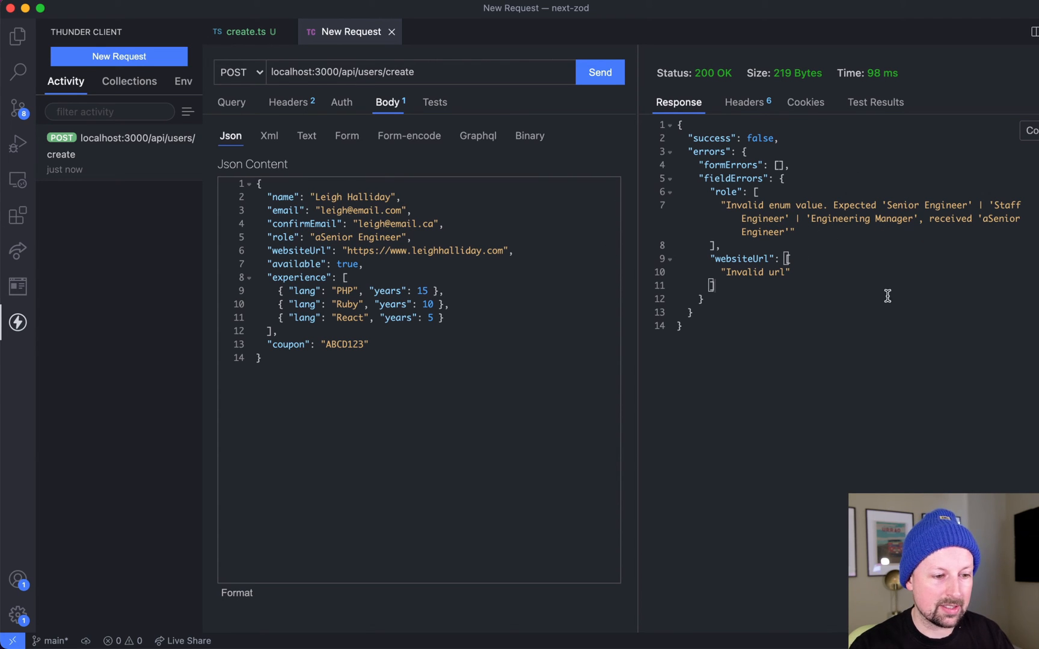
mouse_move(906, 209)
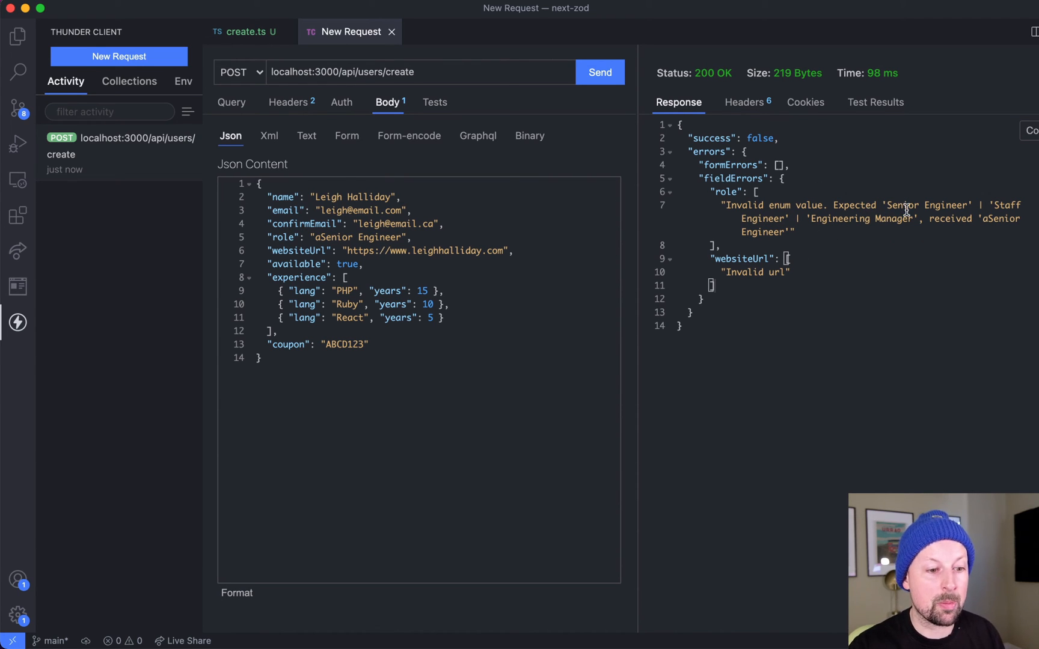
mouse_move(957, 247)
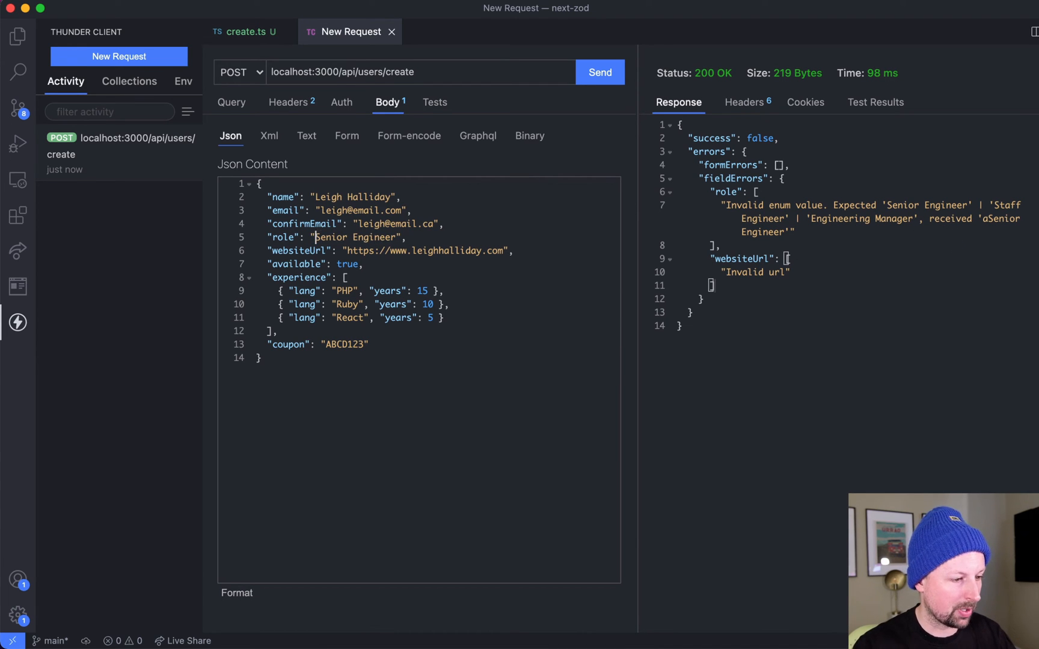
click(599, 72)
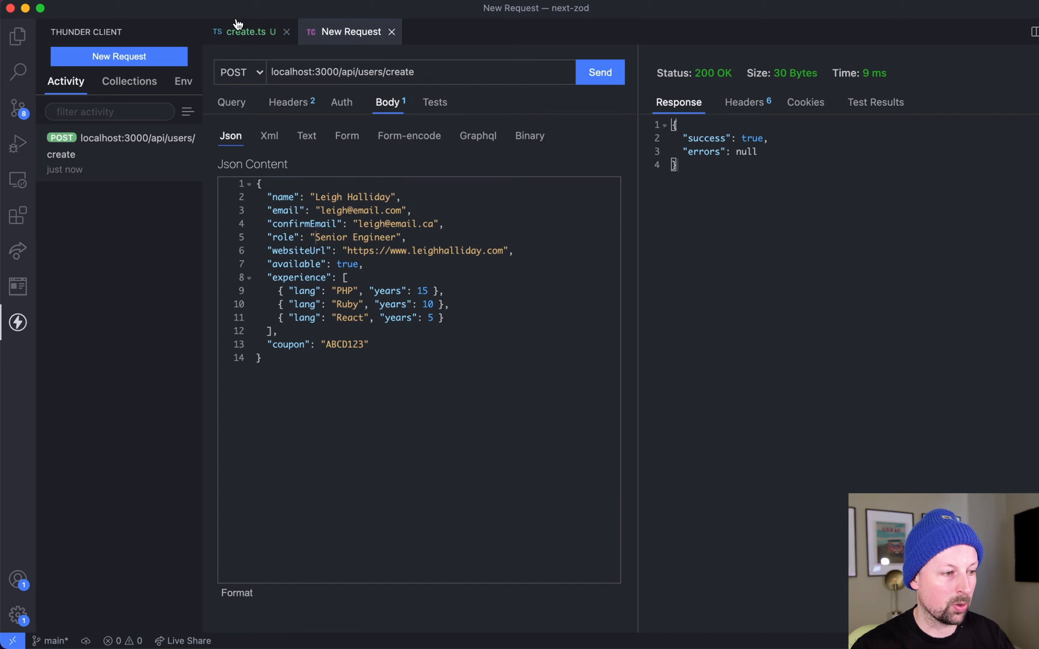
click(242, 31)
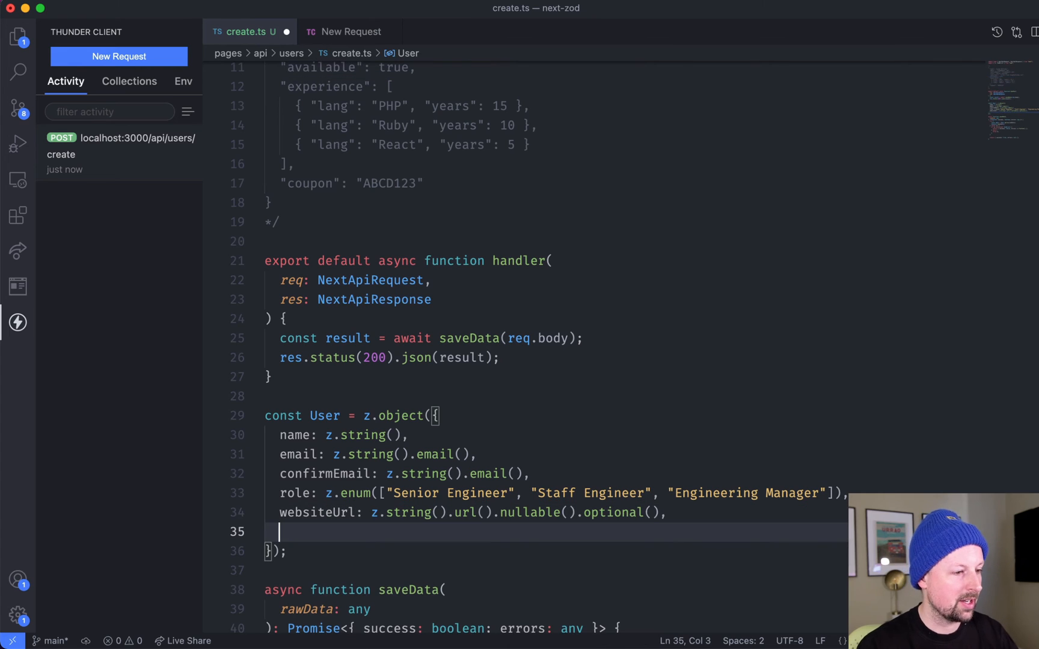
Add available: z.boolean() and an experience: z.array field to the User schema
text(available:)
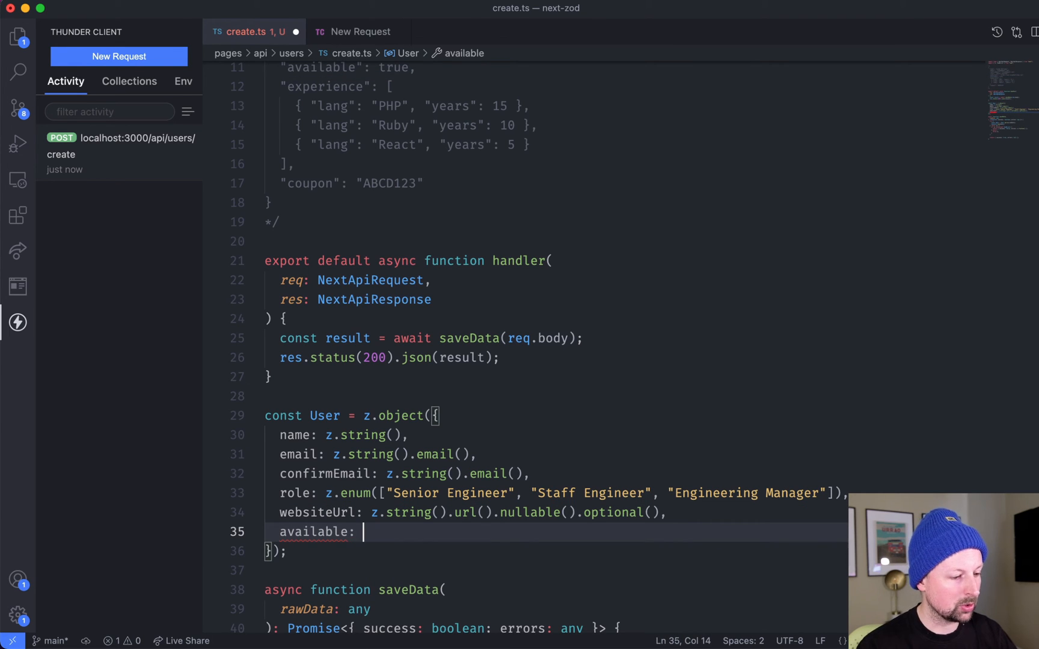
text(z.boolean(),)
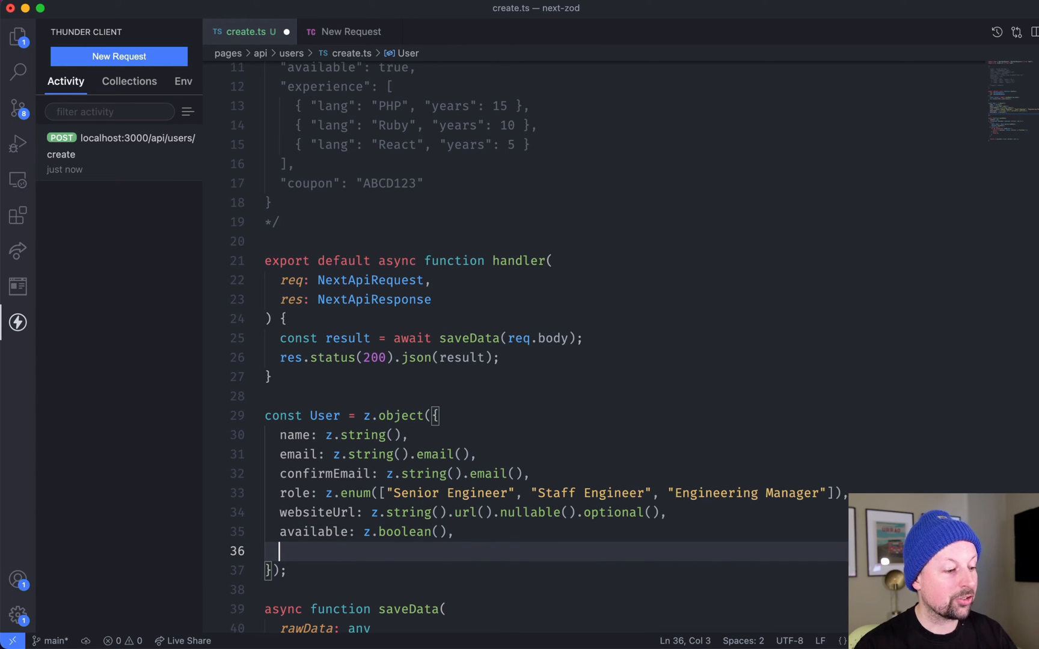
text(exper)
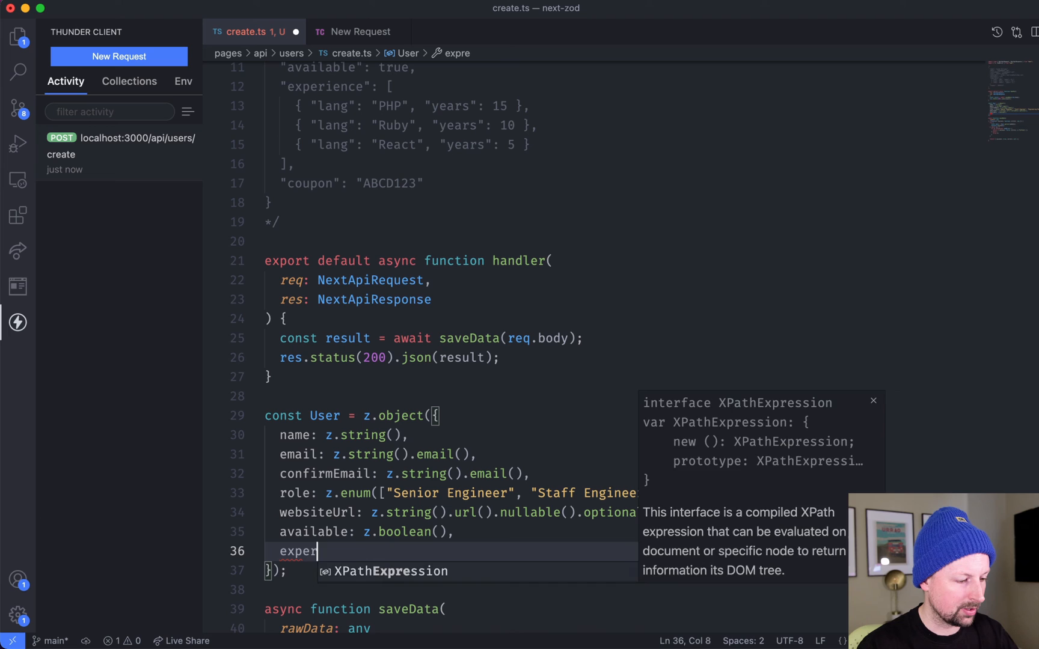
text(ience:)
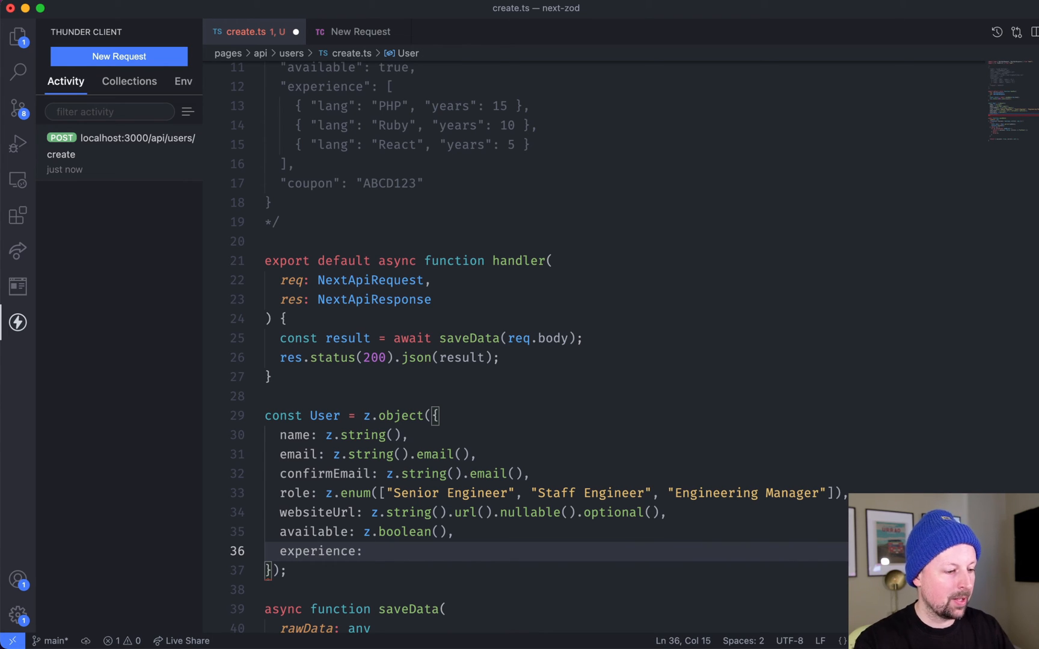
text(z.array()
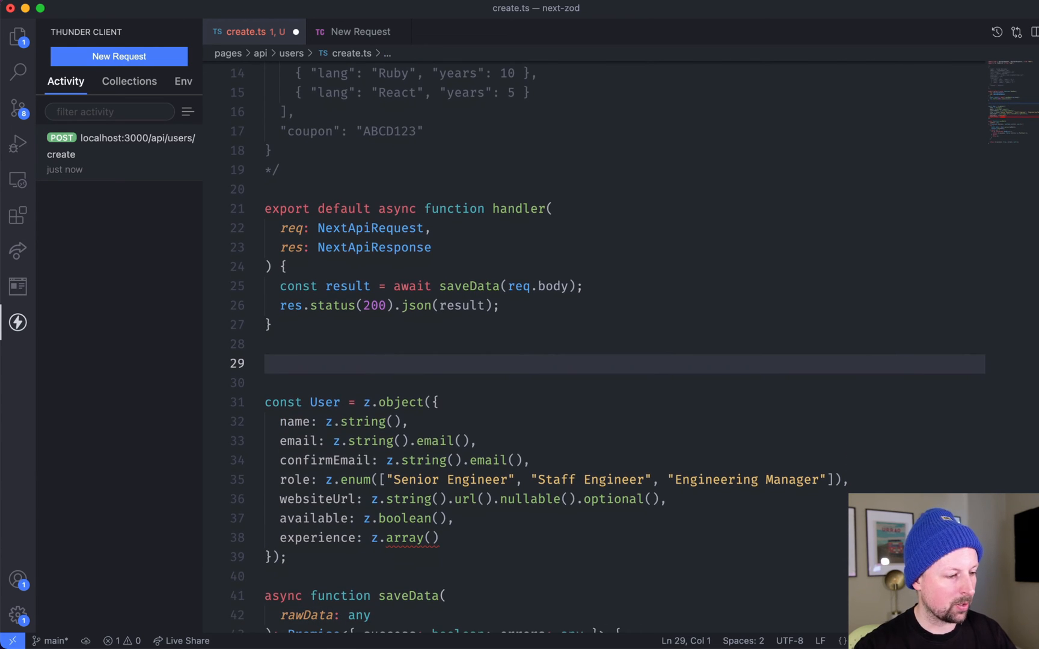
Define Experience with lang string and positive years, and use z.array(Experience)
text(const Experience =)
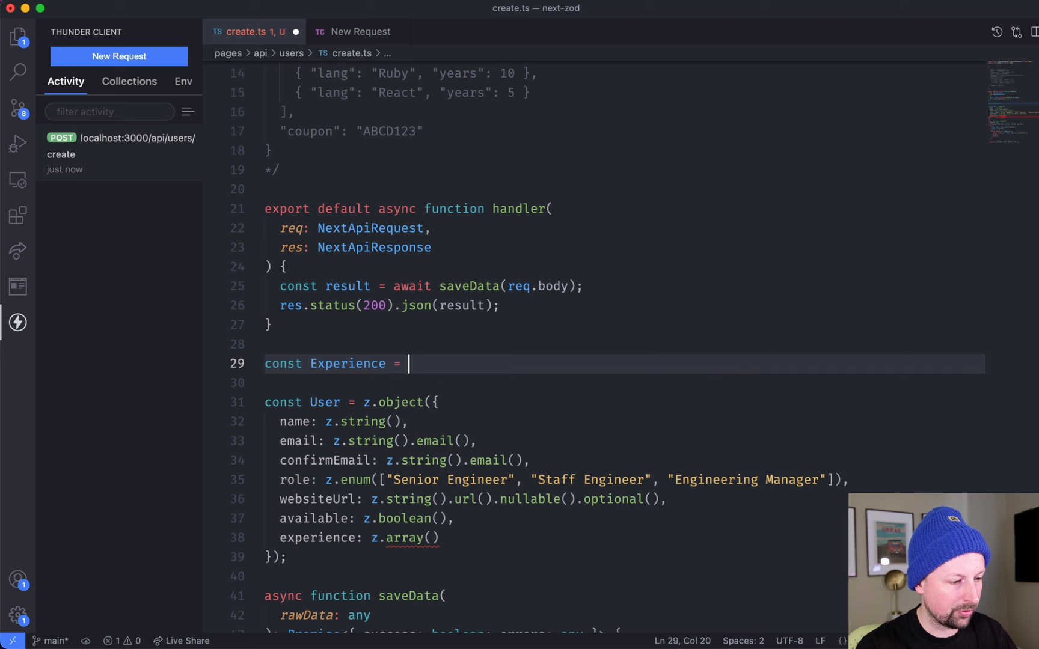
text(z.object({)
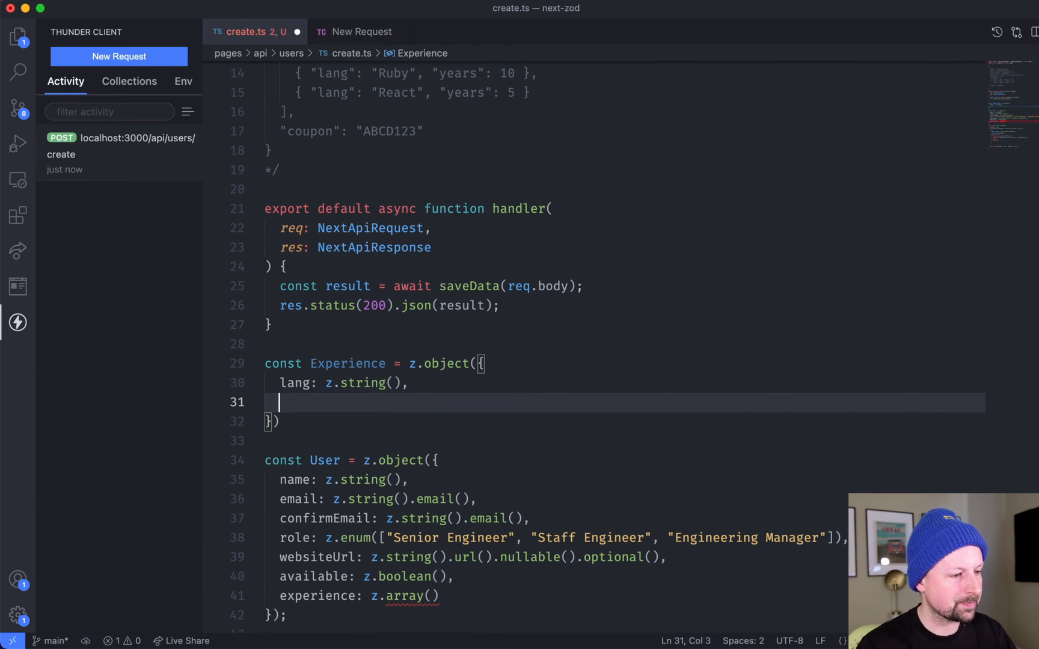
text(years:)
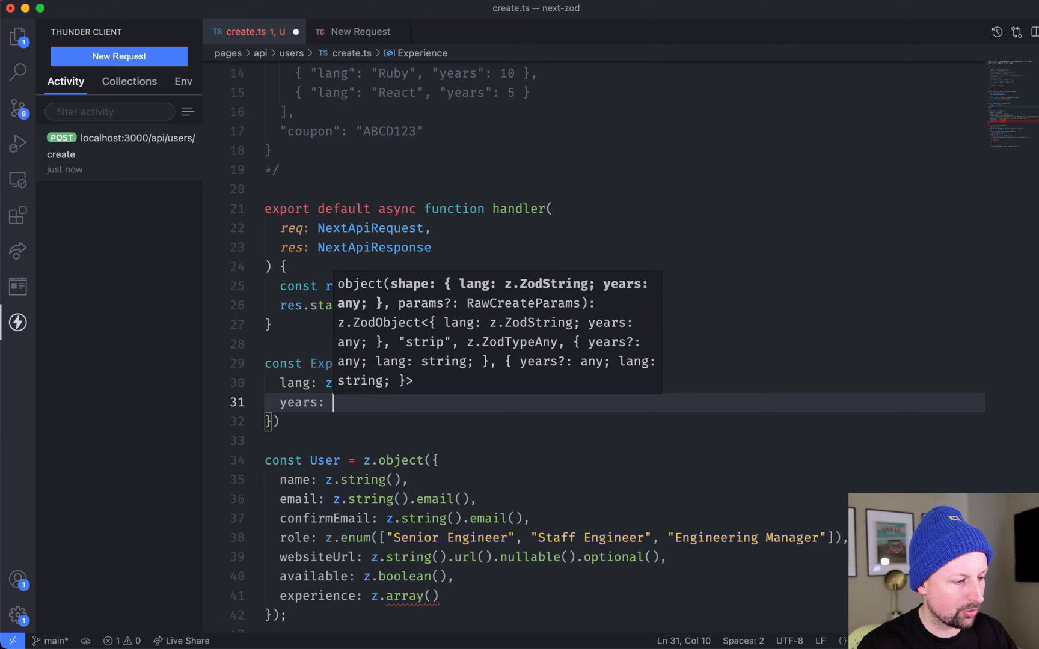
text(z.number().)
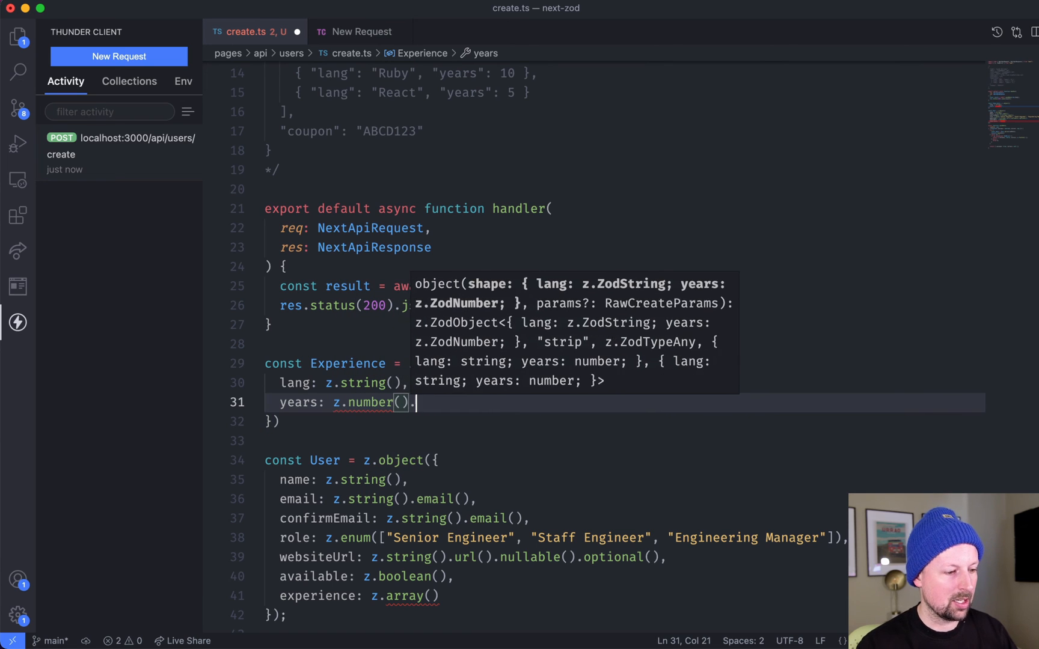
text(positive(),)
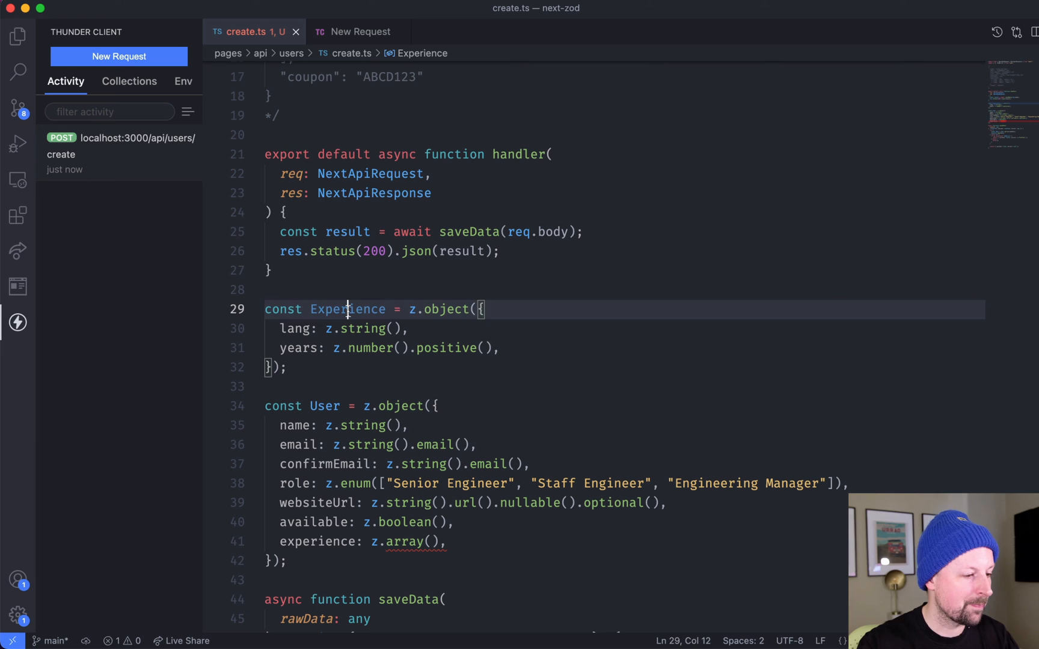
click(431, 542)
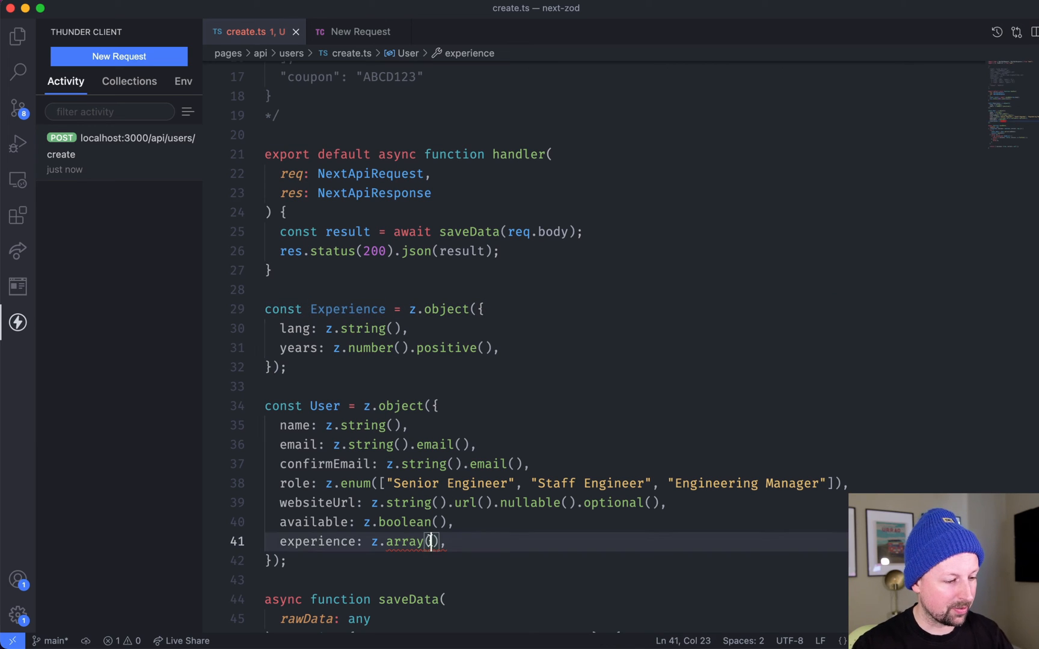
text(Experience)
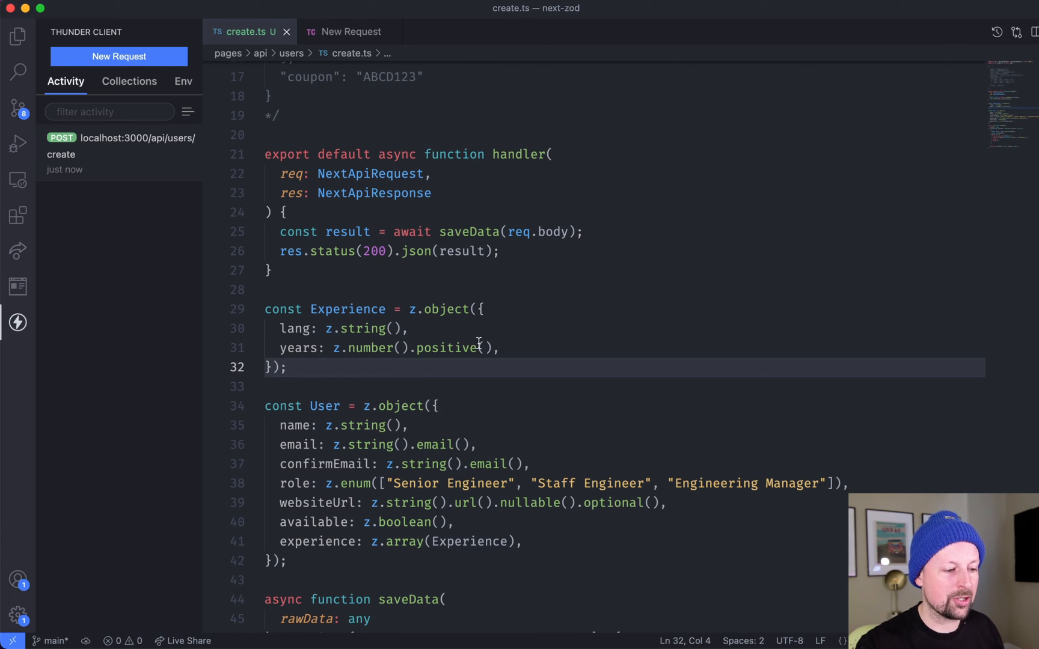
Save create.ts and resend the create request, still returning 200 OK success
click(482, 349)
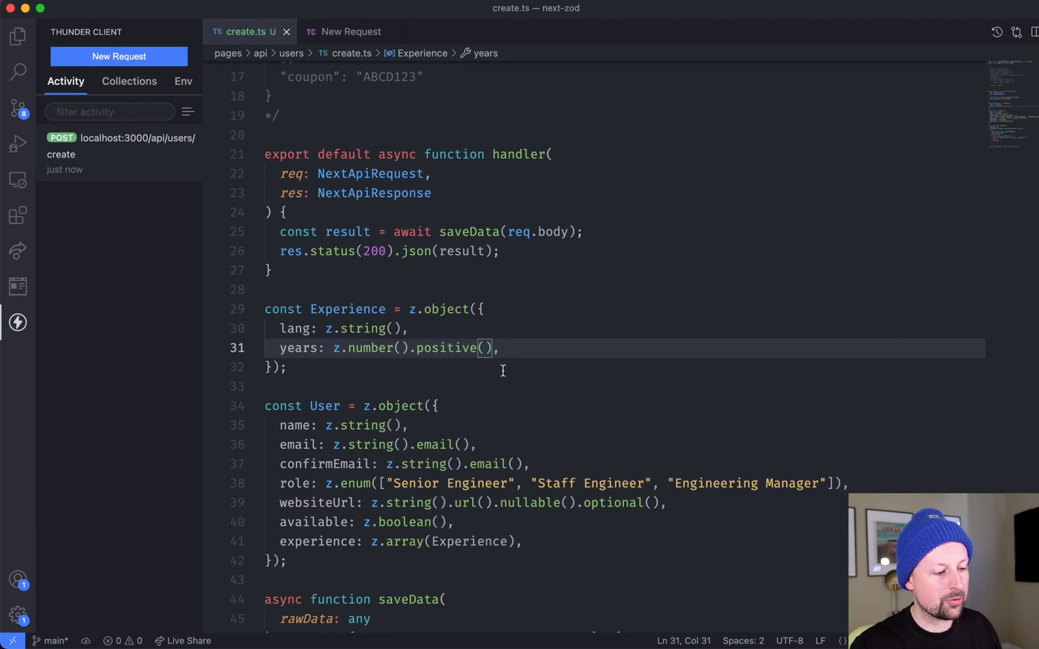
click(402, 542)
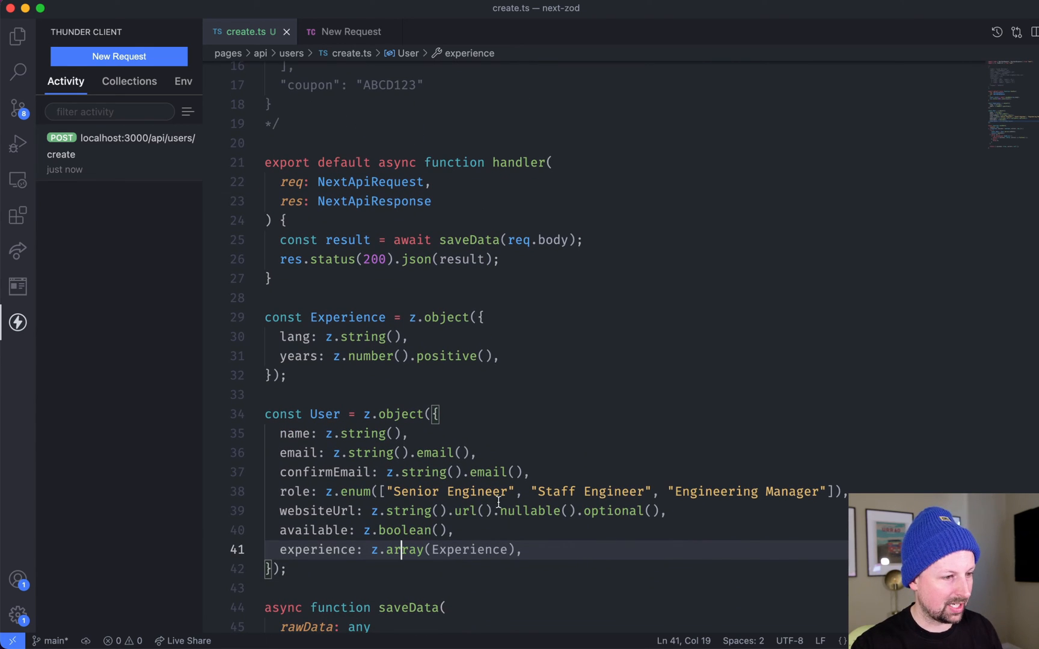
click(600, 72)
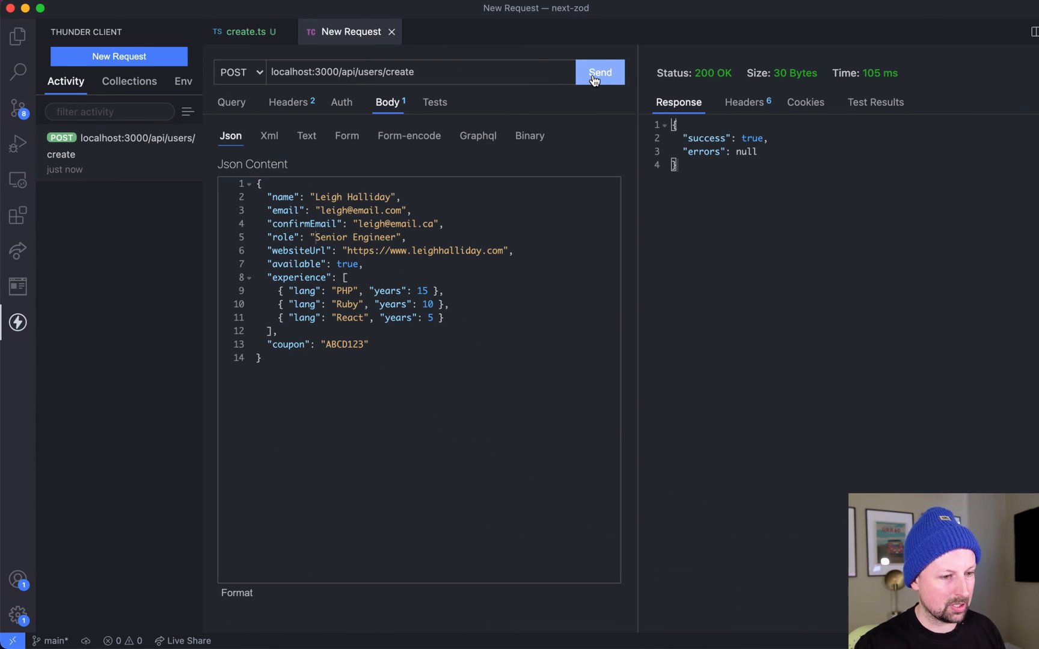
mouse_move(426, 277)
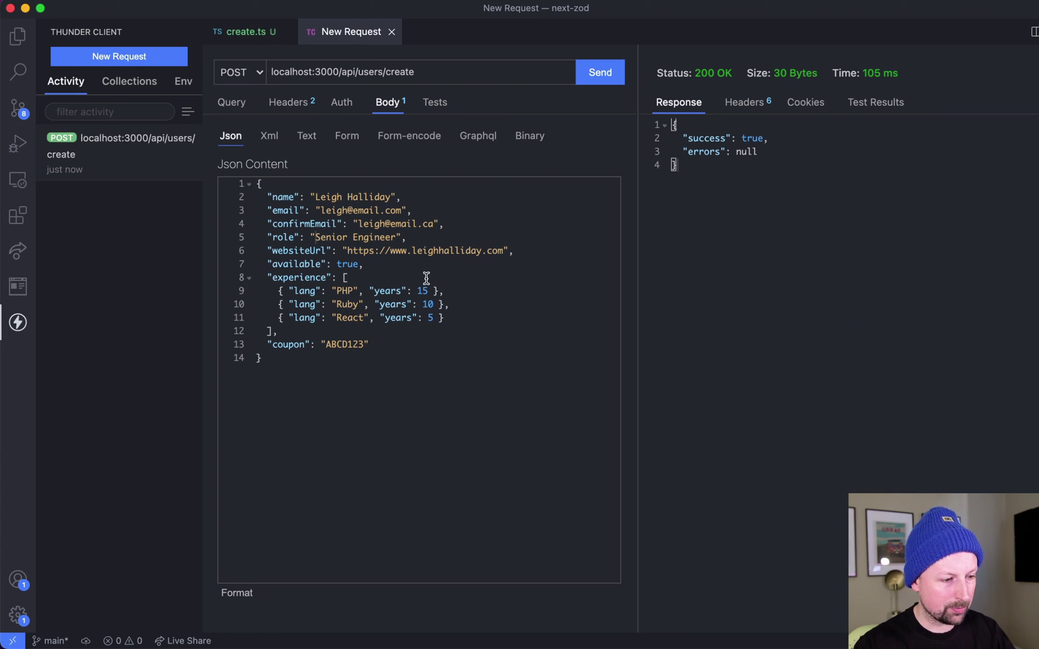
Resend the request, now rejected for the unrecognized coupon key, and return to create.ts
click(598, 72)
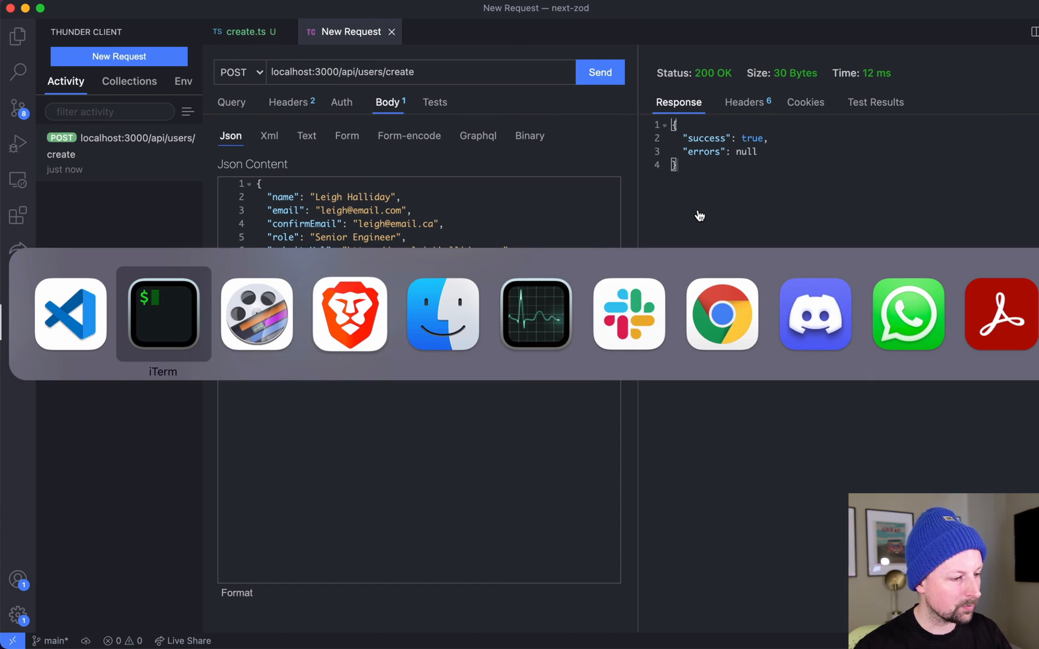
click(162, 315)
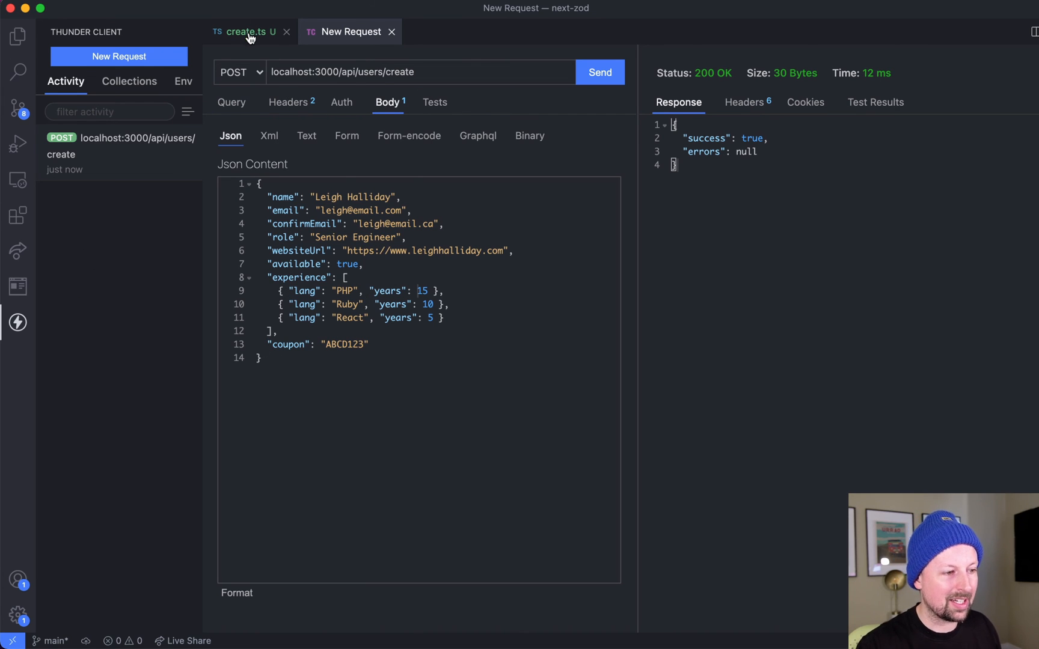
click(249, 31)
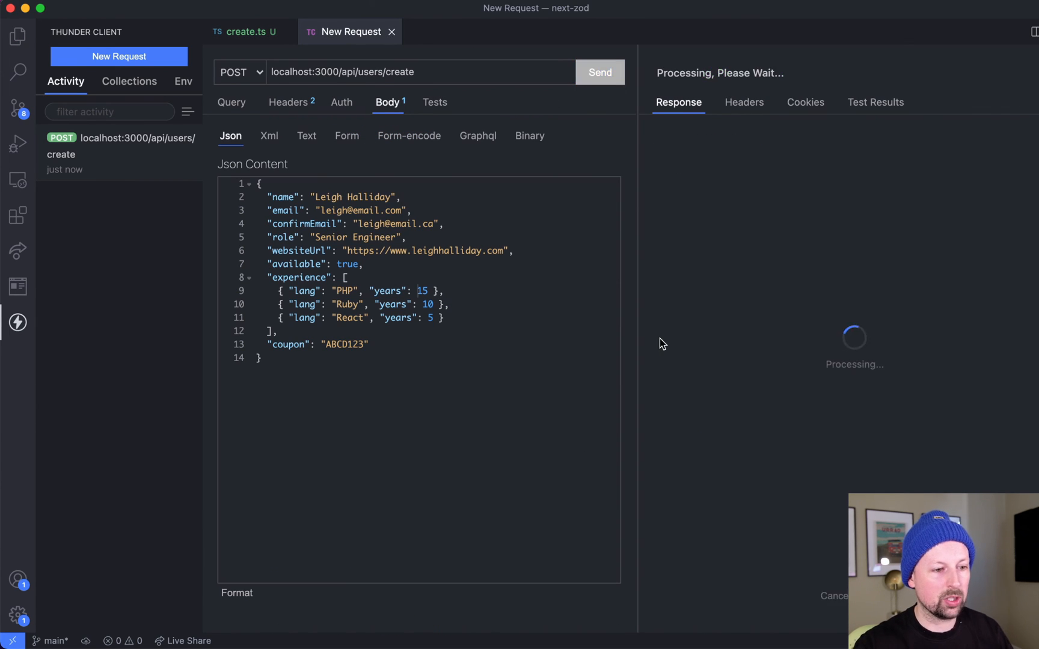
click(600, 72)
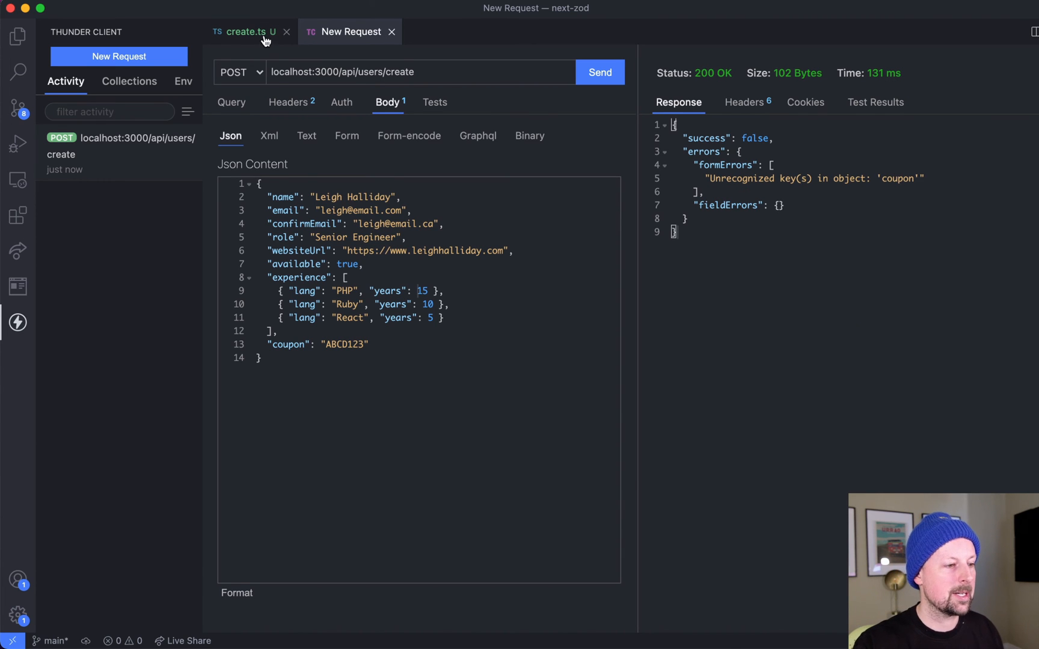
click(247, 32)
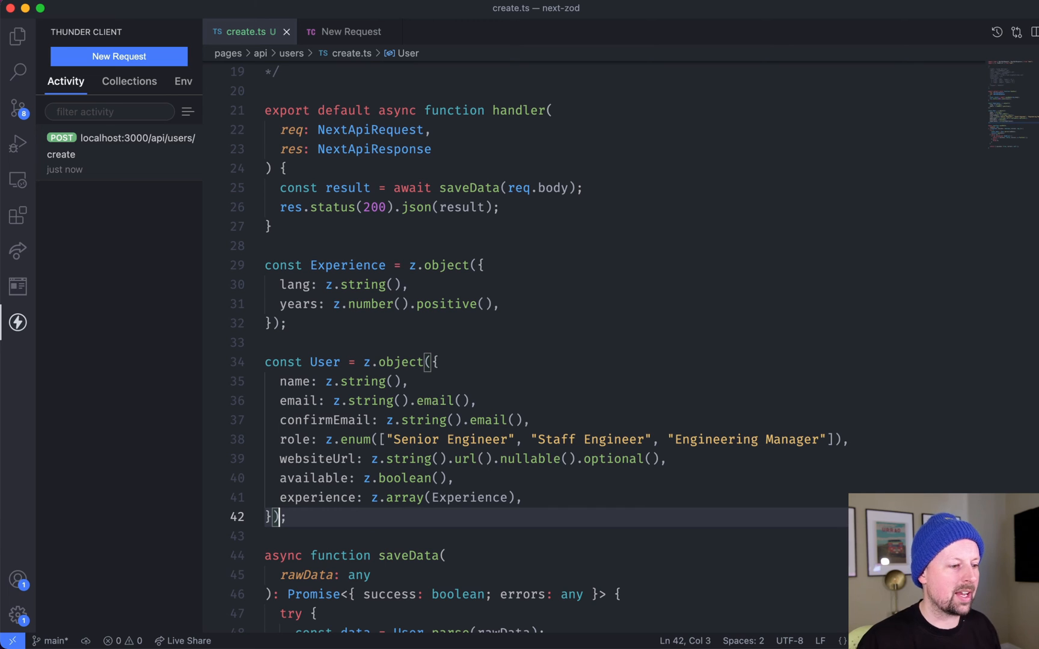
Add .refine requiring data.email === data.confirmEmail with message "Email and confirmEmail should be equal"
scroll(down, 3)
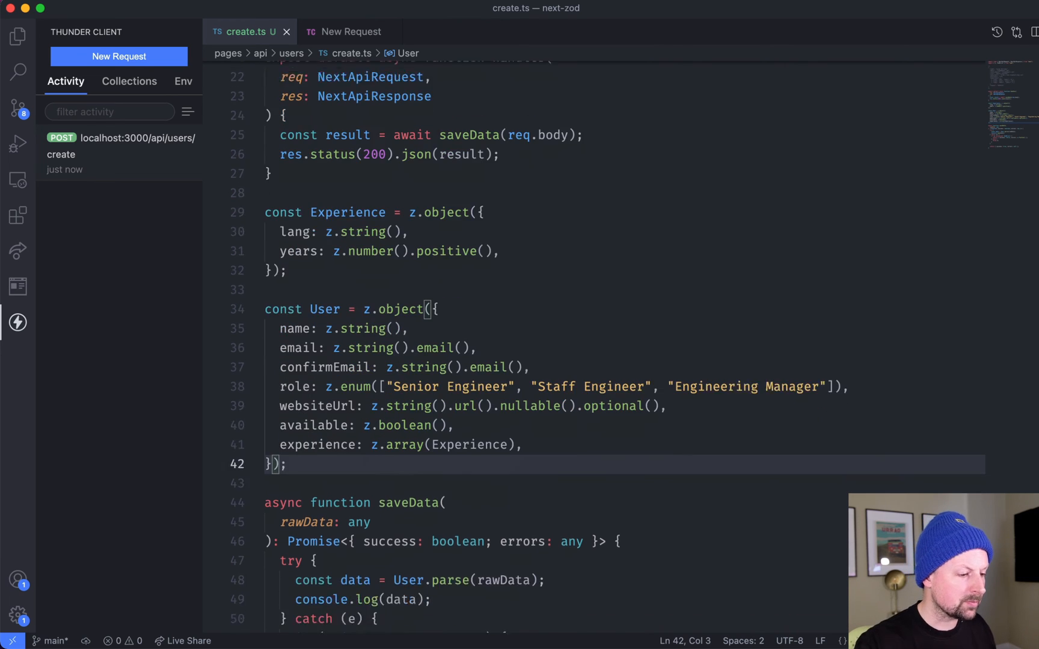
scroll(down, 3)
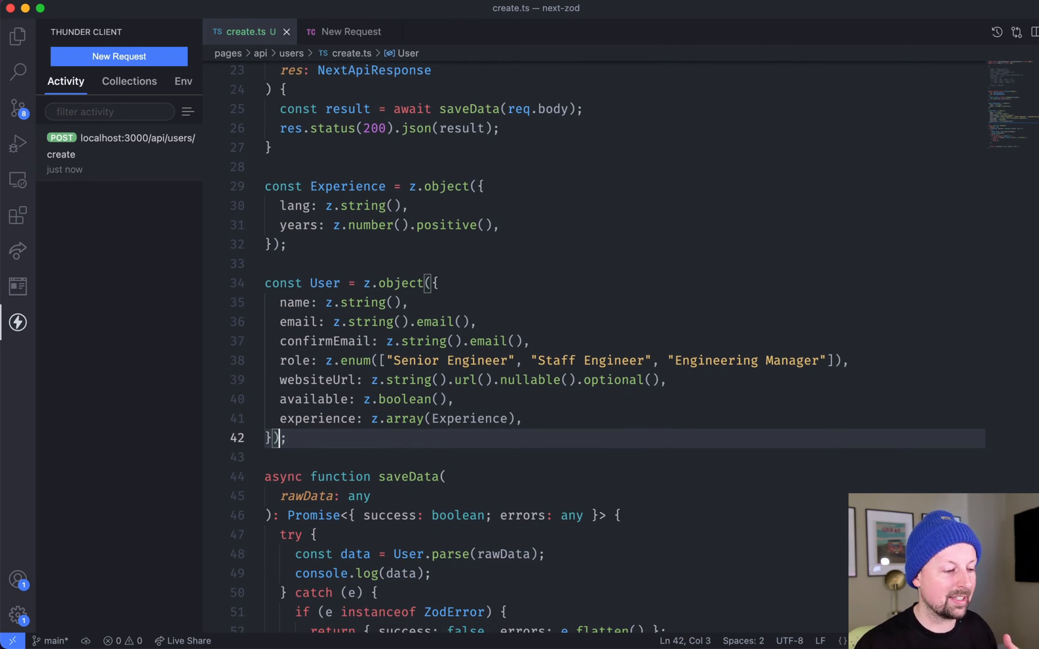
scroll(down, 3)
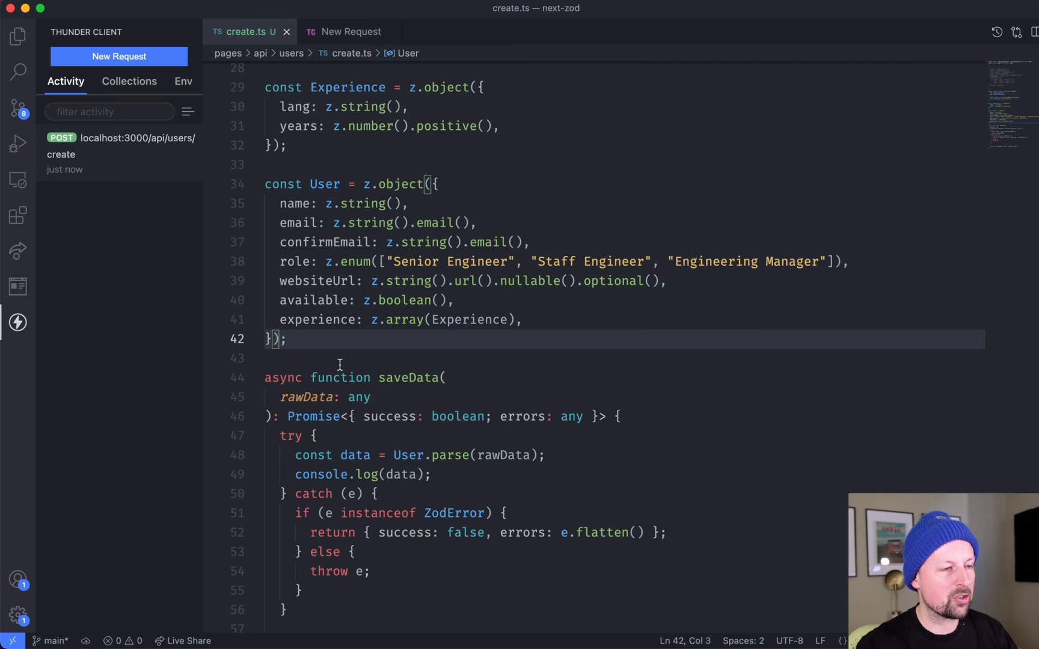
text(.red)
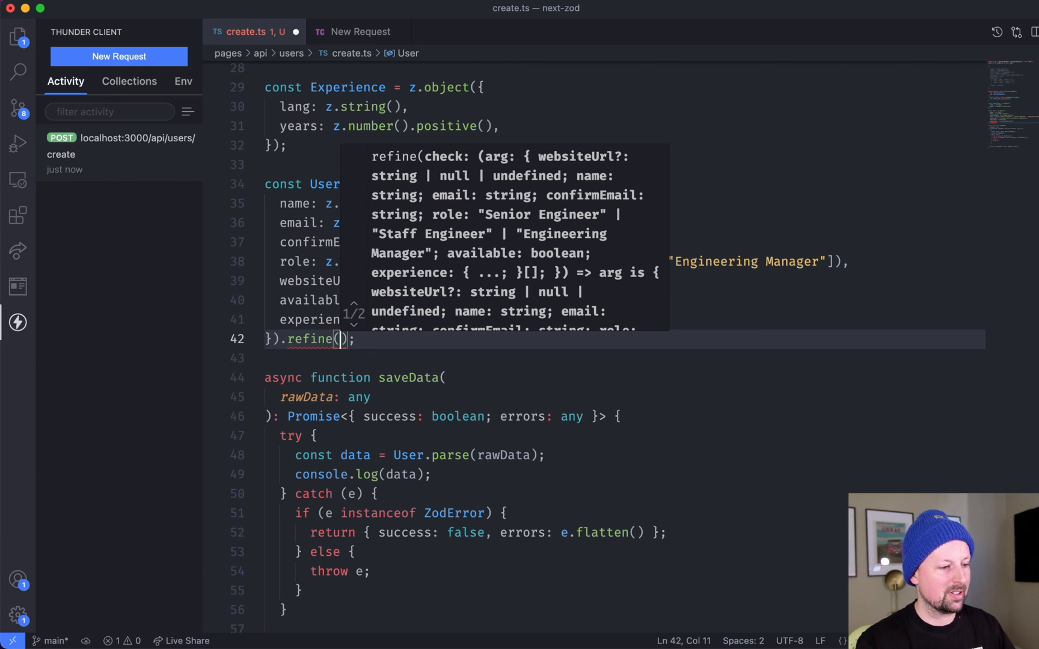
text(data =>)
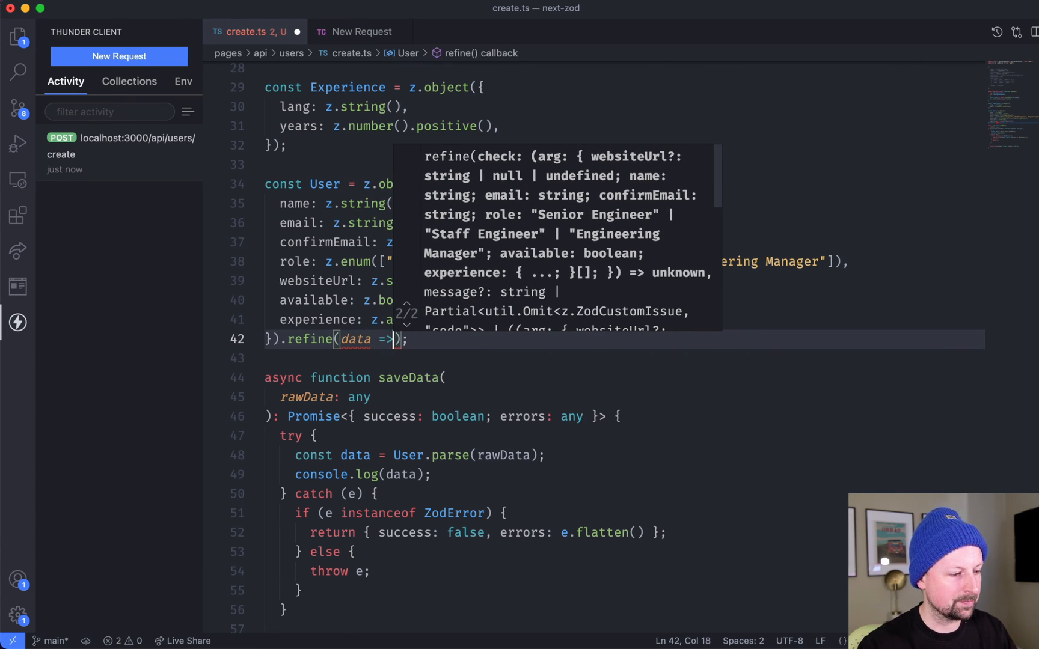
text(" ")
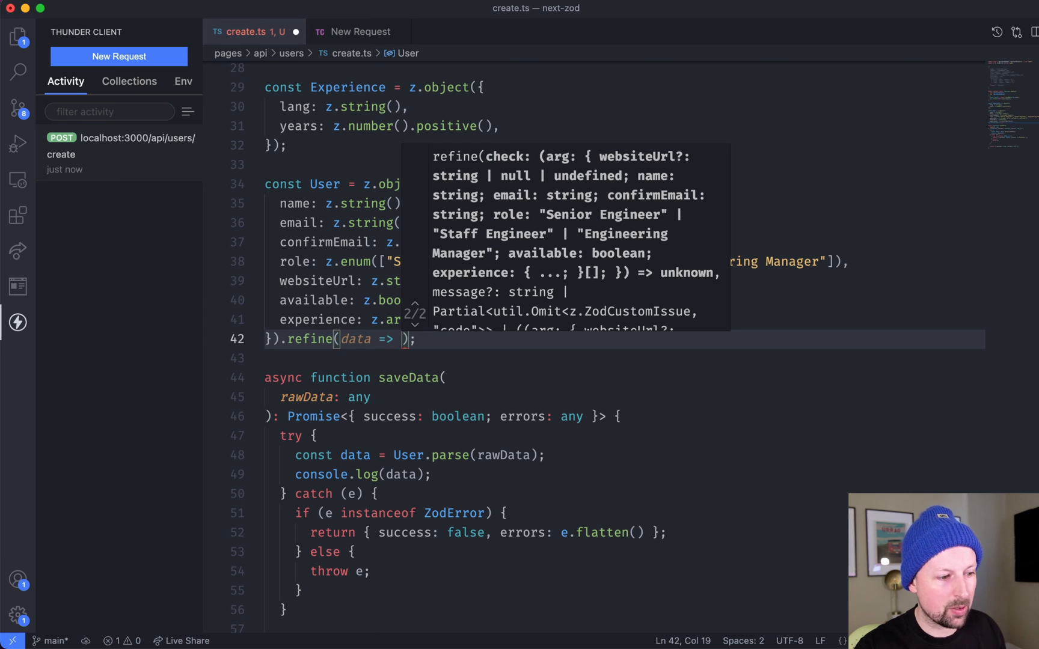
text(data.email === data.confirmEmail,)
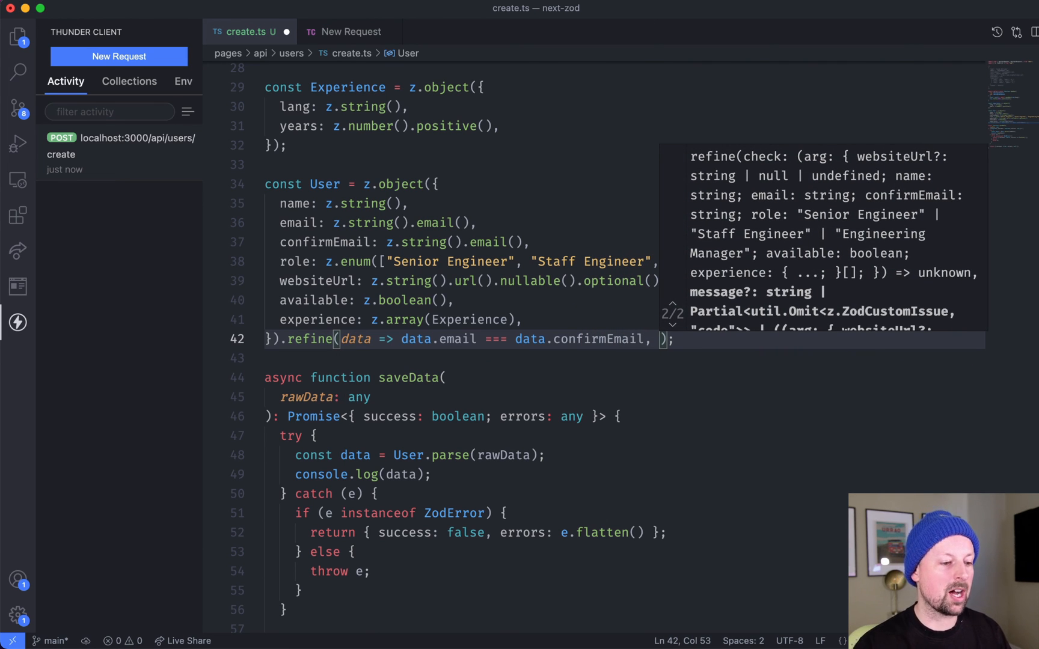
text({)
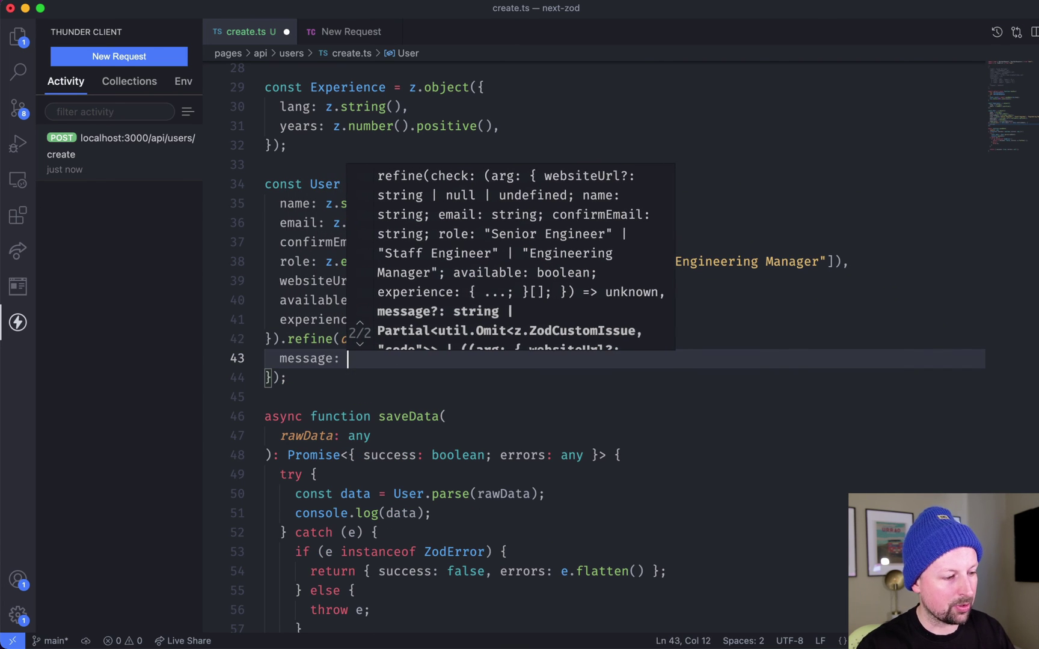
text("Email and C)
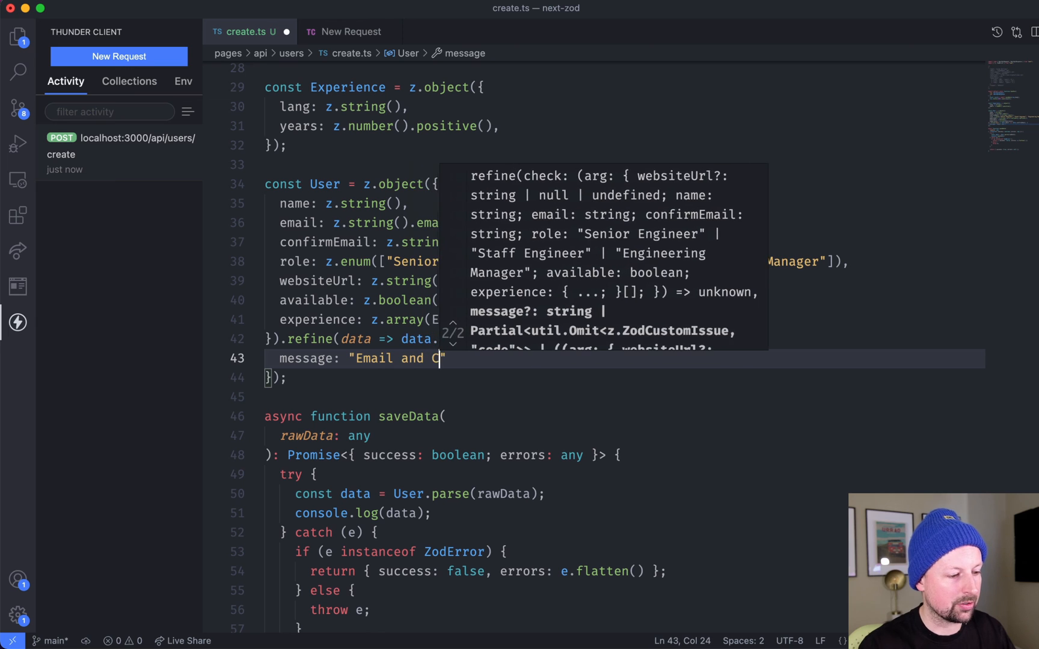
text(o)
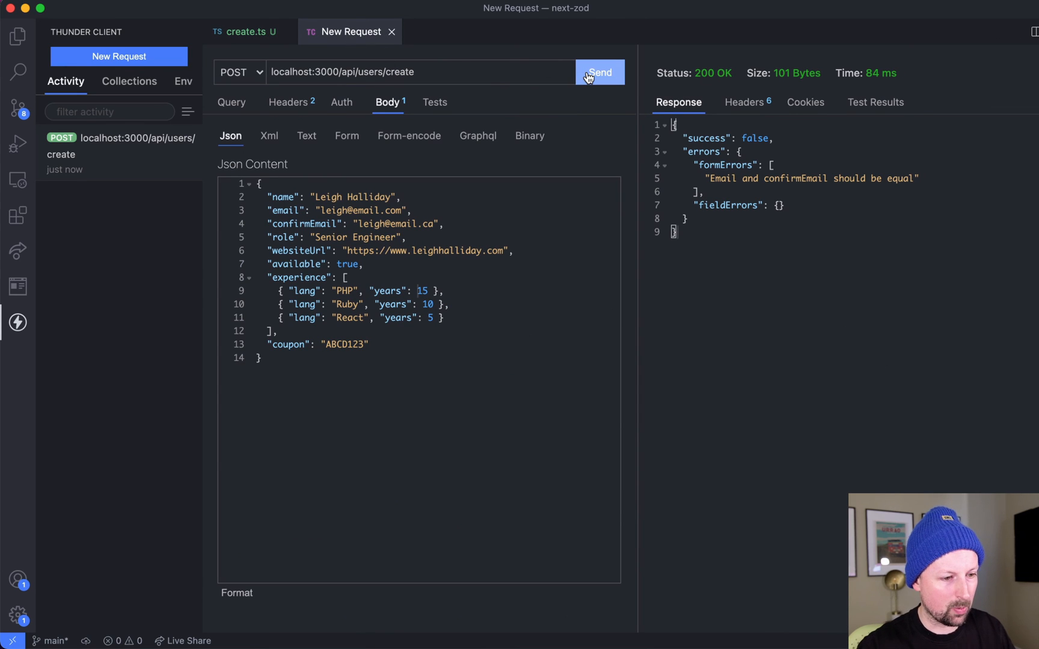
mouse_move(776, 181)
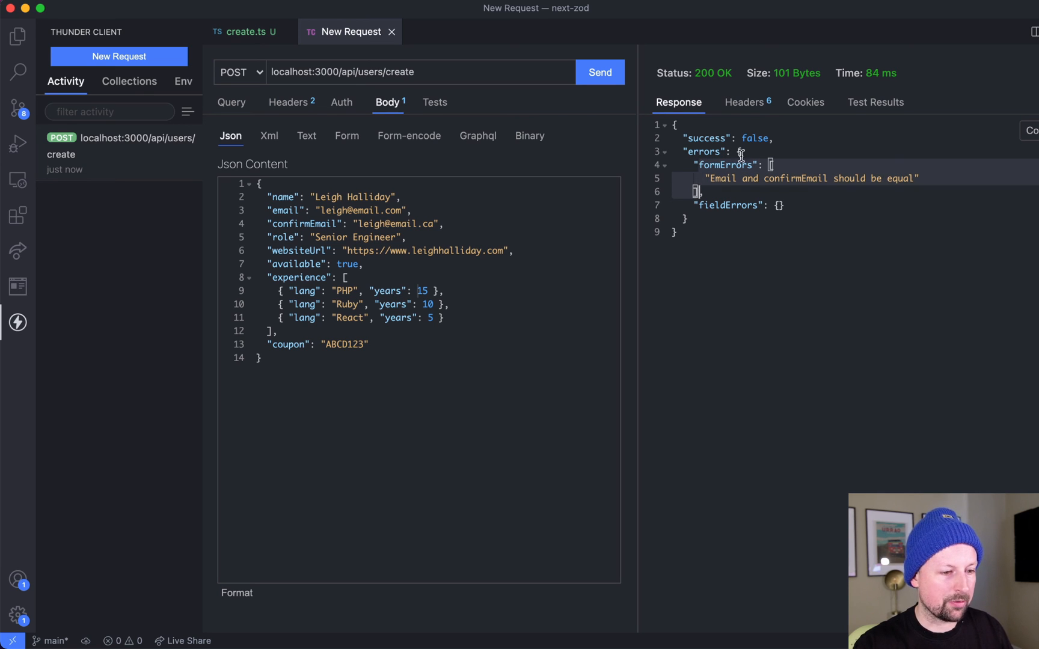
mouse_move(290, 159)
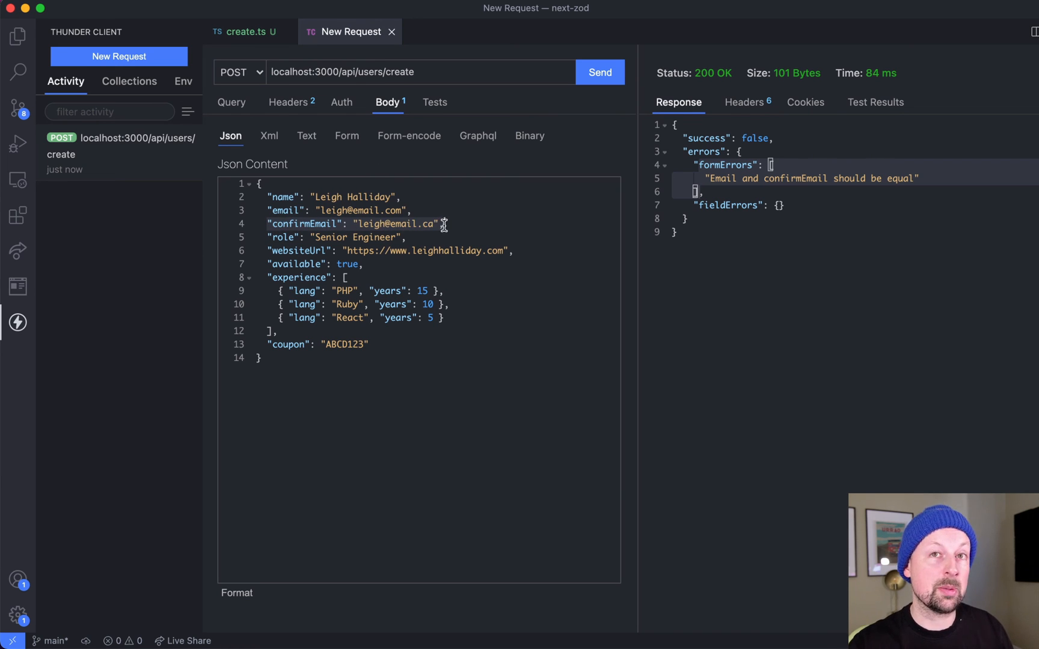
Return to create.ts after the mismatched-emails request shows the form error
click(245, 31)
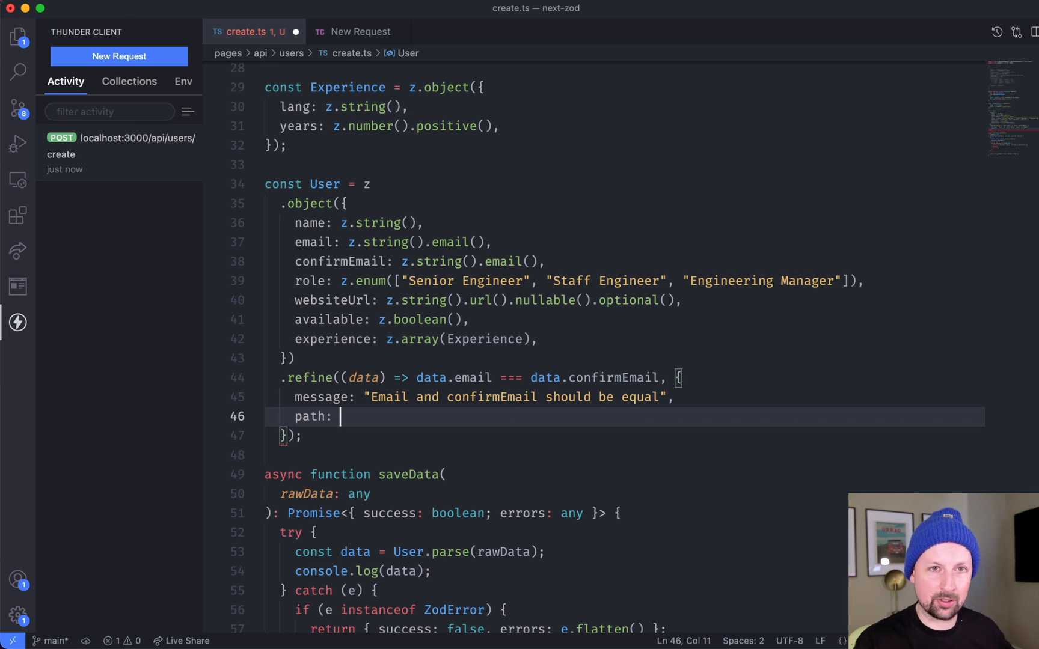
Set the refine's path to ["confirmEmail"] and go back to the test request
text([])
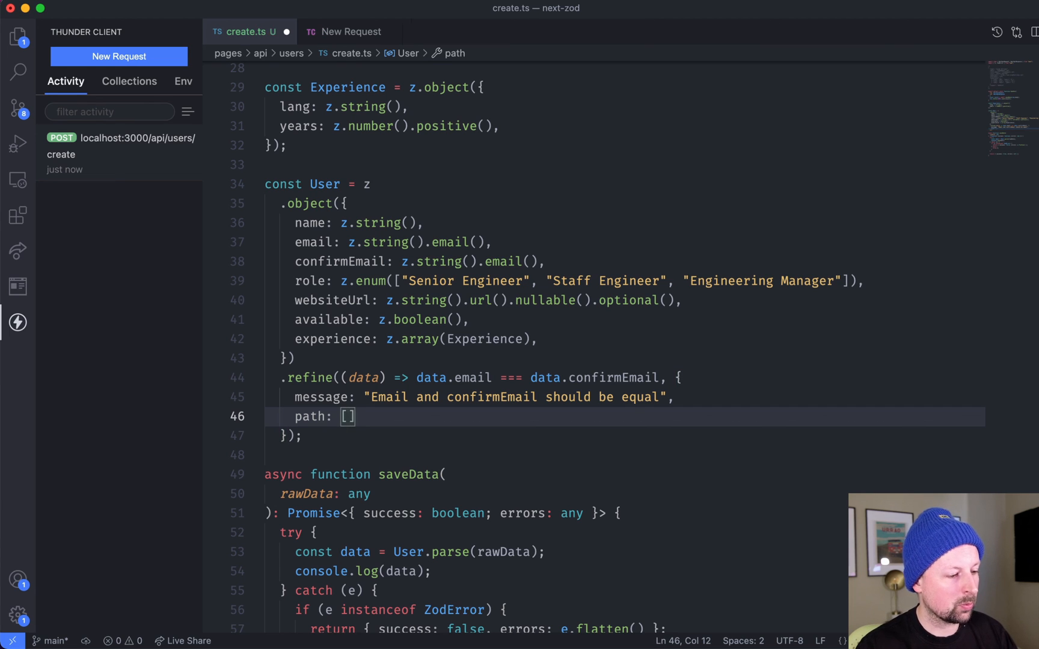
text("confirm")
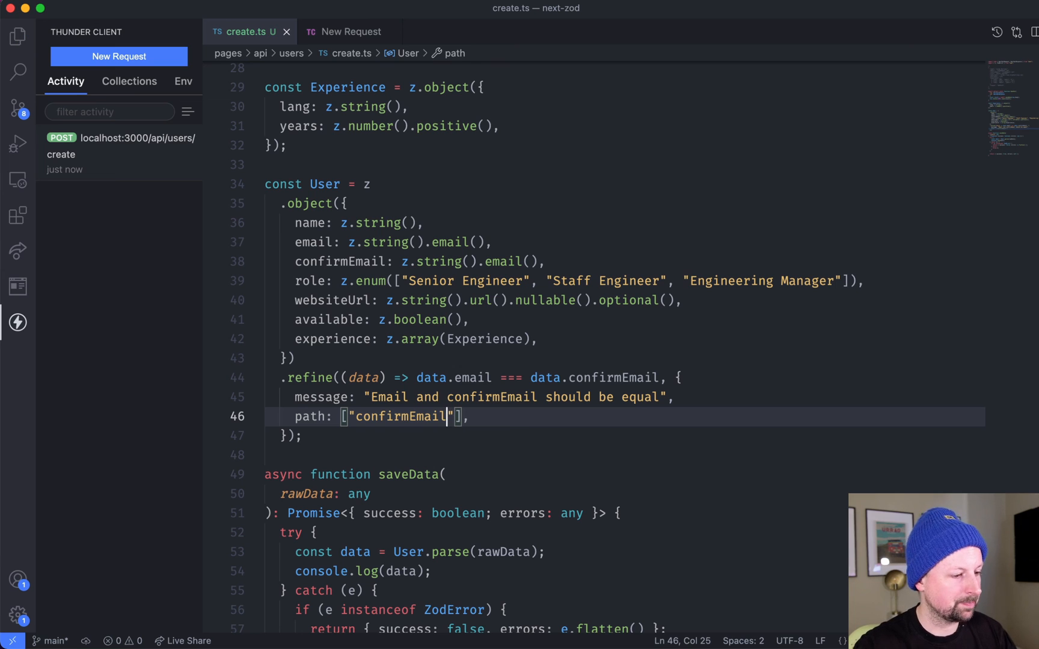
click(598, 73)
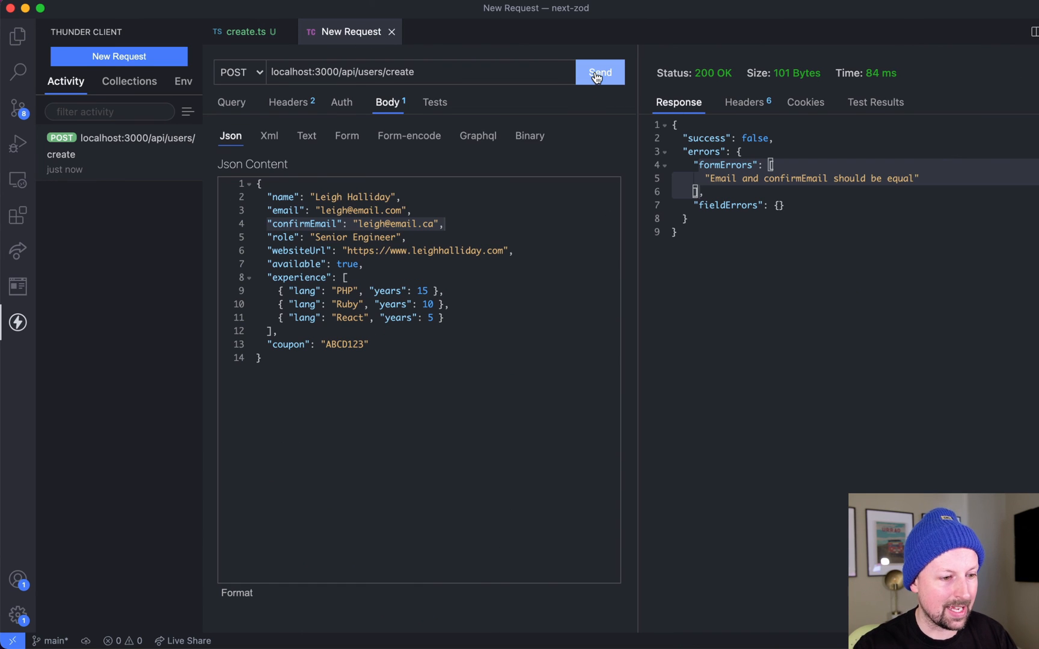
Resend so the mismatch lands under fieldErrors.confirmEmail, then return to create.ts
click(599, 72)
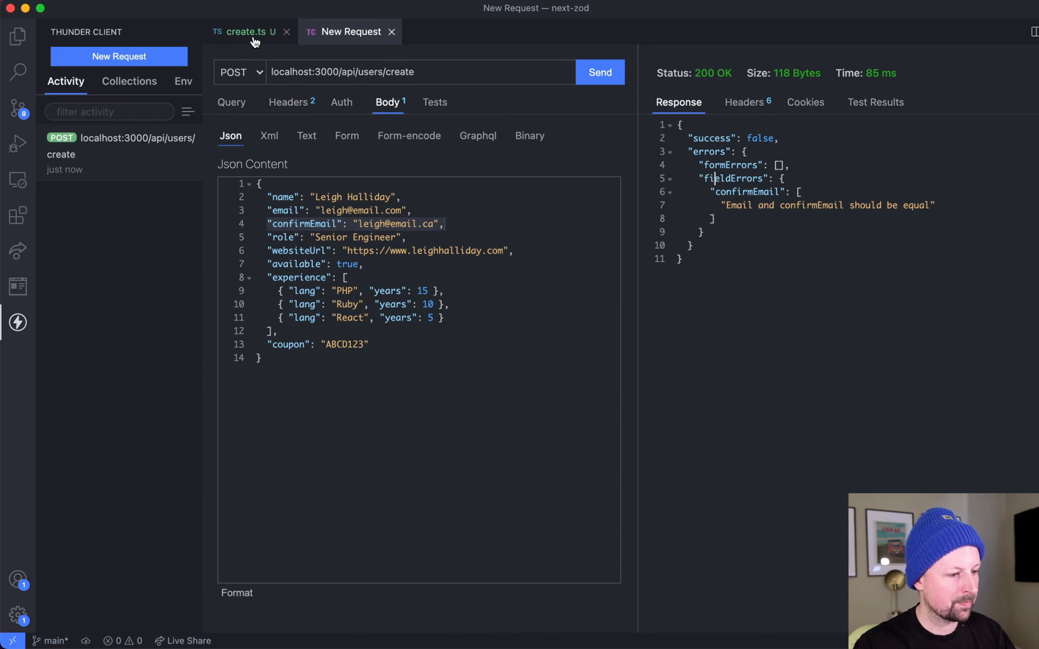
click(246, 31)
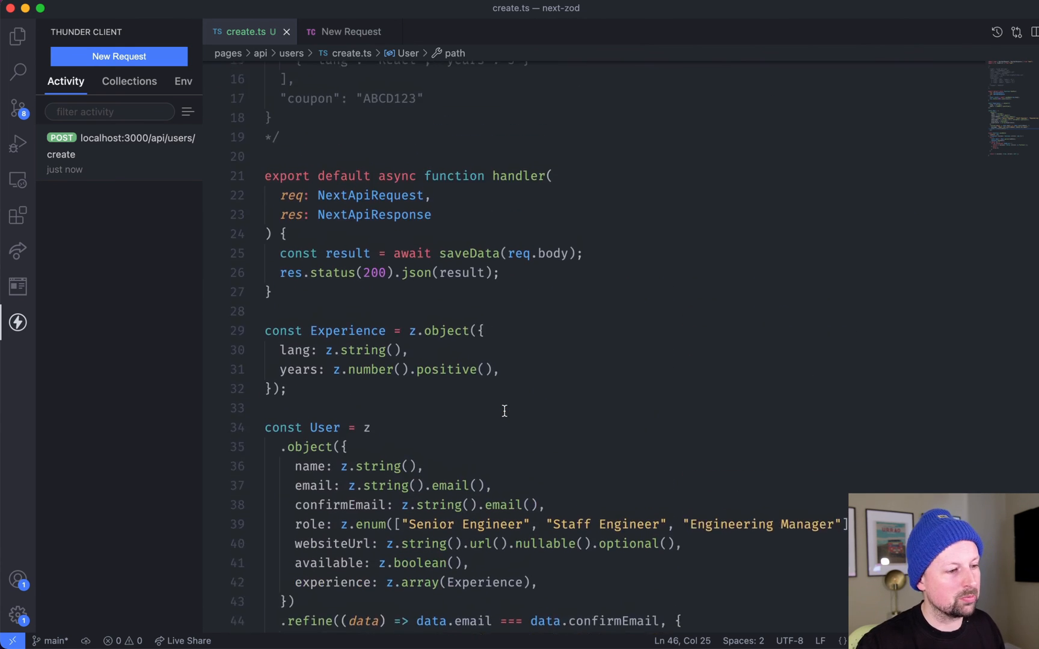
scroll(down, 3)
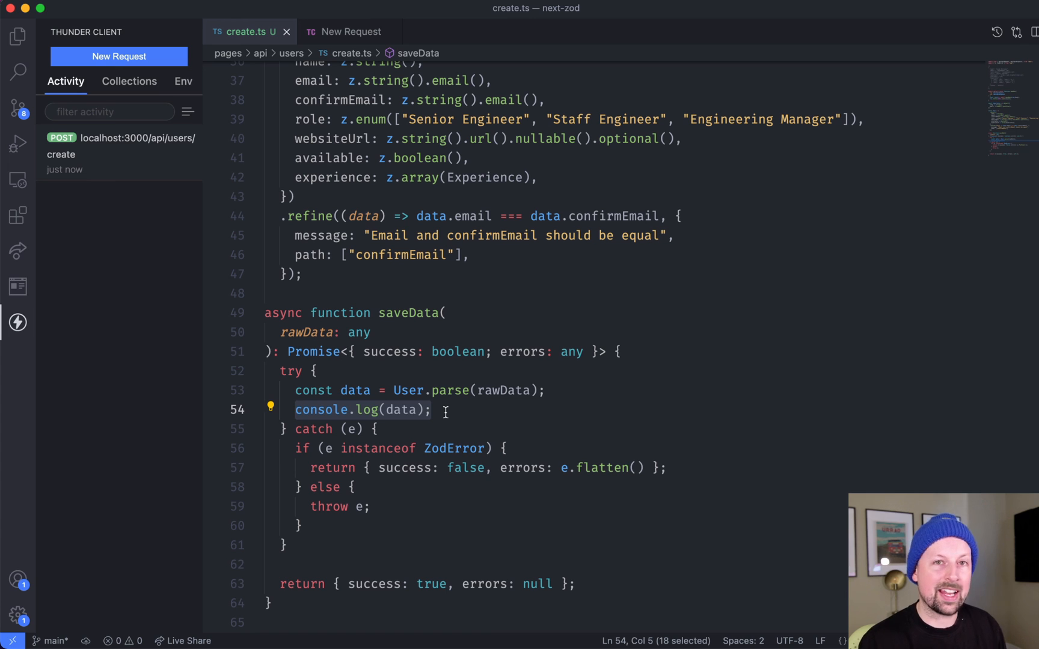
click(404, 469)
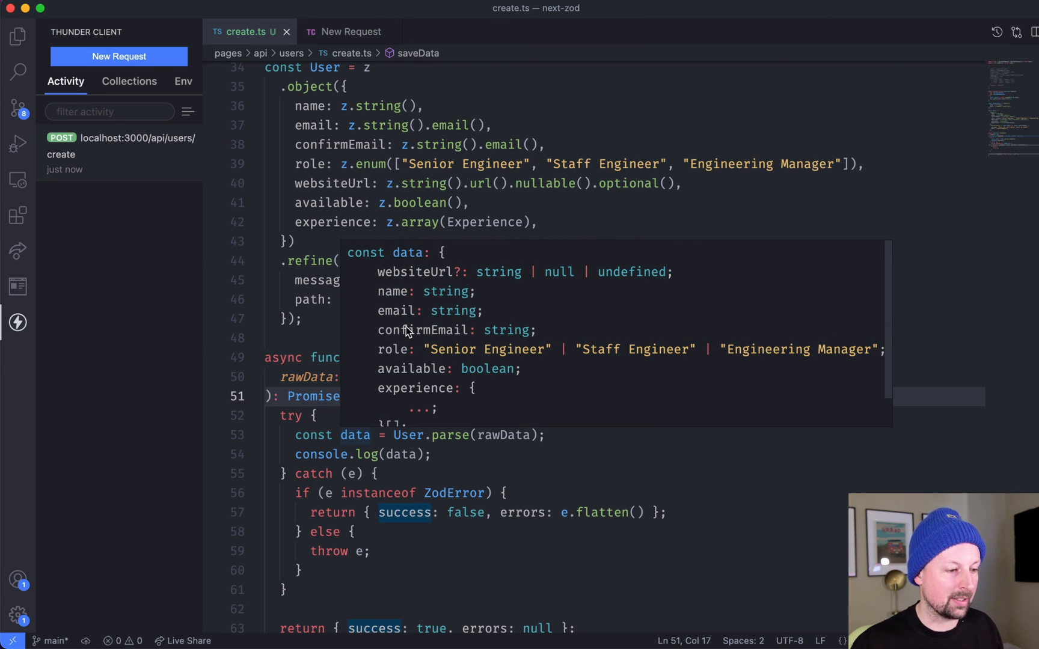
mouse_move(436, 276)
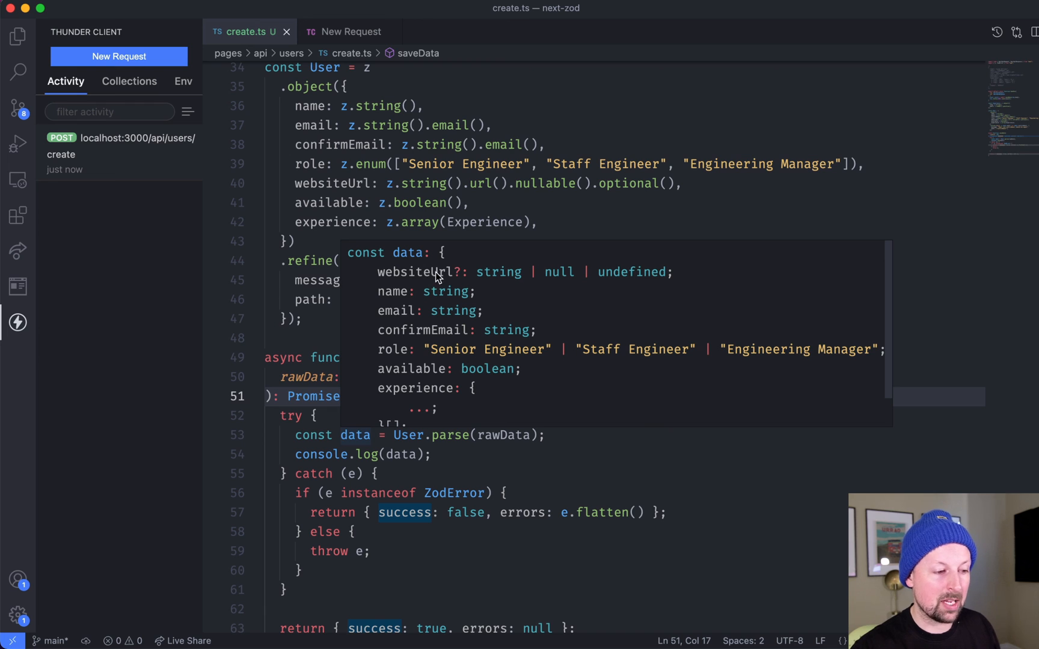
mouse_move(504, 281)
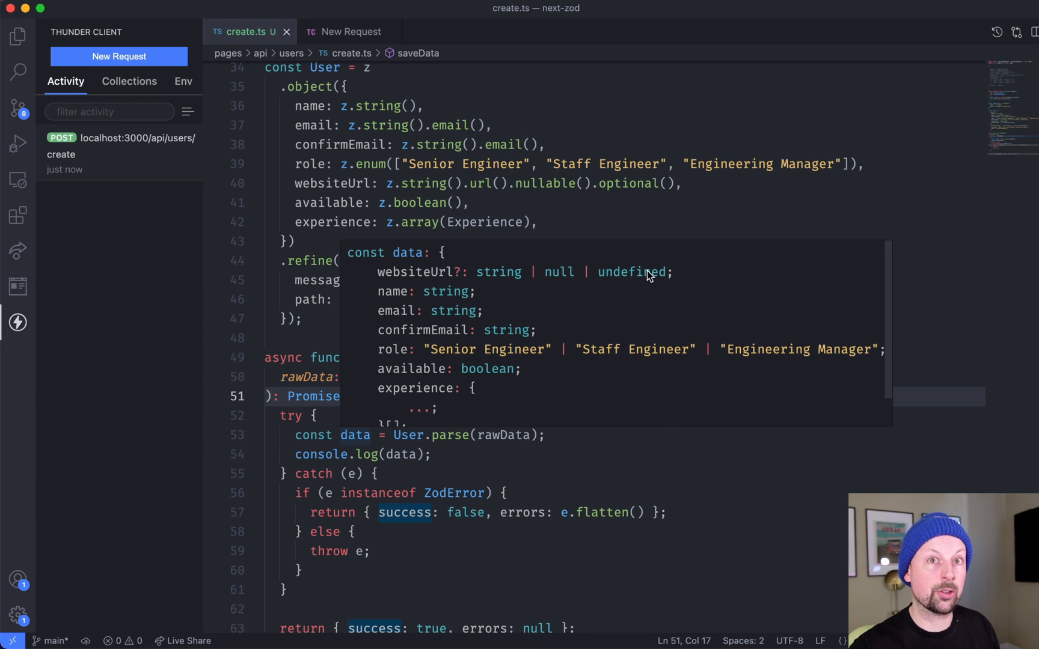
mouse_move(551, 287)
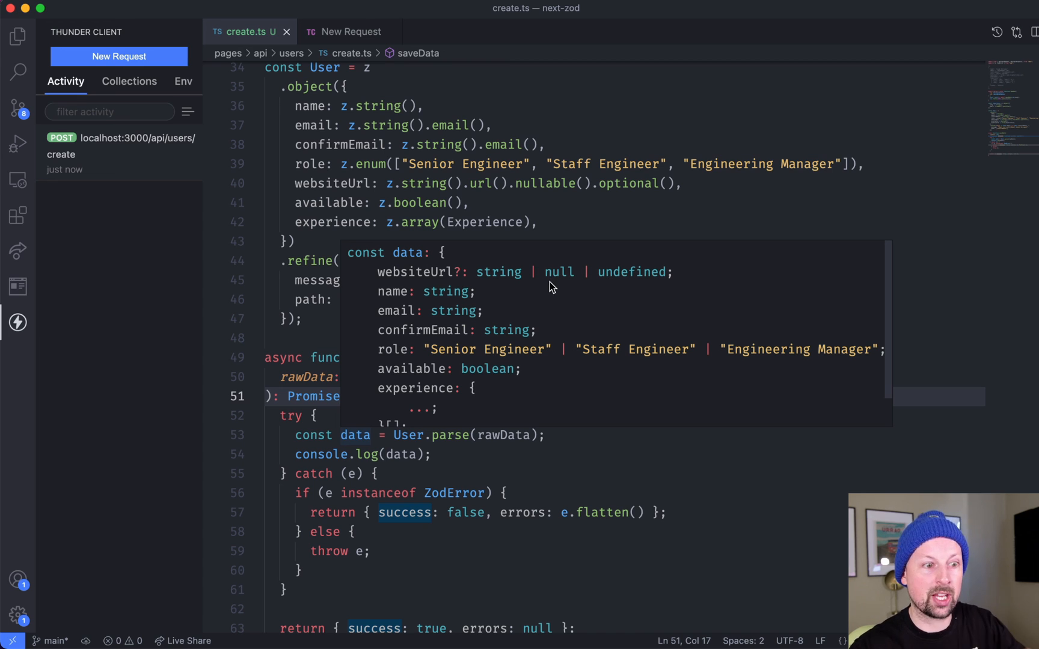
mouse_move(392, 299)
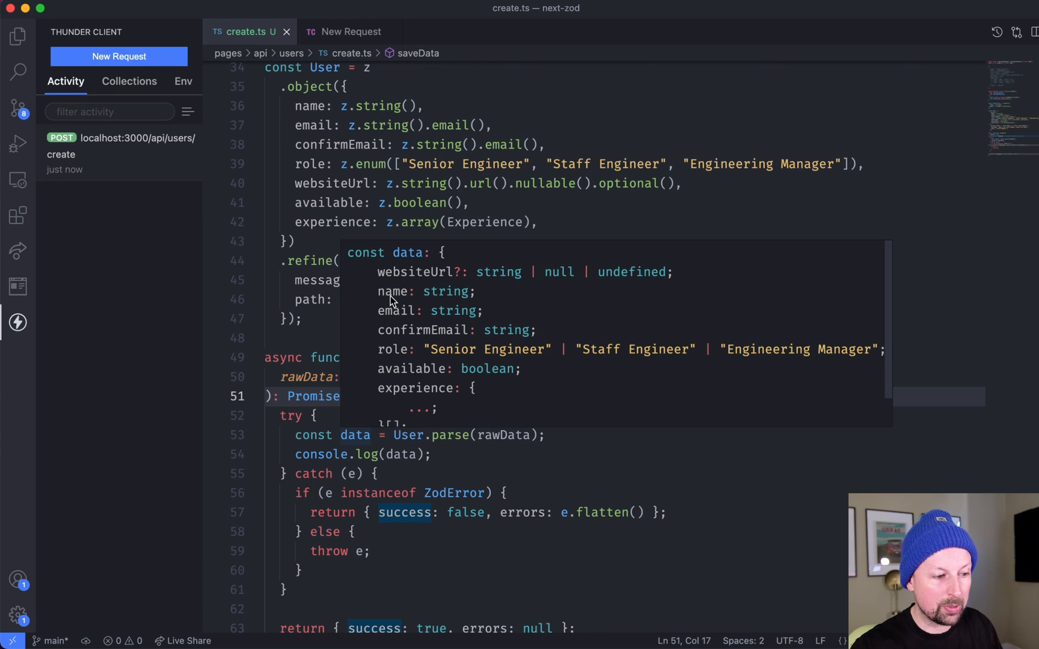
mouse_move(398, 315)
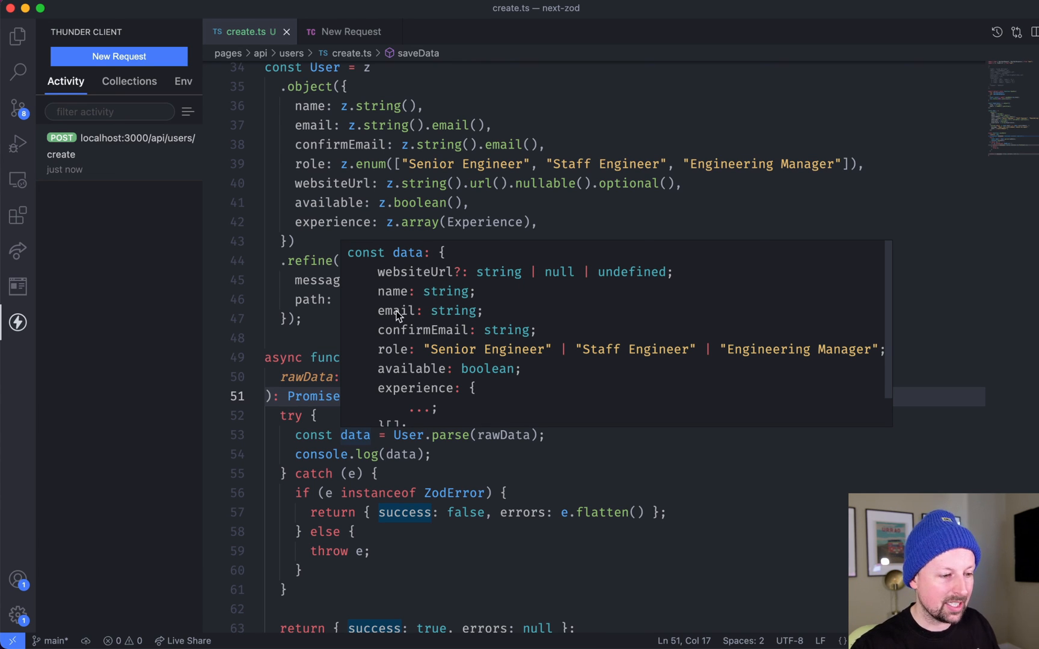
mouse_move(448, 316)
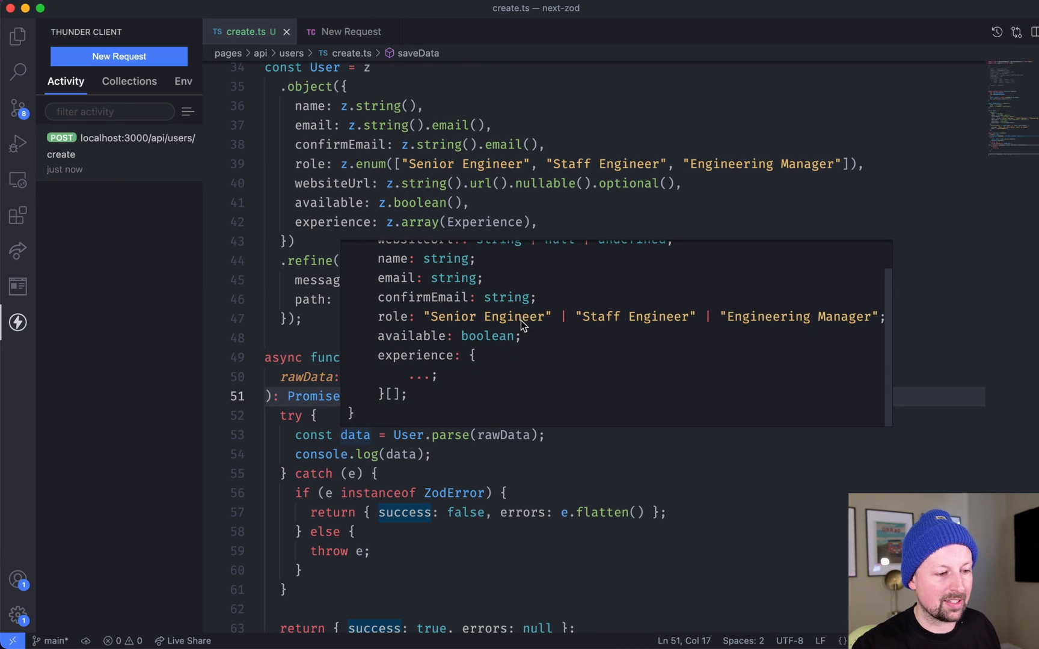
mouse_move(745, 330)
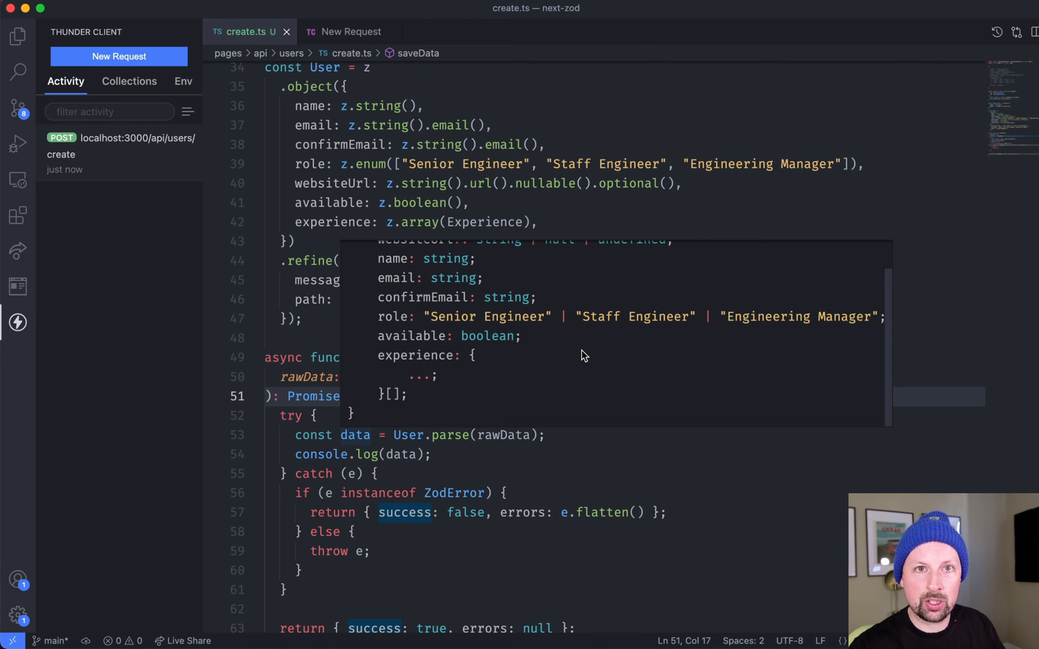
mouse_move(549, 347)
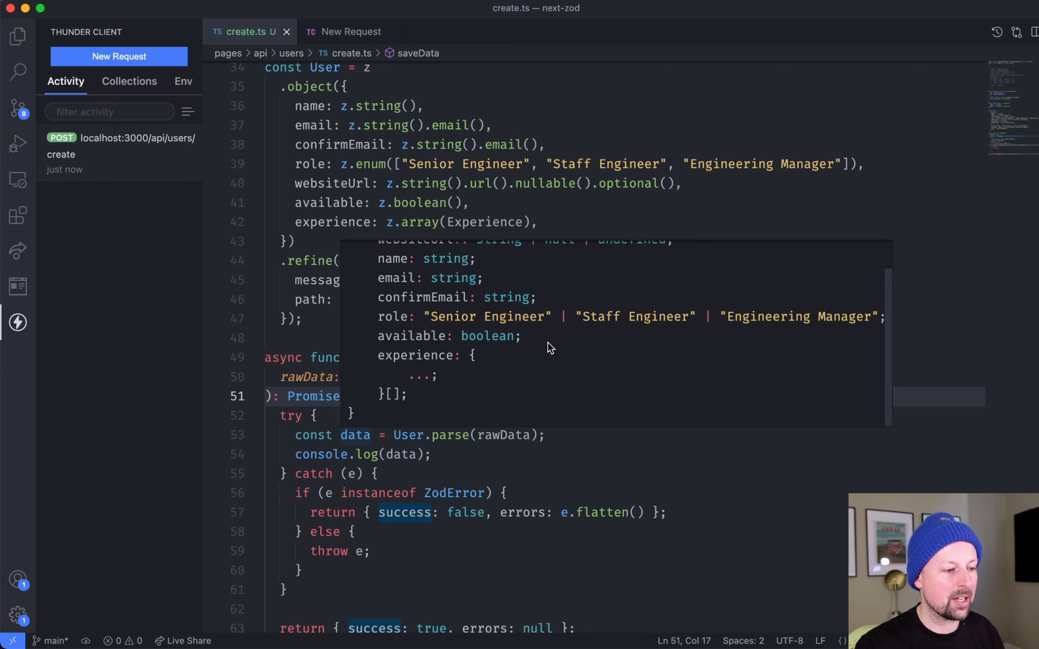
mouse_move(392, 368)
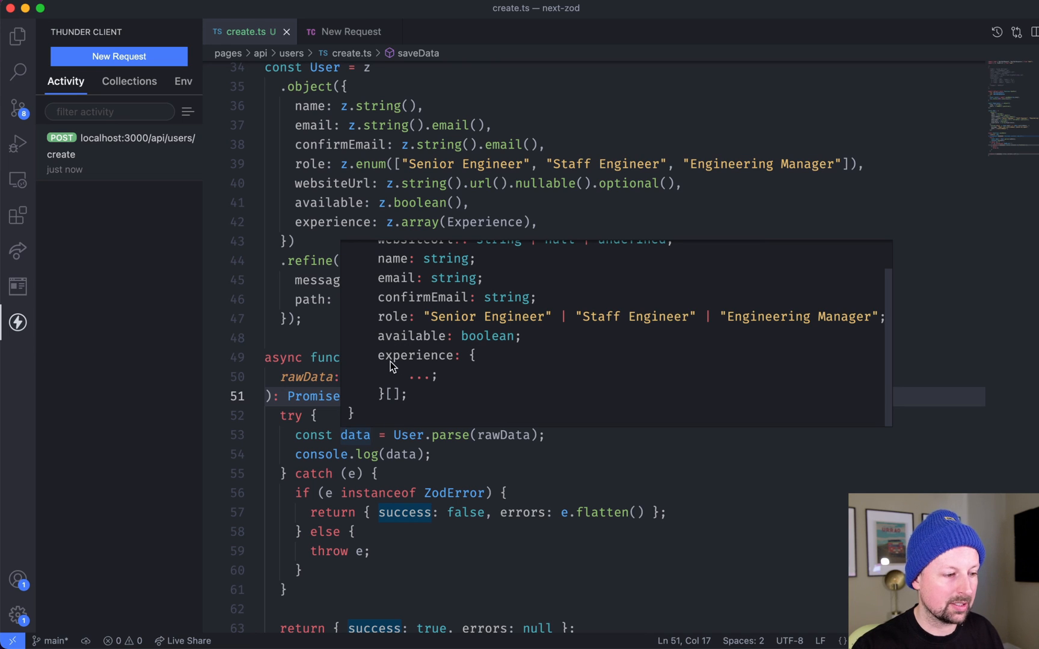
mouse_move(499, 342)
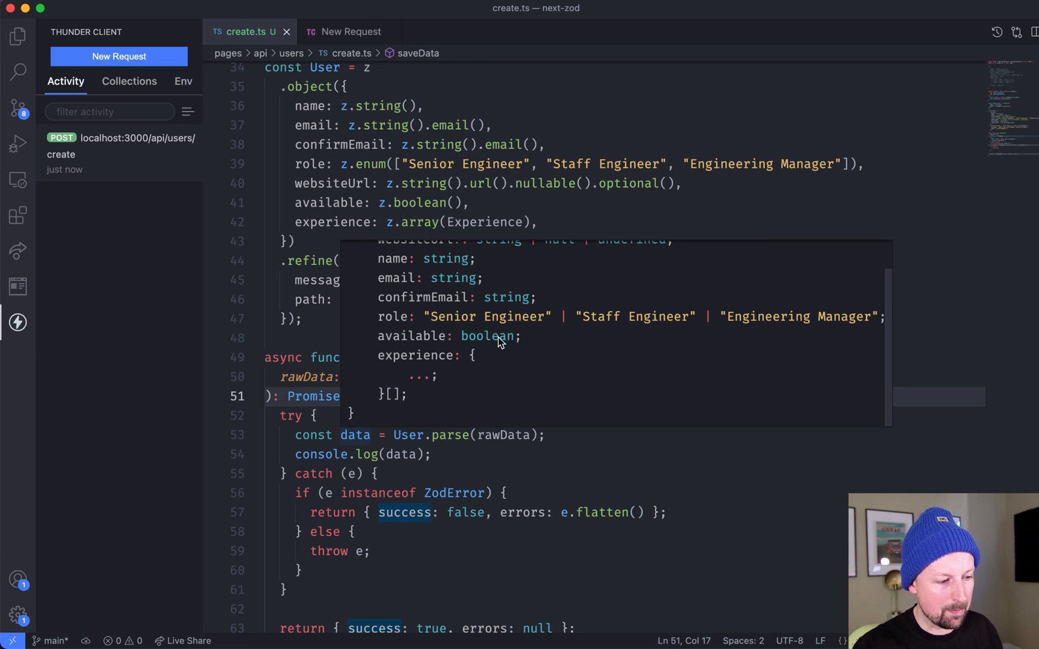
mouse_move(463, 360)
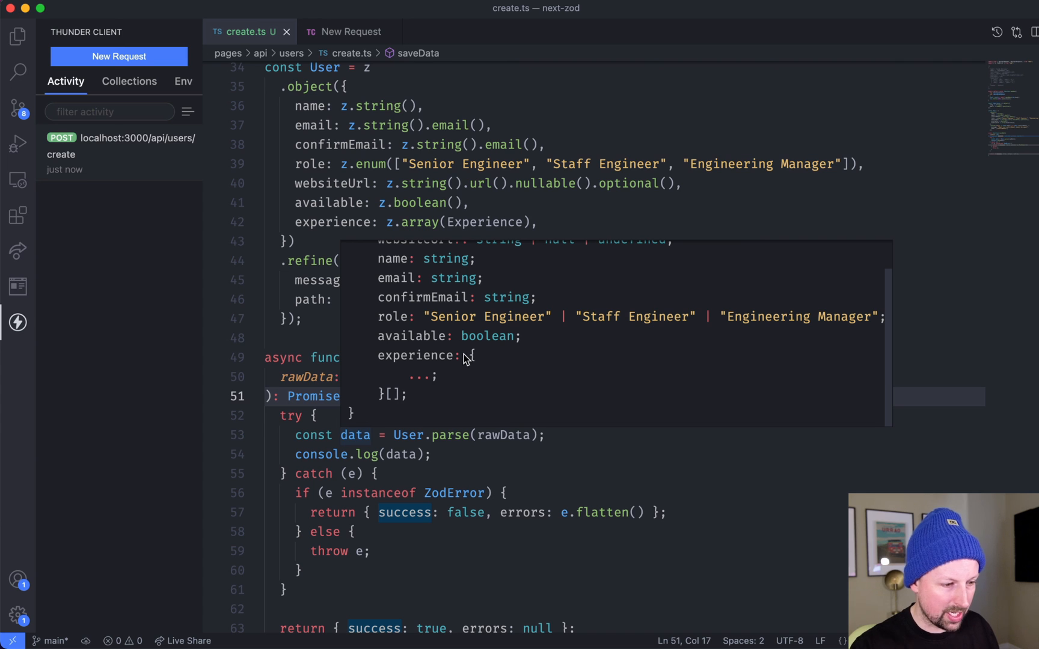
mouse_move(431, 378)
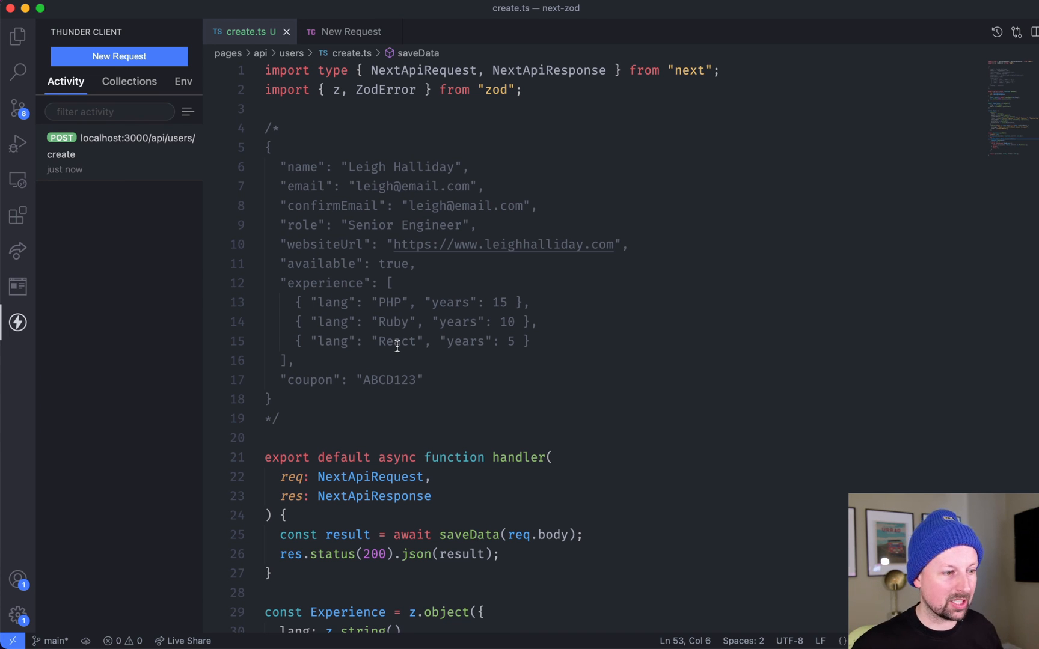
scroll(down, 3)
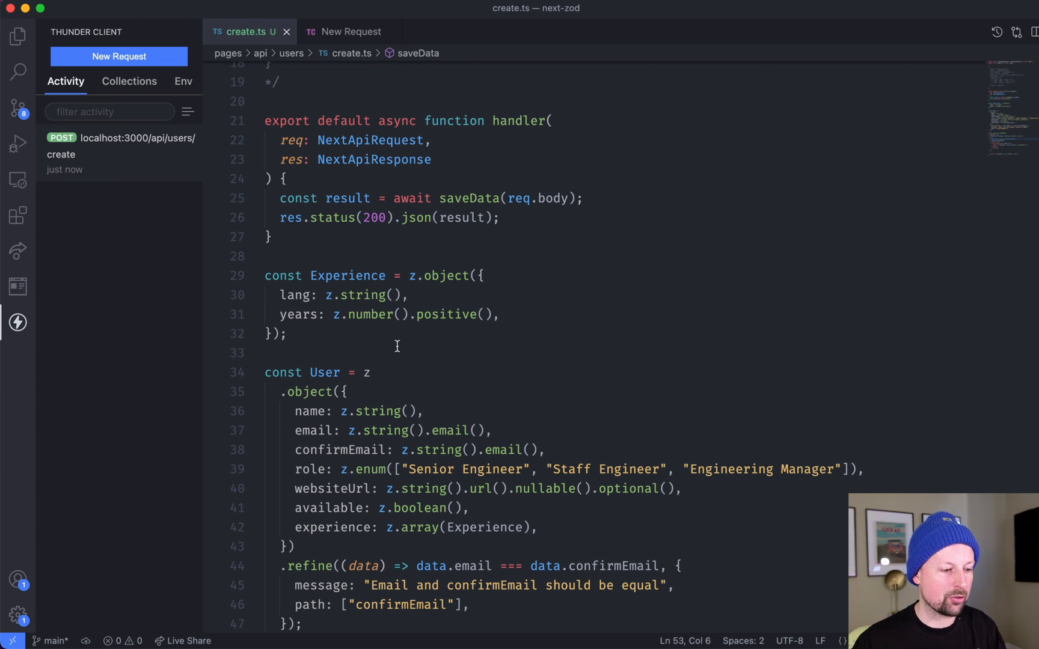
scroll(down, 3)
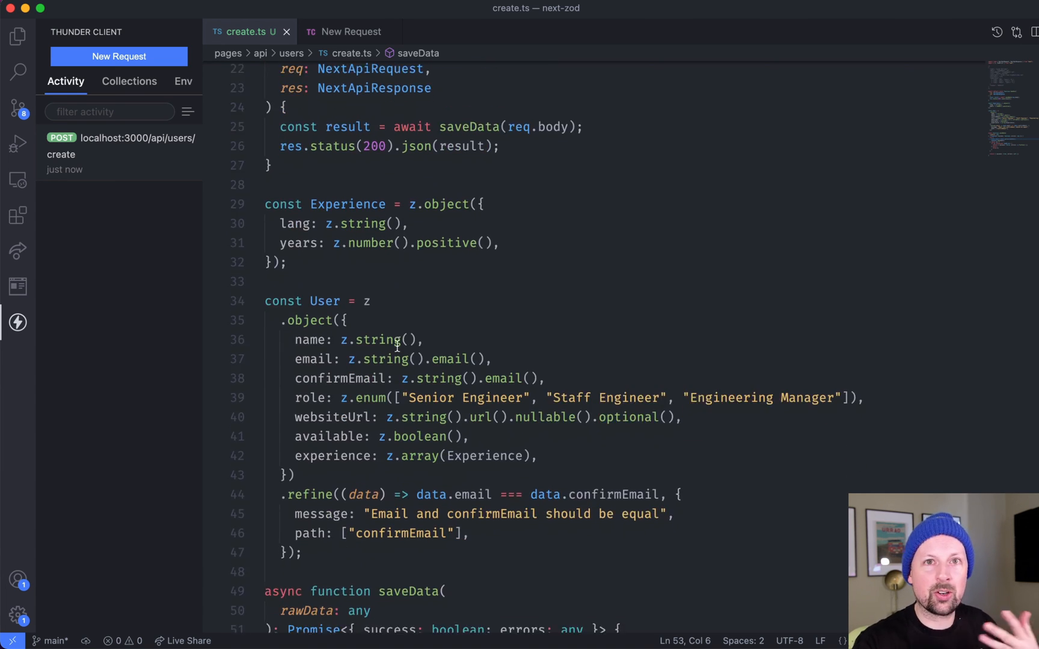
scroll(down, 3)
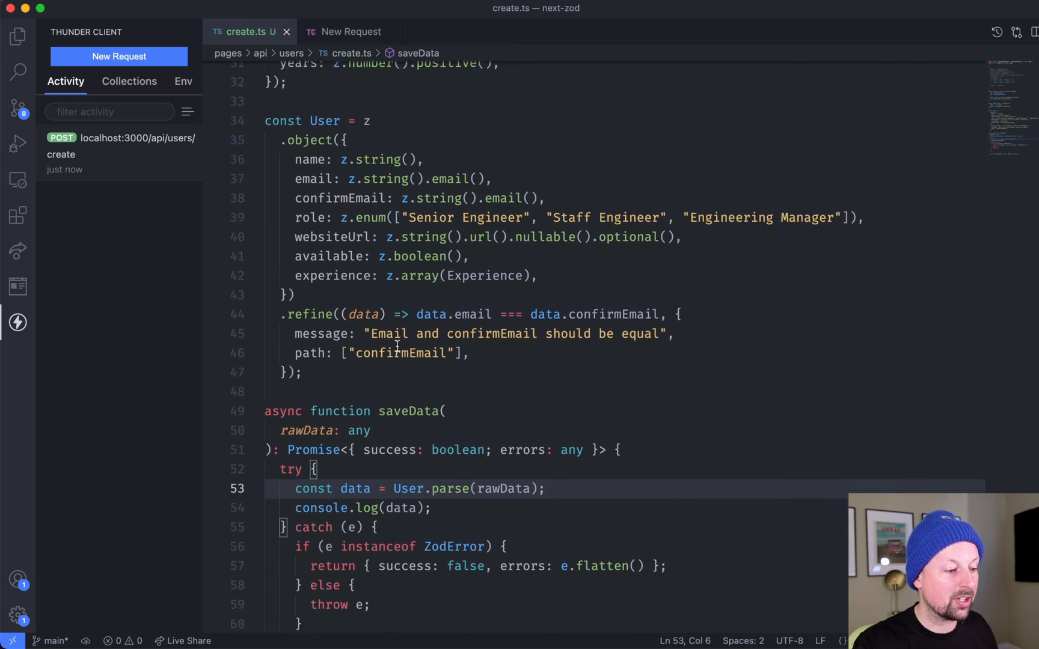